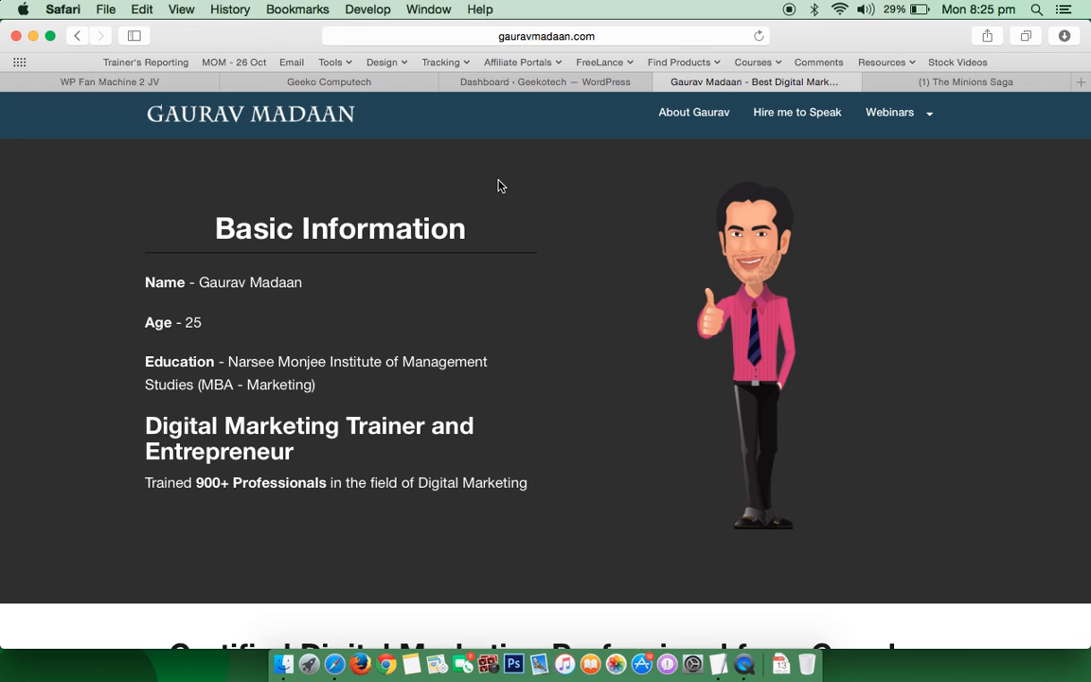
mouse_move(534, 98)
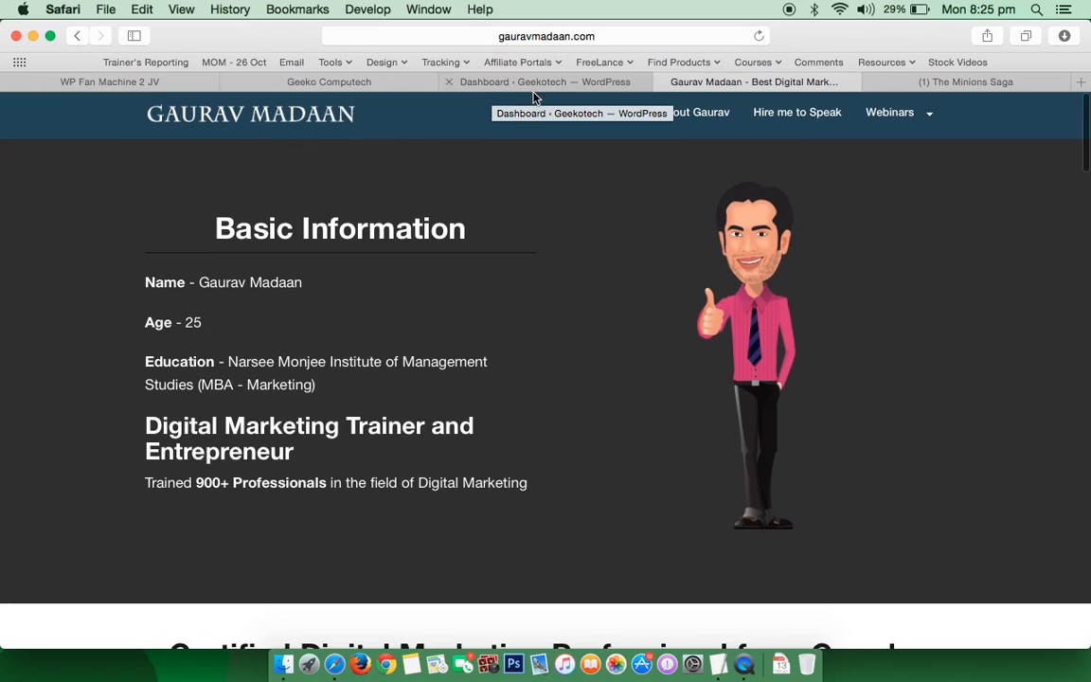
mouse_move(491, 180)
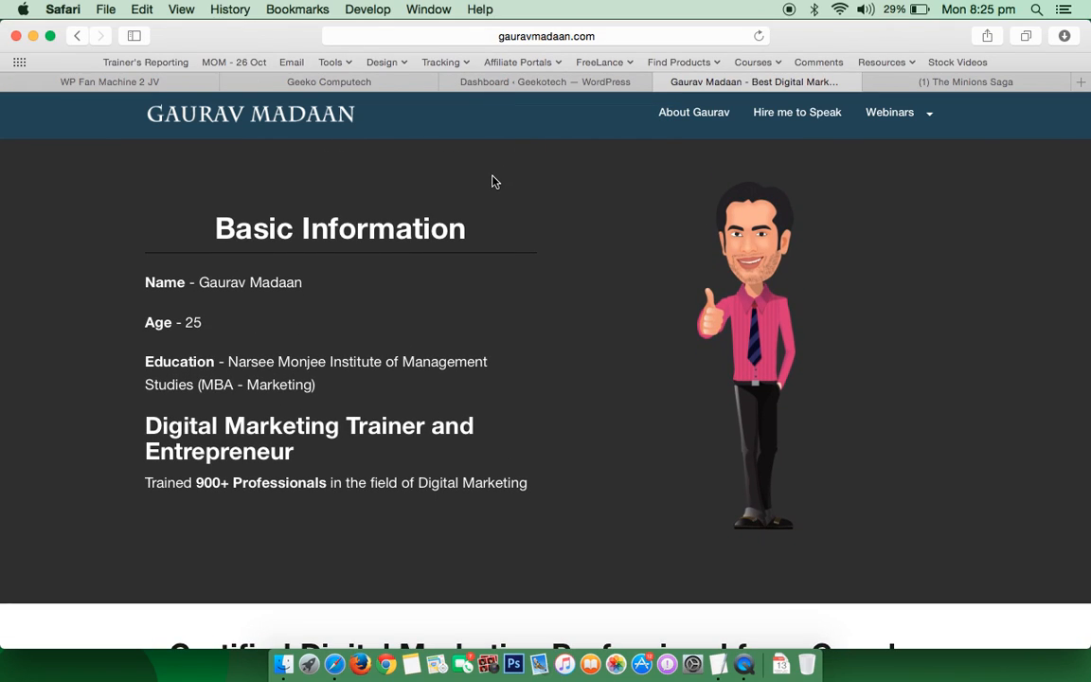
Open WP Fan Machine Campaigns in the Geekotech dashboard, showing Minions Saga active
left_click(544, 81)
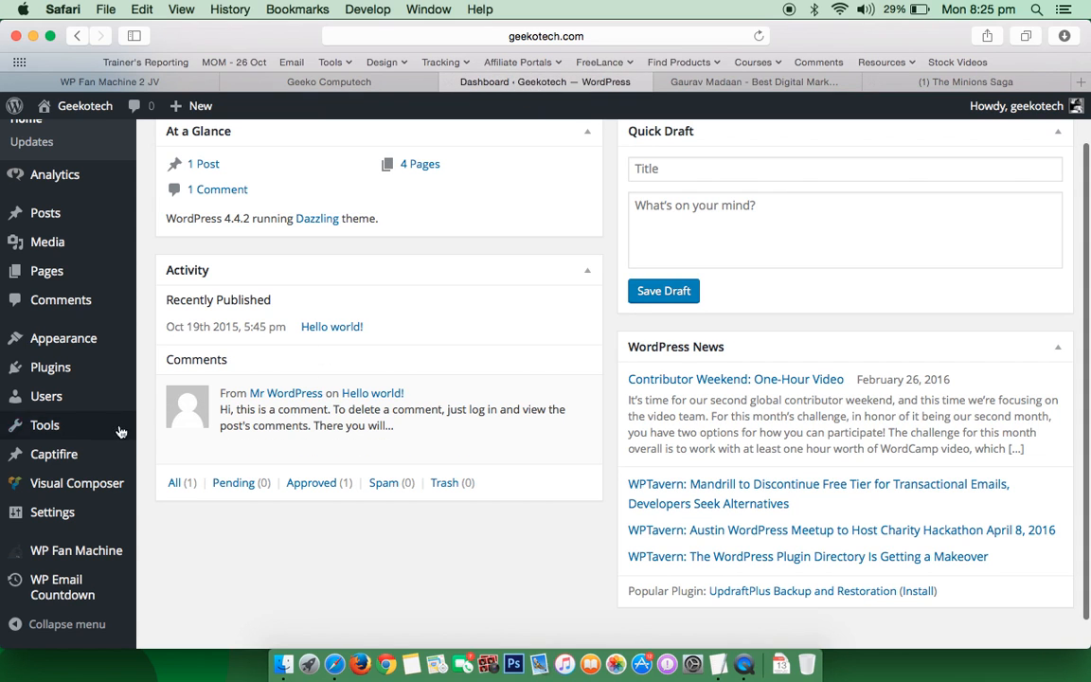
mouse_move(189, 557)
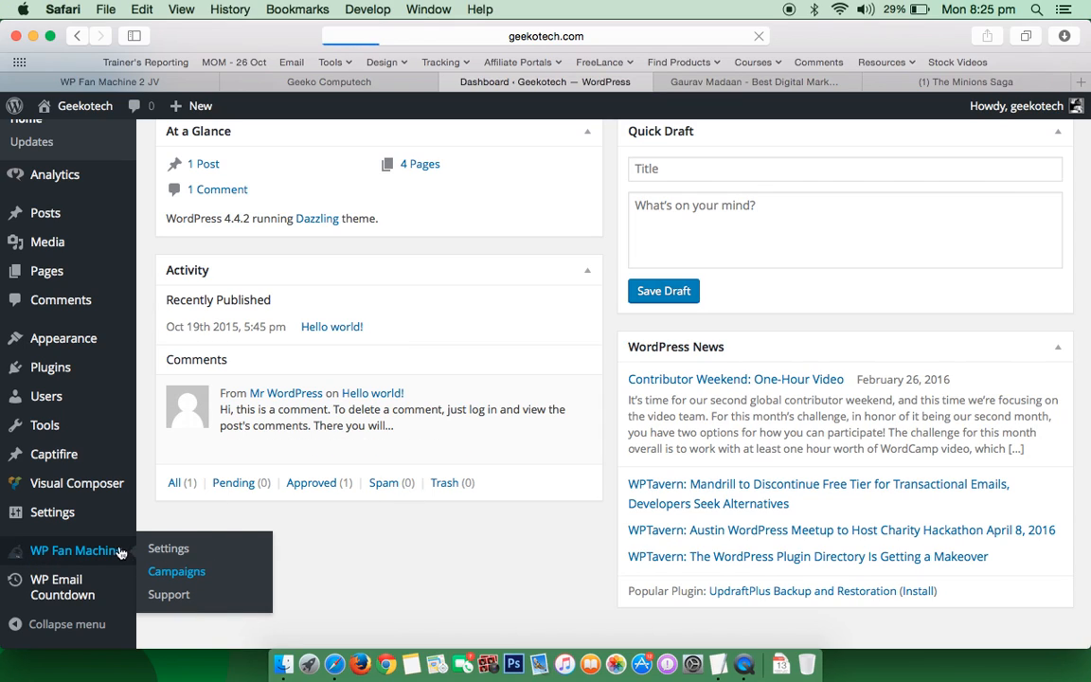
left_click(176, 571)
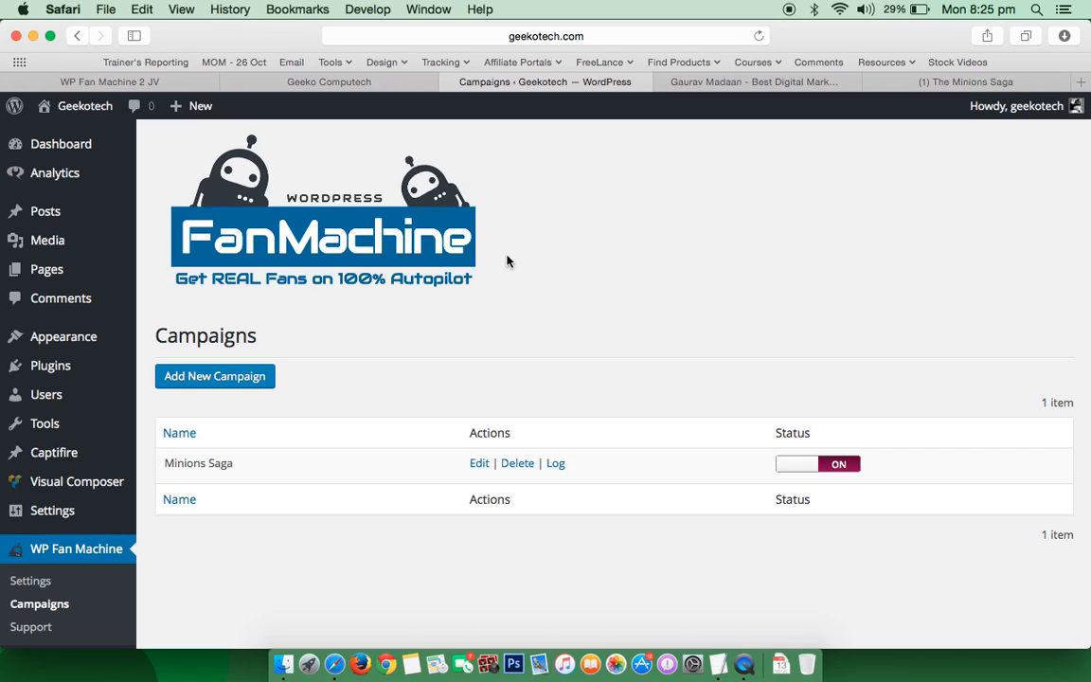
mouse_move(326, 255)
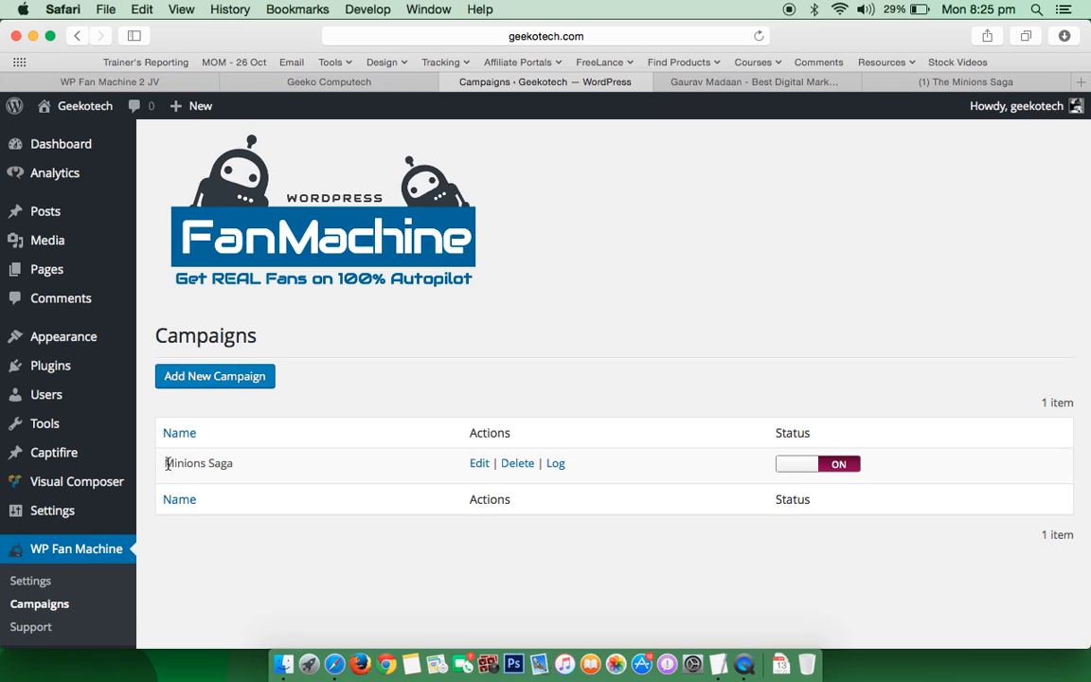
mouse_move(303, 462)
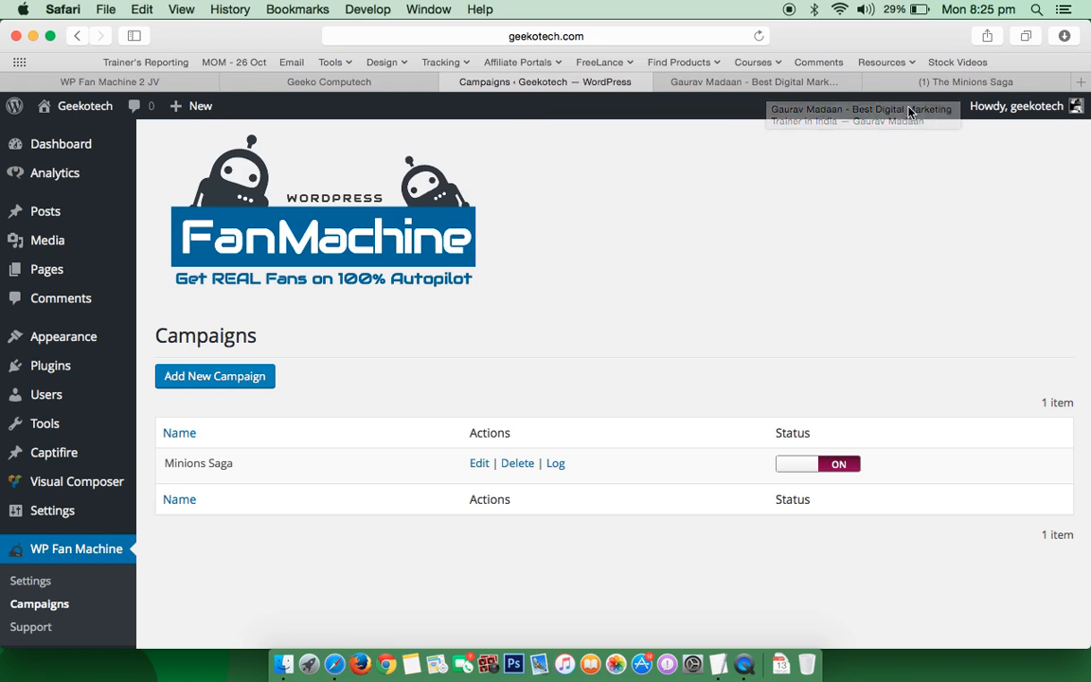
Switch to The Minions Saga Facebook page and scroll the timeline to a post's comments
left_click(965, 81)
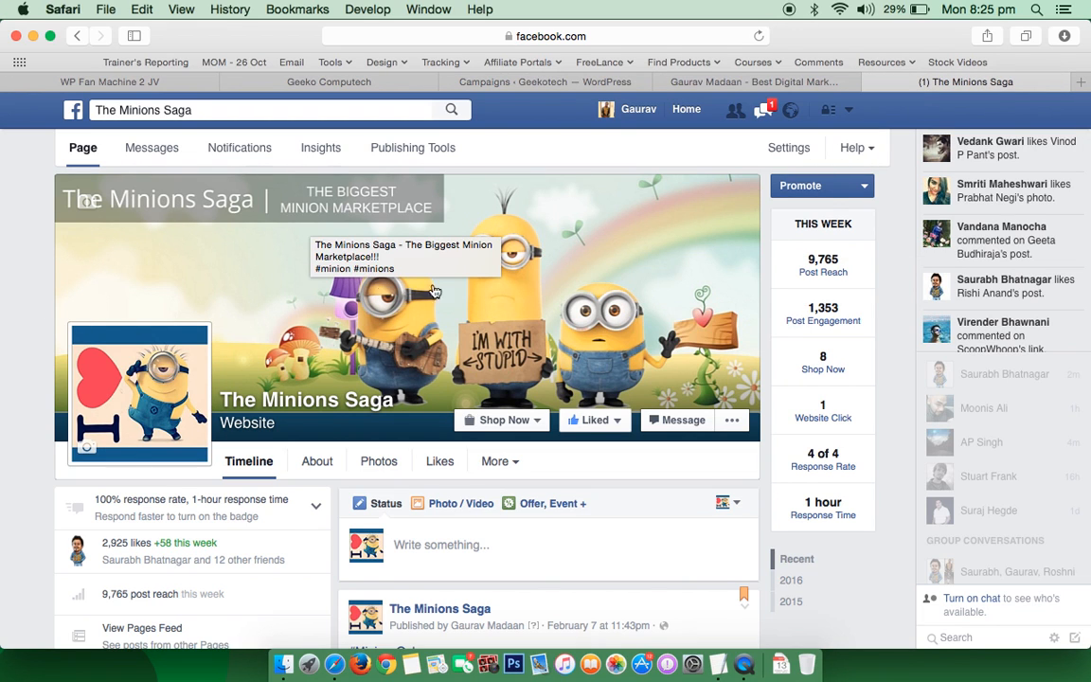
scroll("down", 3)
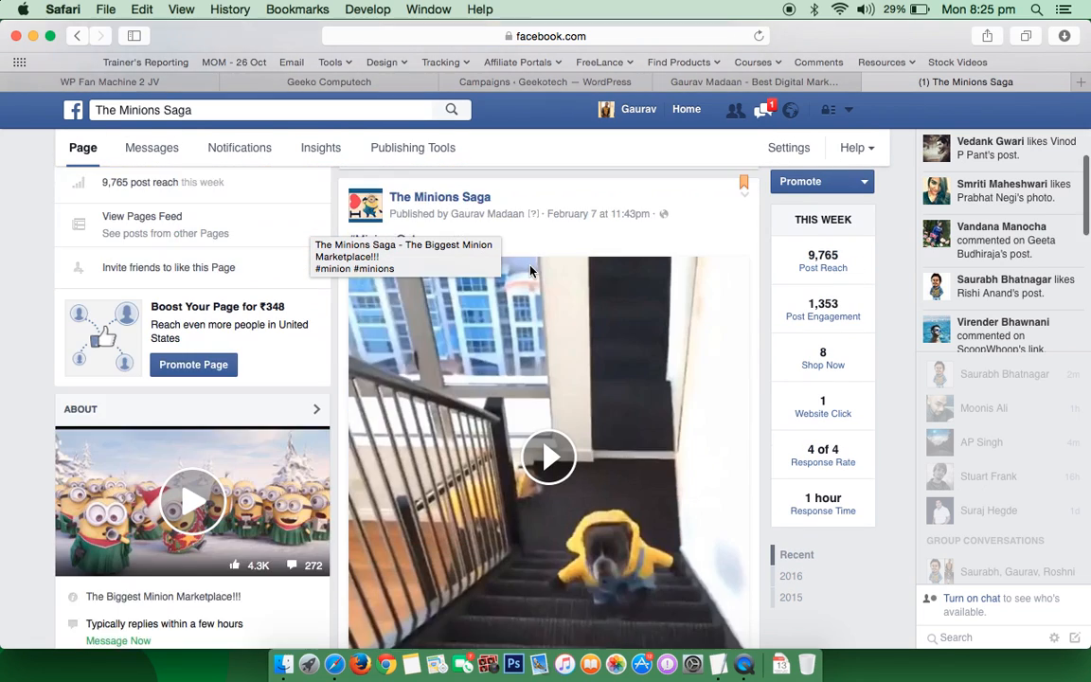
left_click(549, 458)
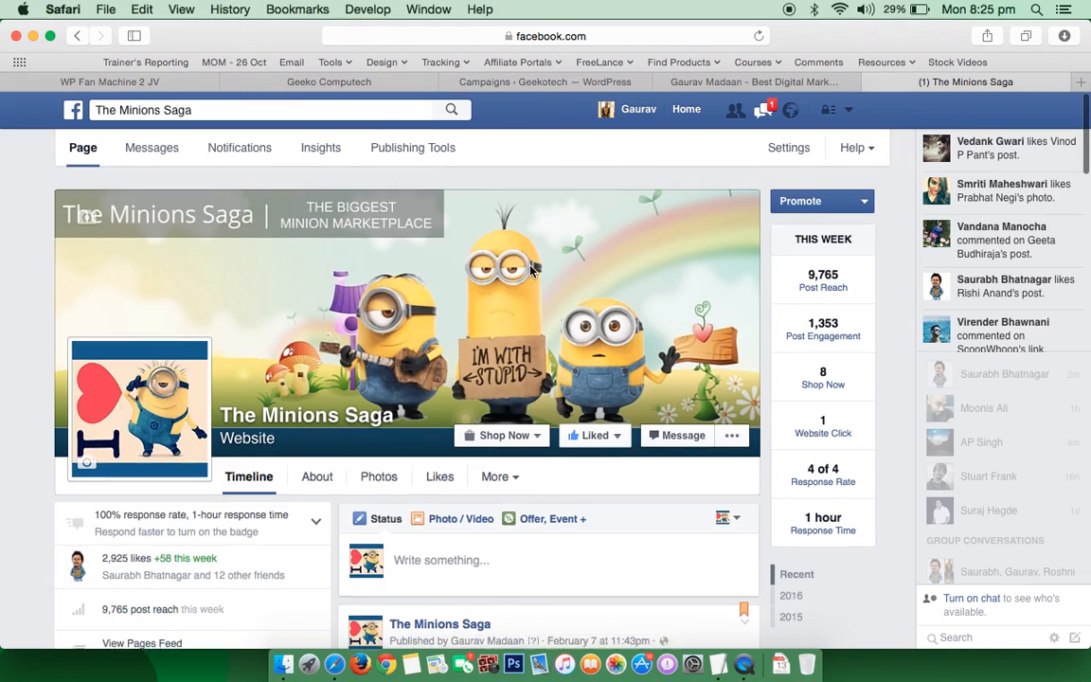
scroll("down", 3)
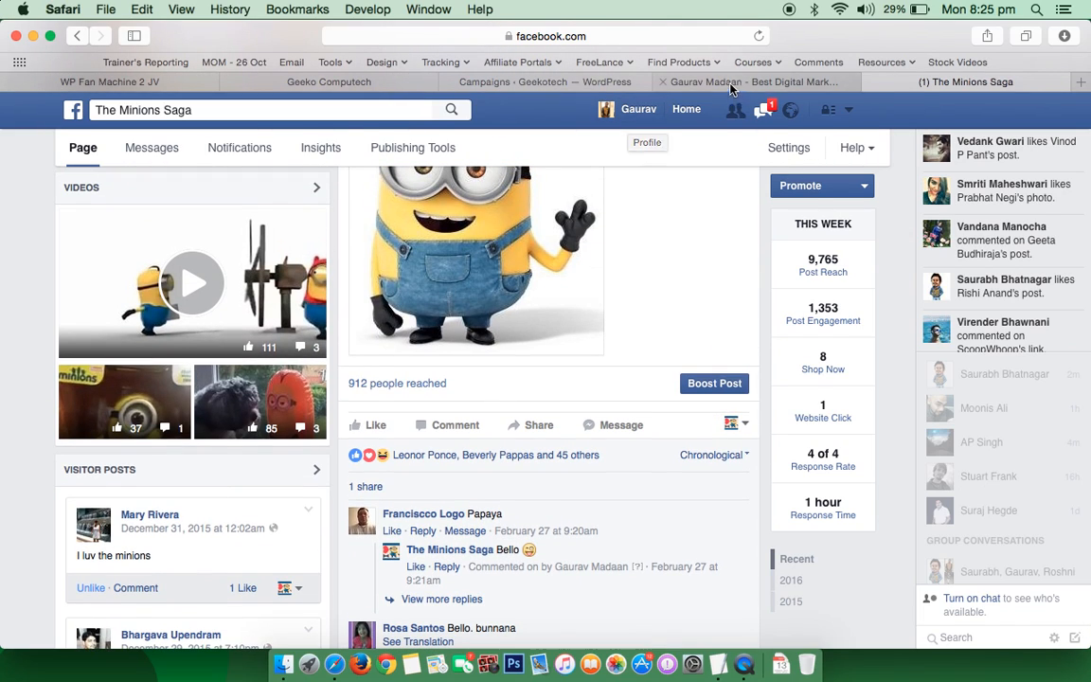
Open the Minions Saga 973-comment log, then its settings with keywords minion and minions
left_click(544, 81)
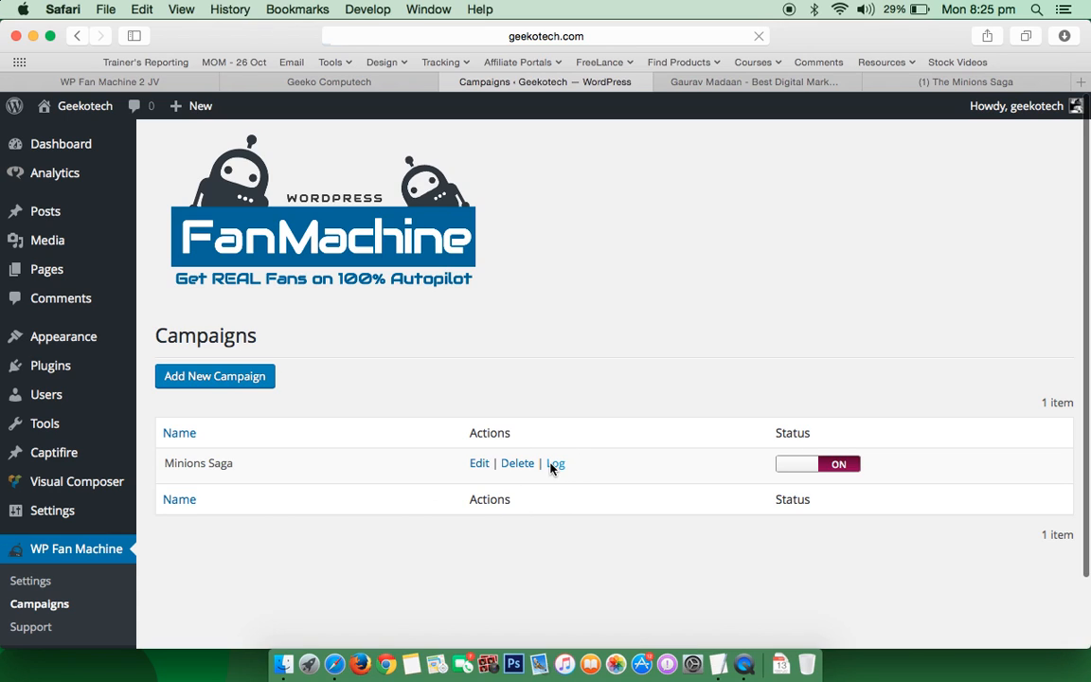
left_click(556, 463)
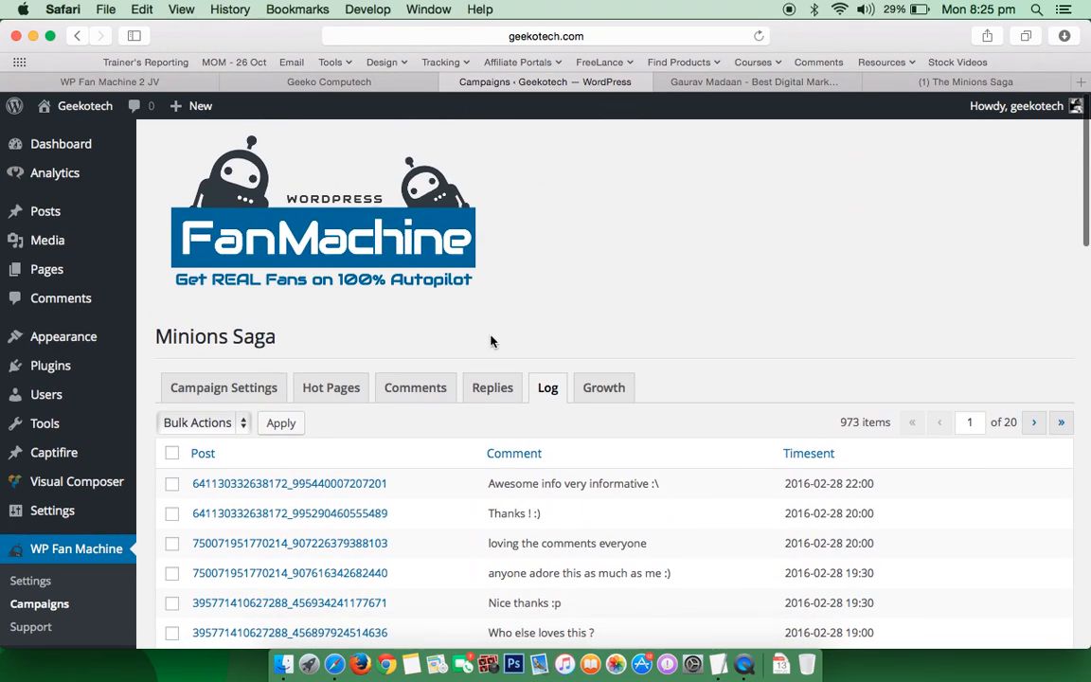
left_click(330, 386)
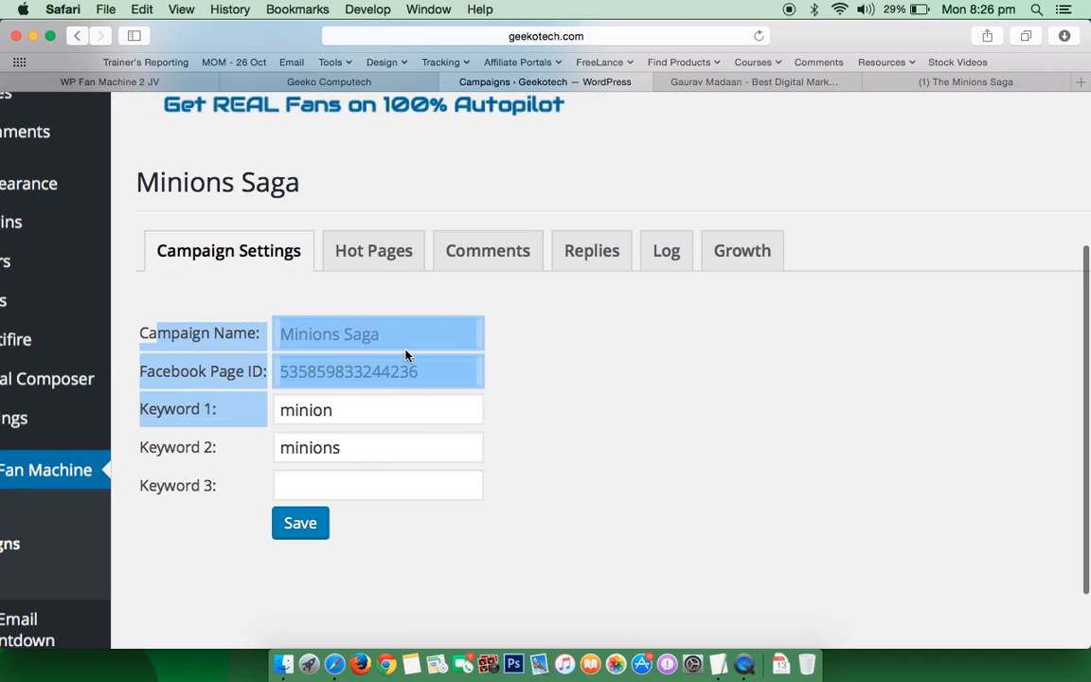
Point out keywords minion and minions and name Minions Saga, then open Hot Pages
left_click(377, 409)
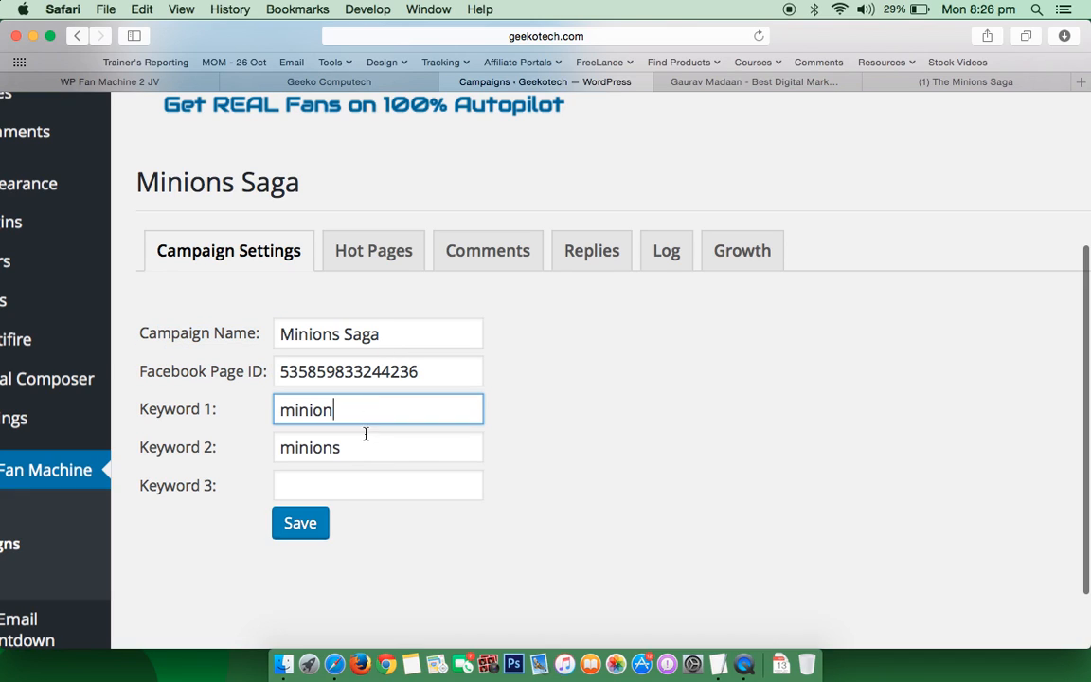
left_click(377, 446)
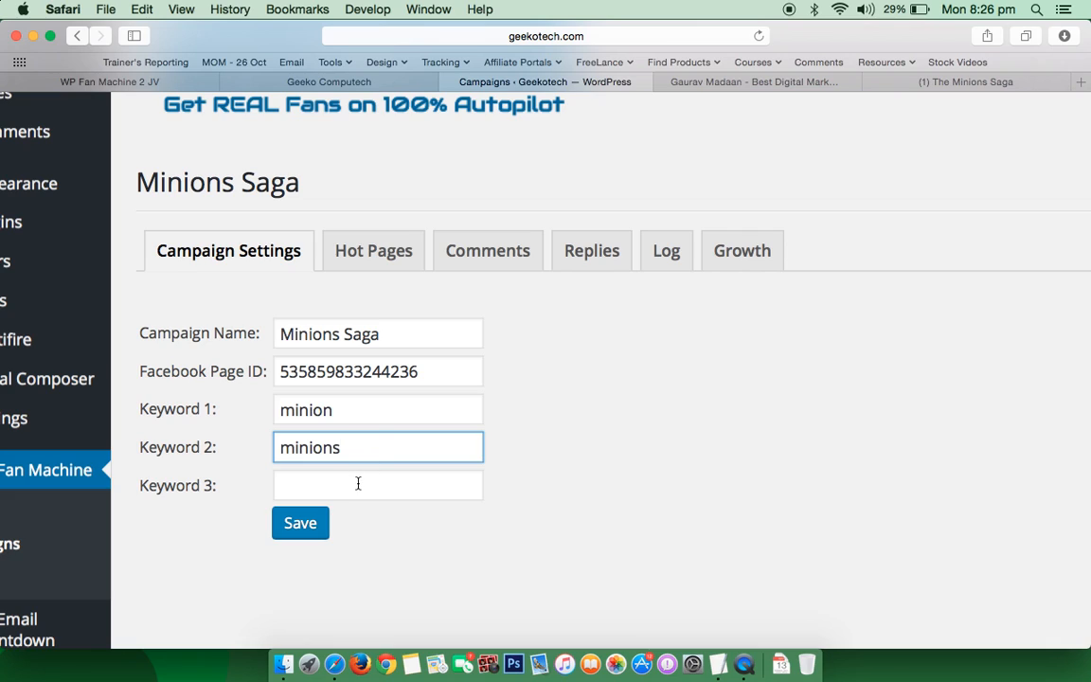
mouse_move(382, 445)
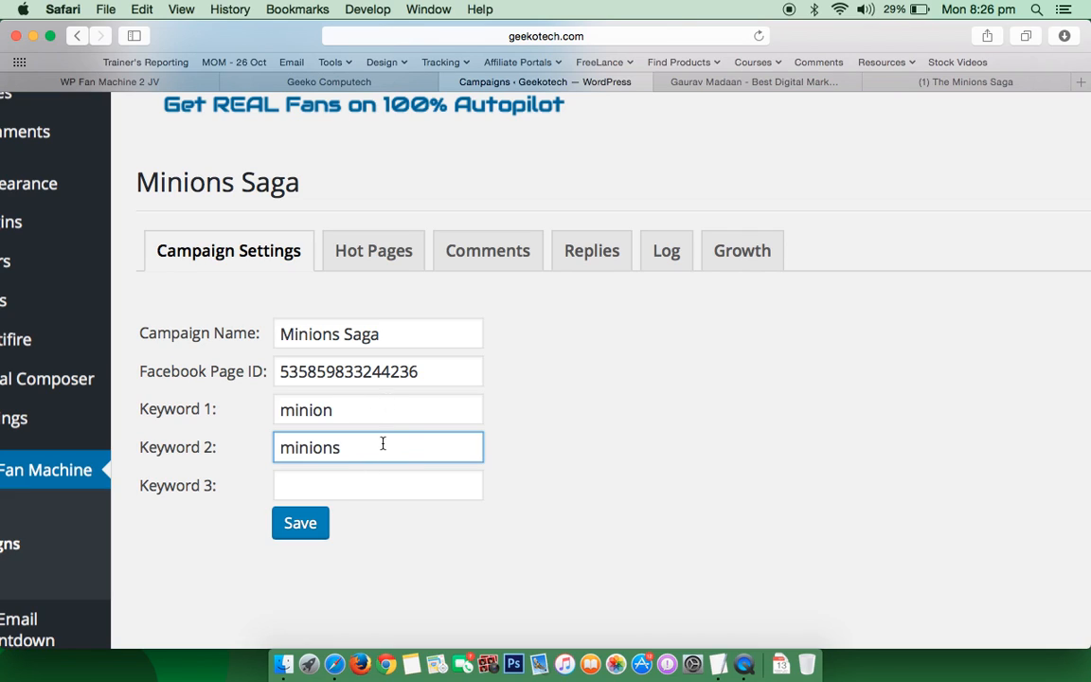
left_click(377, 334)
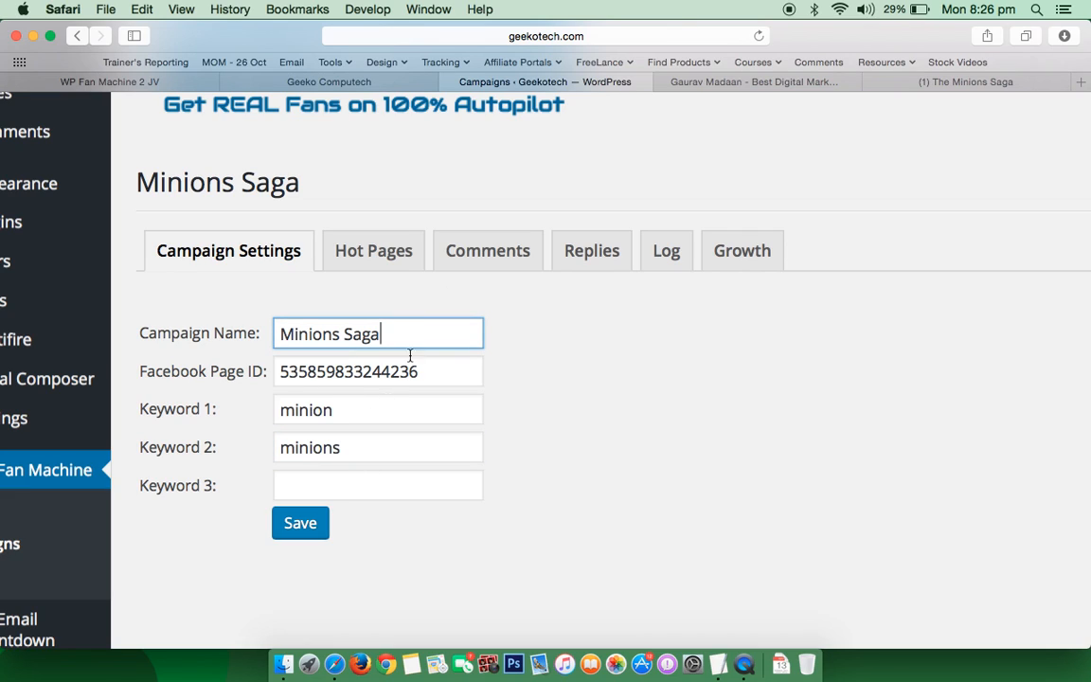
left_click(376, 370)
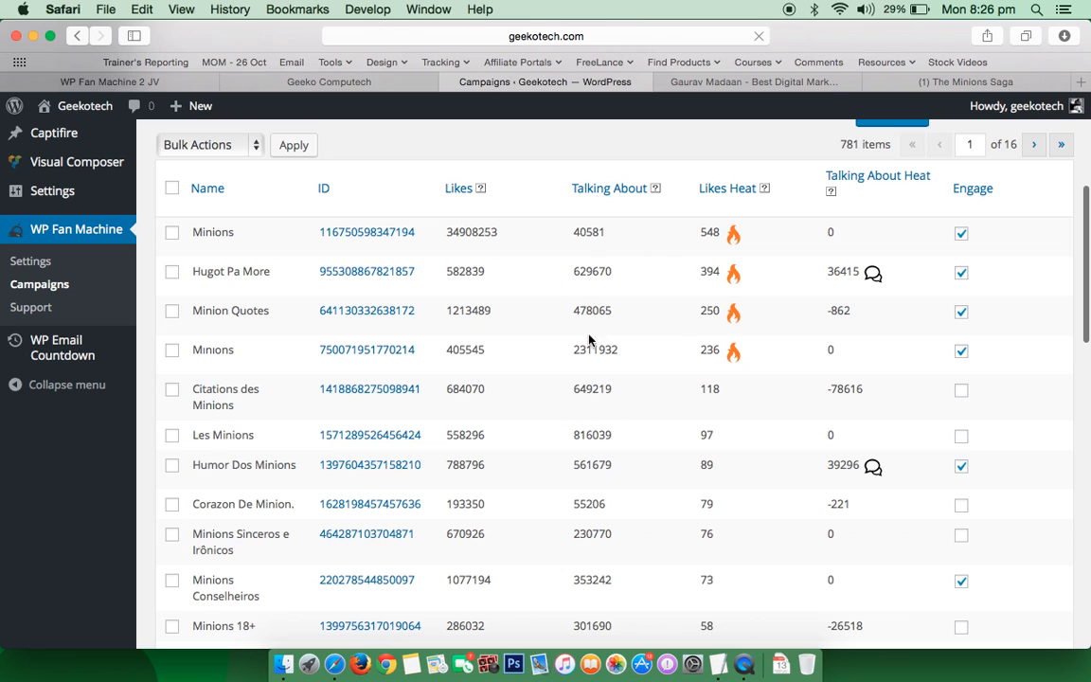
Enable engagement for Citations des Minions and scroll through the 781 hot pages
scroll("down", 3)
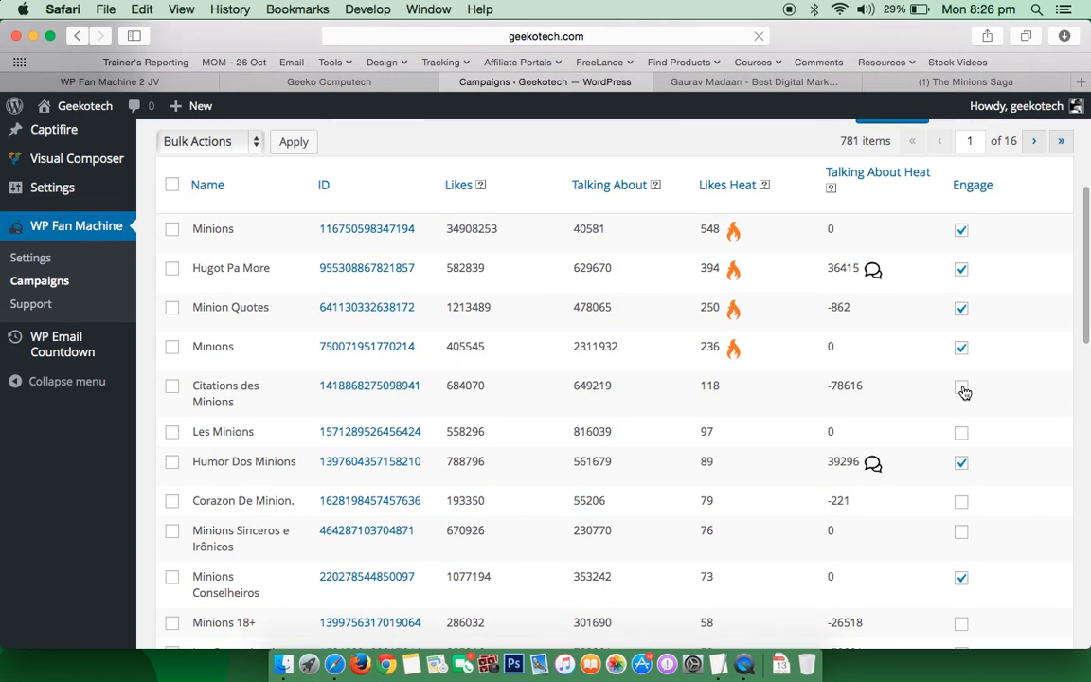
left_click(961, 390)
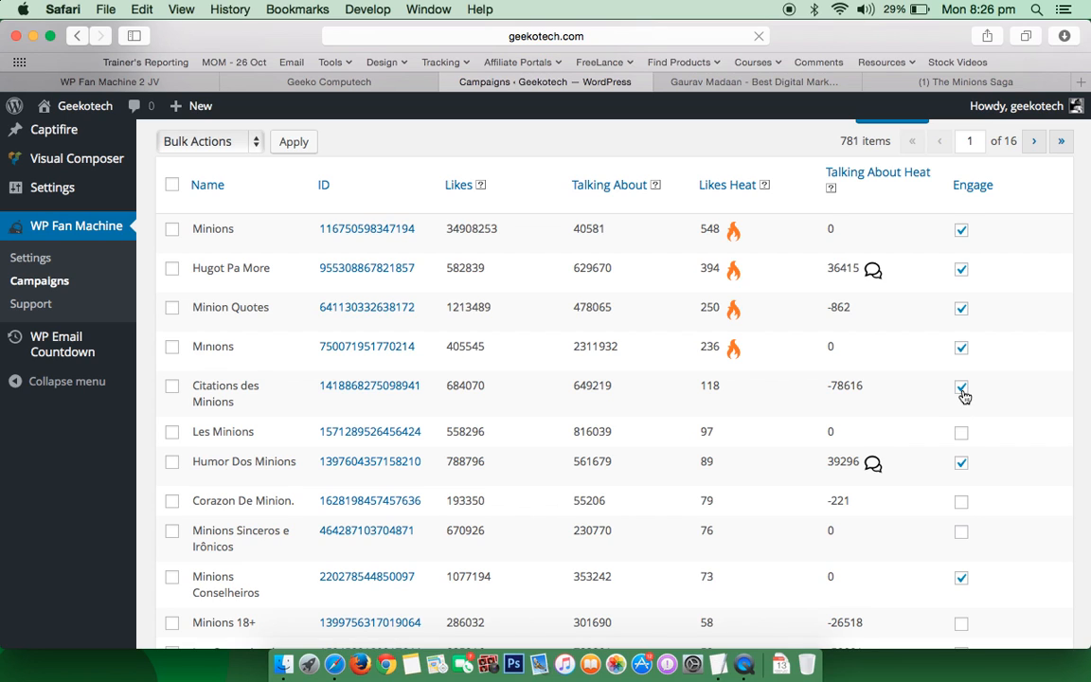
scroll("down", 3)
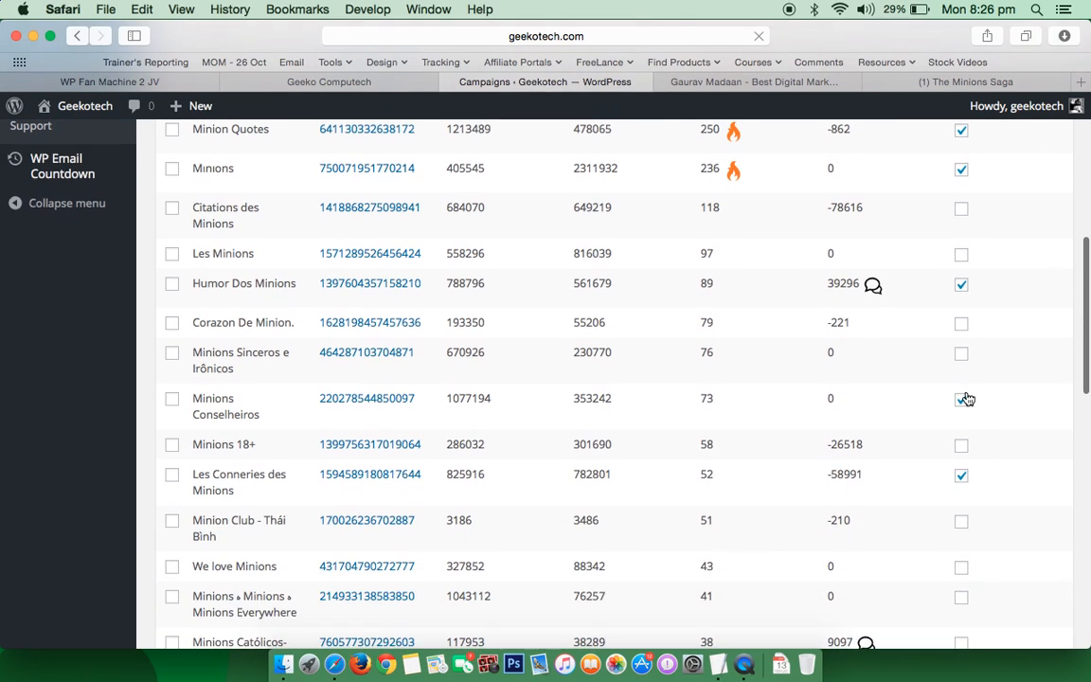
scroll("down", 3)
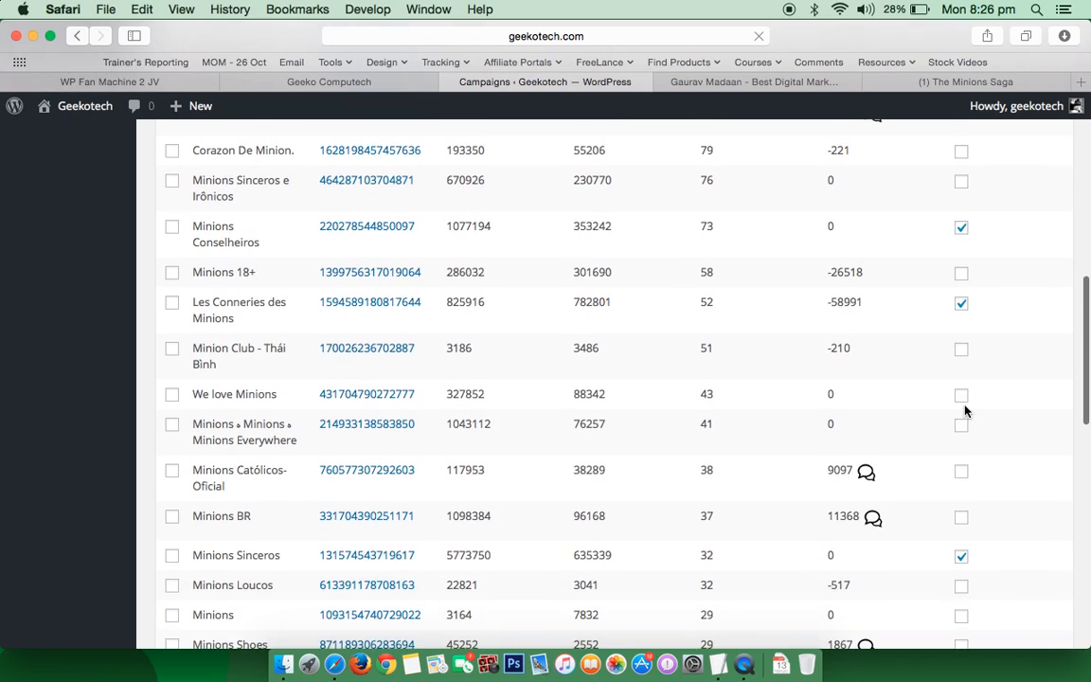
scroll("down", 3)
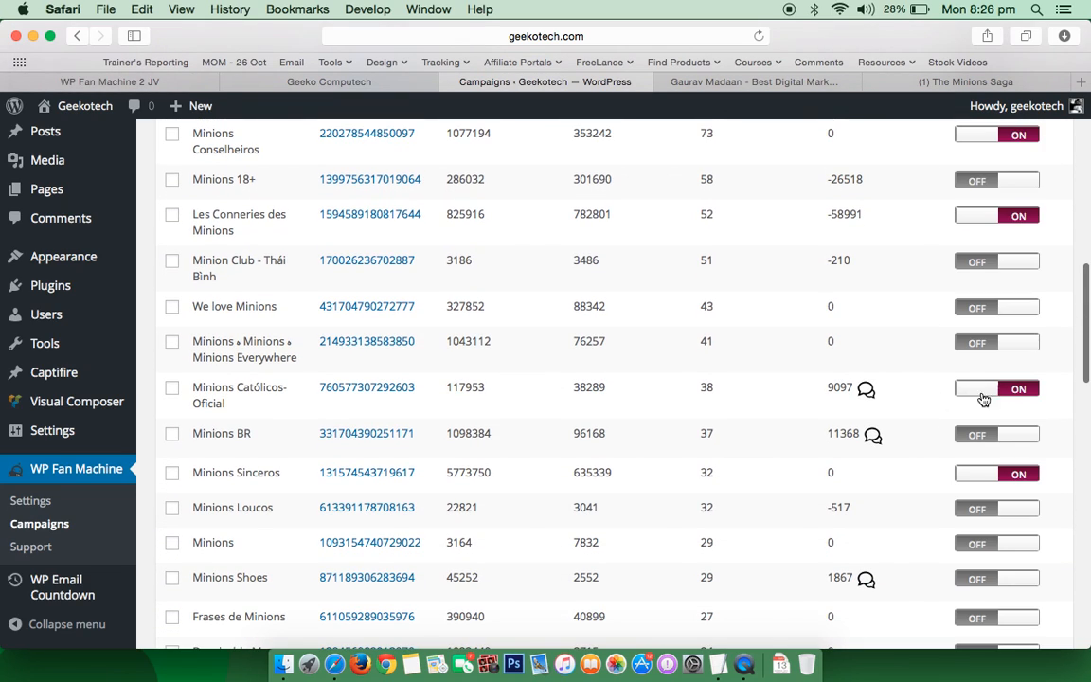
scroll("down", 3)
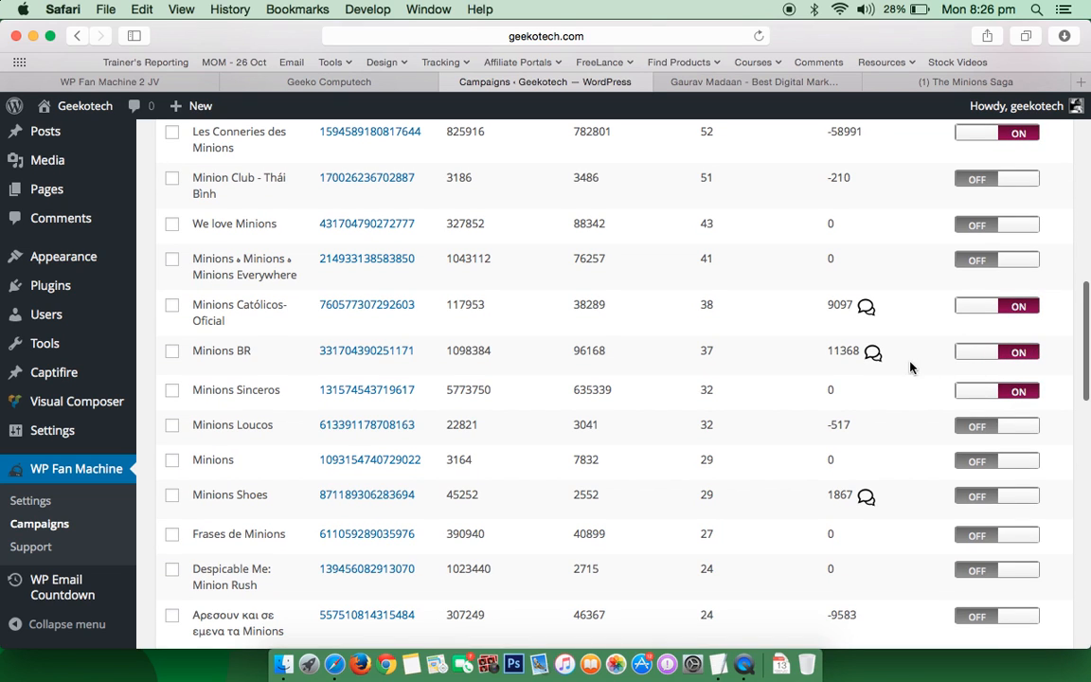
scroll("down", 3)
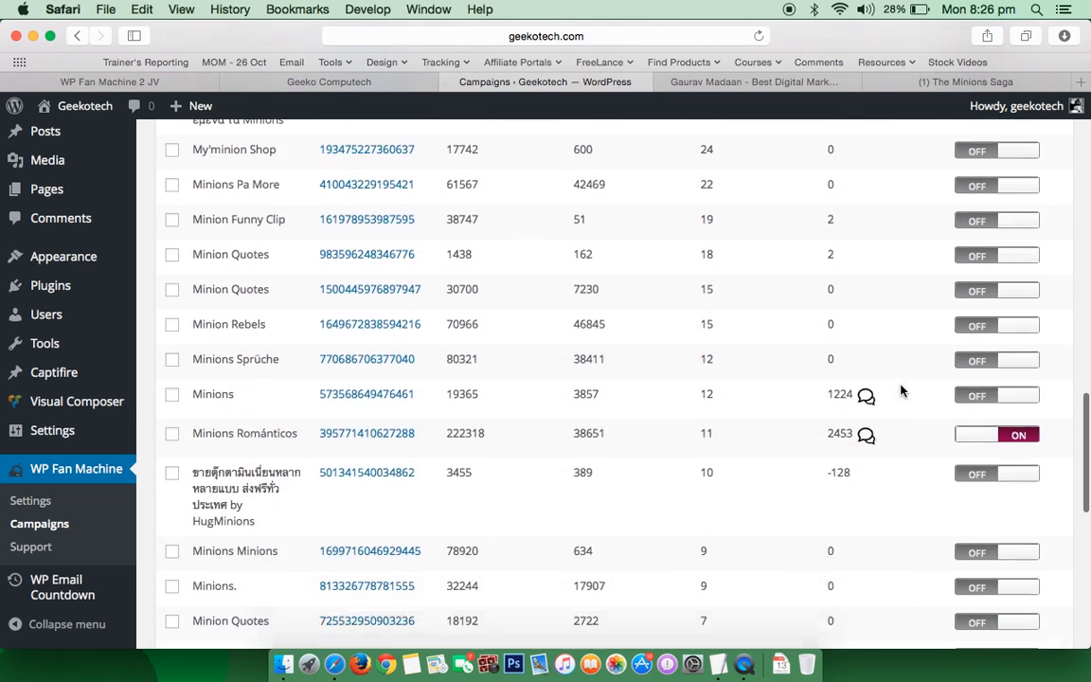
scroll("down", 3)
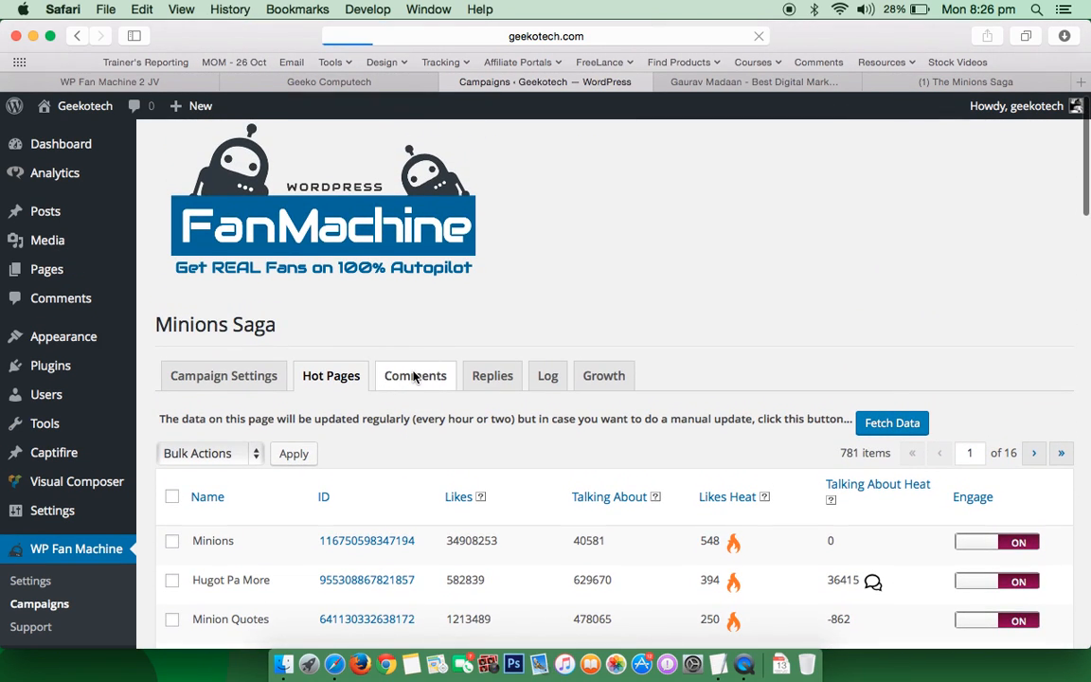
Open the Comments tab listing the campaign's 12 spintax comment templates
left_click(415, 375)
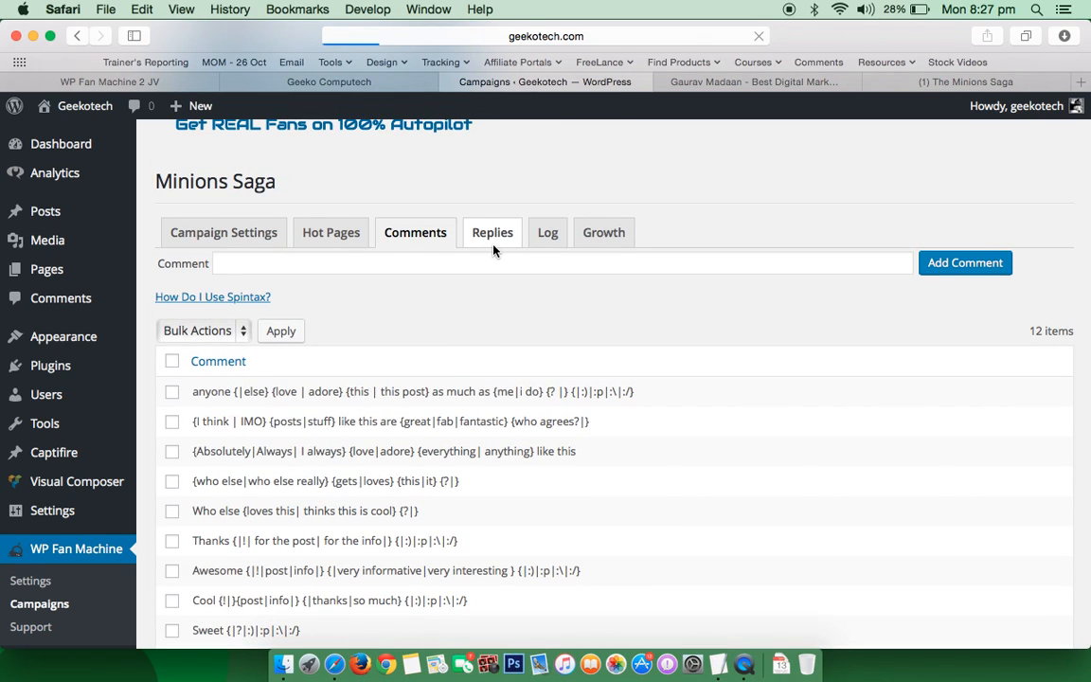
mouse_move(481, 368)
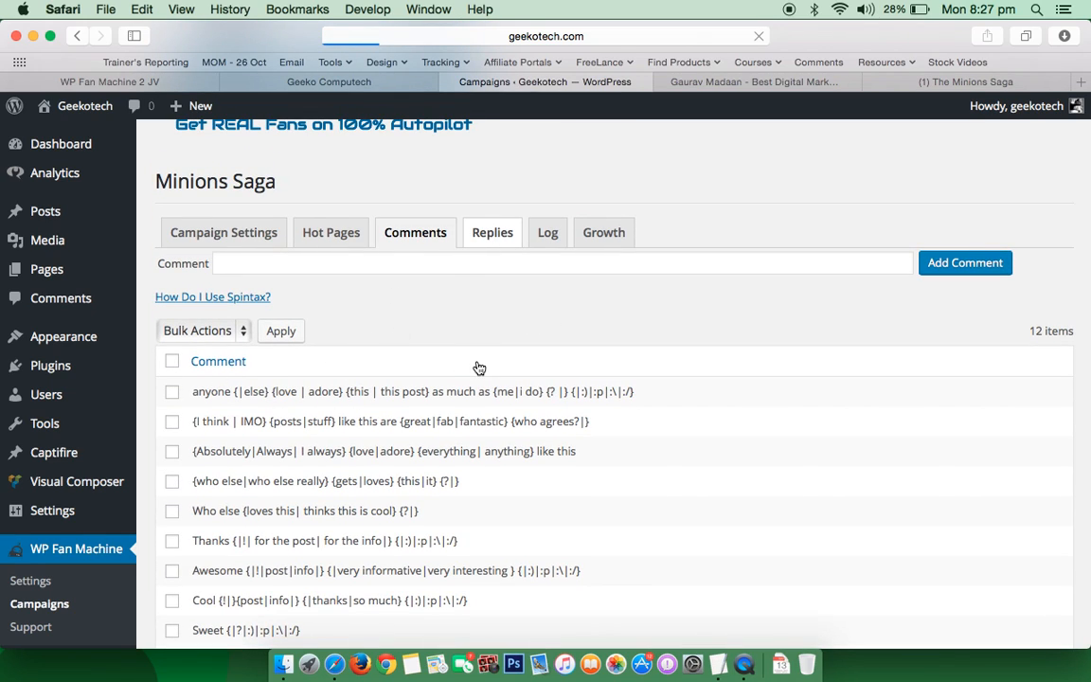
mouse_move(480, 367)
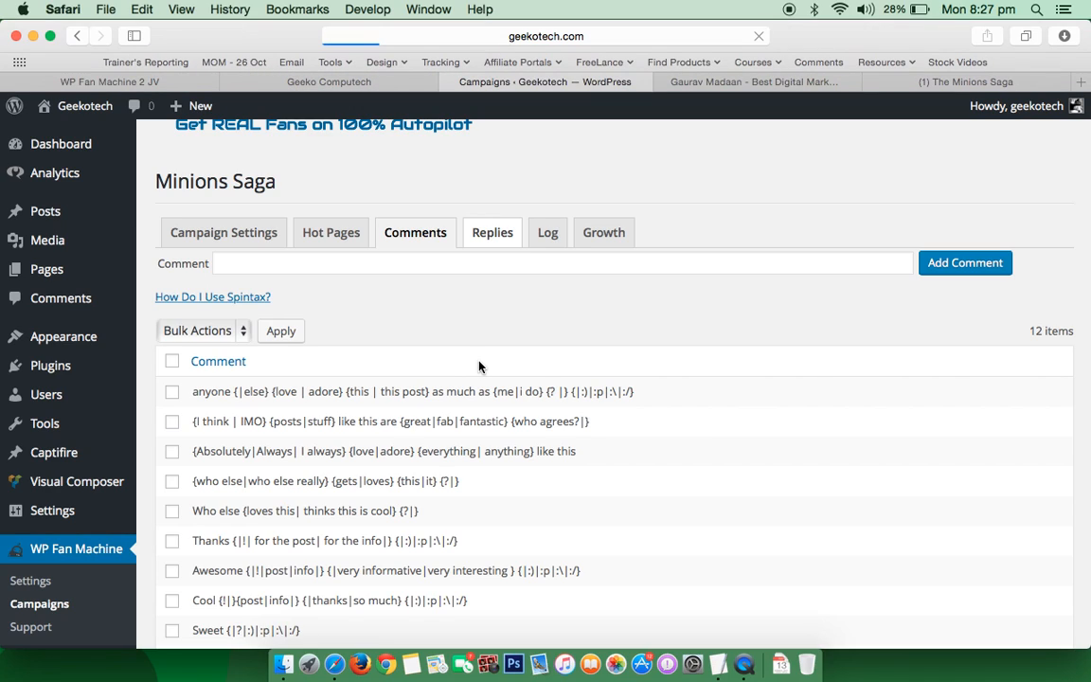
Open the Replies tab and scroll to see all 4 spintax reply templates
left_click(492, 232)
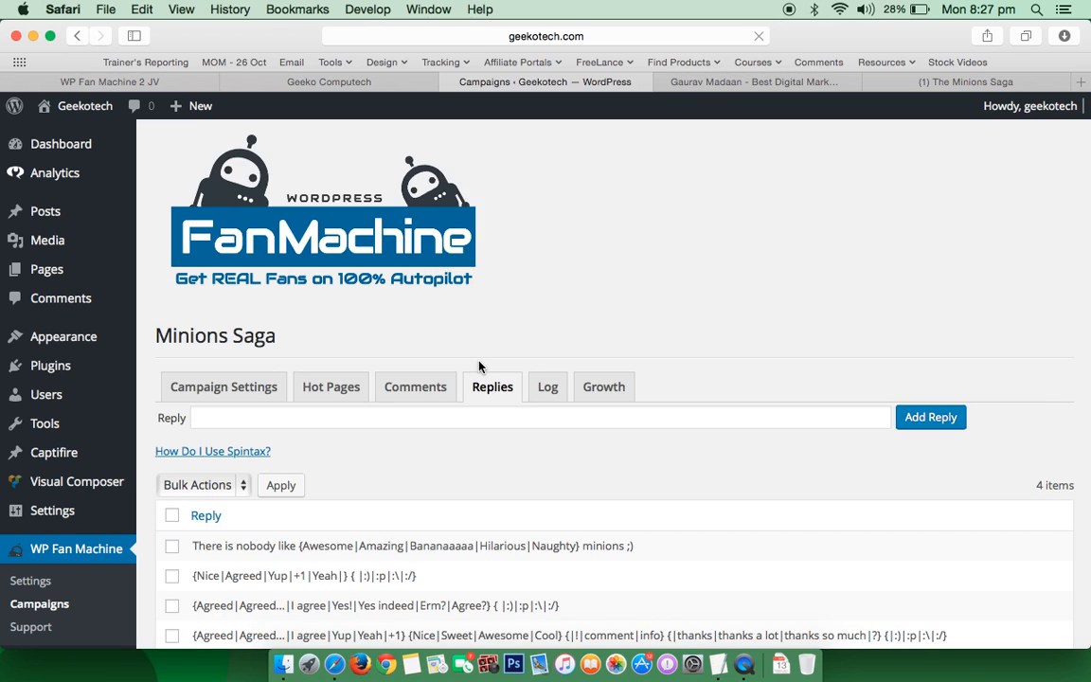
scroll("down", 3)
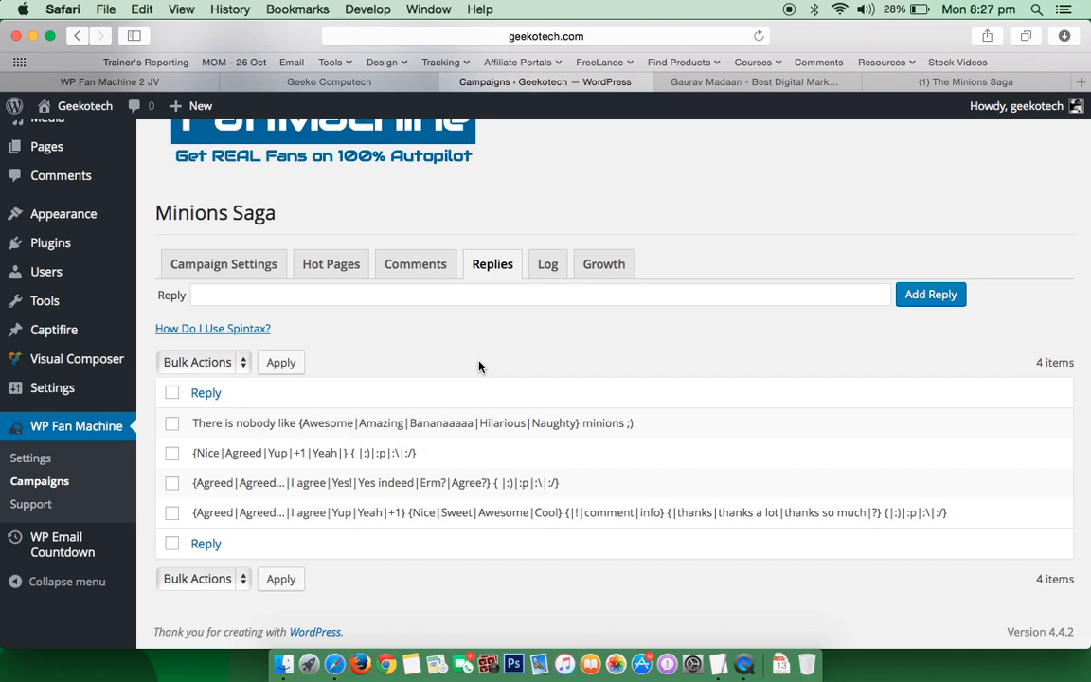
mouse_move(535, 367)
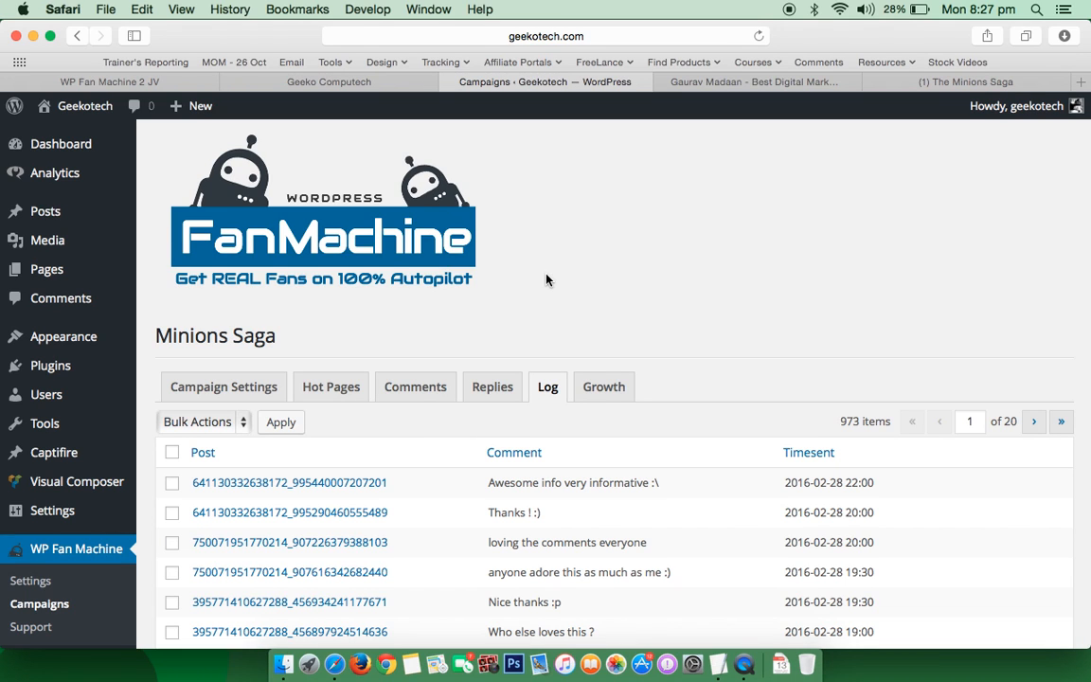
Scroll through the 973-entry comment log and open the post 'WOW! C'est vrai pour mon cas!'
scroll("down", 3)
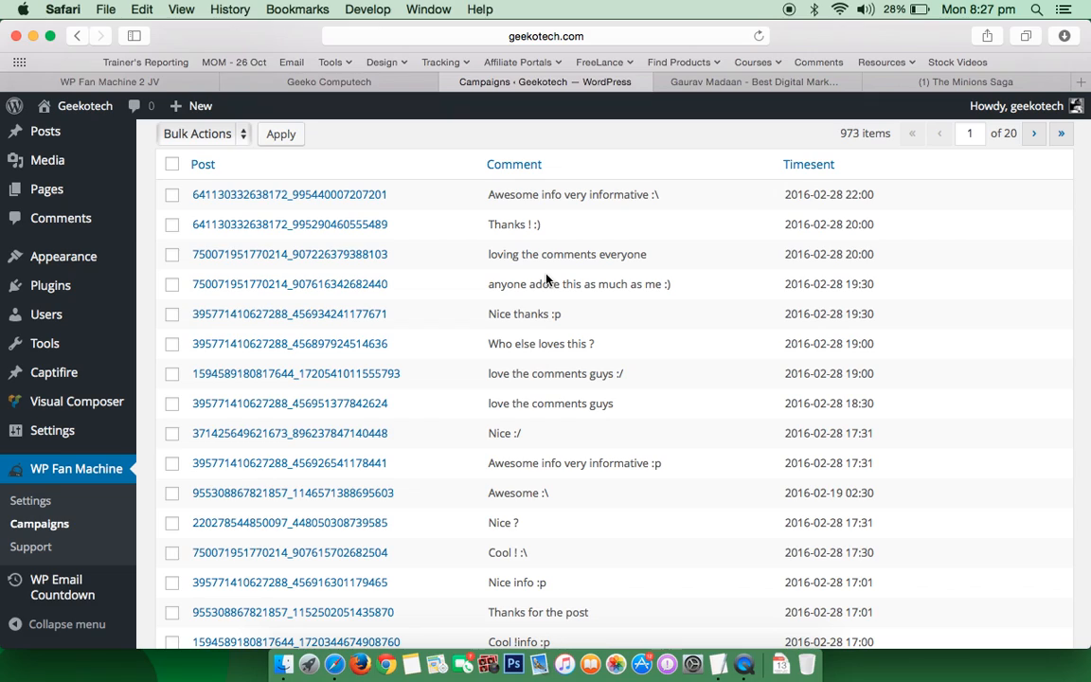
scroll("down", 3)
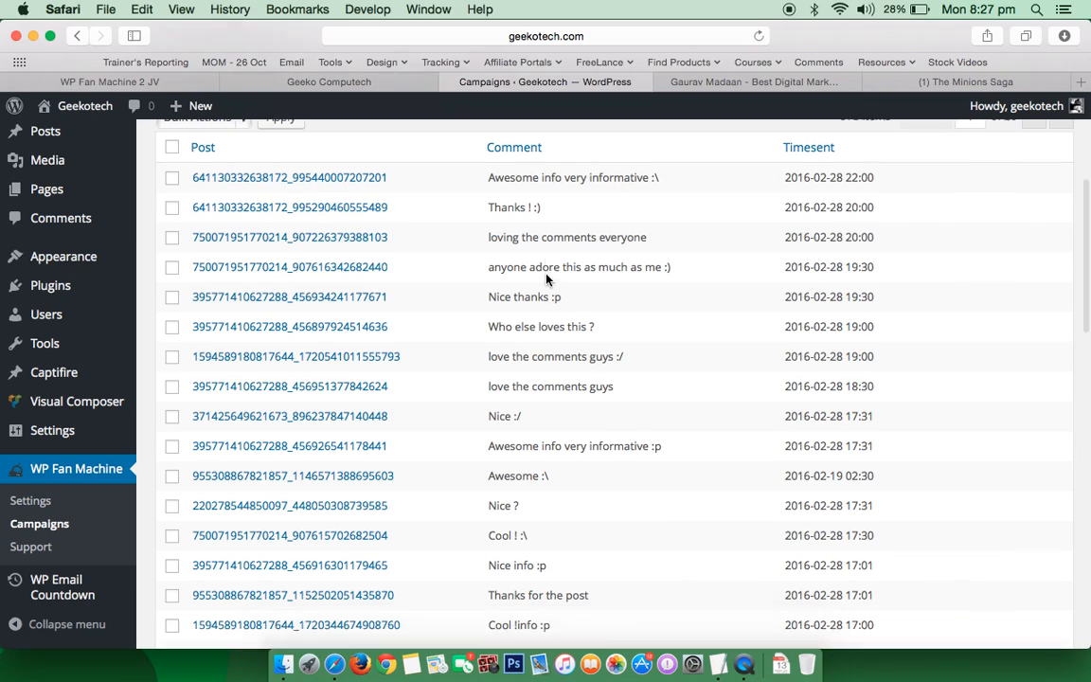
scroll("down", 3)
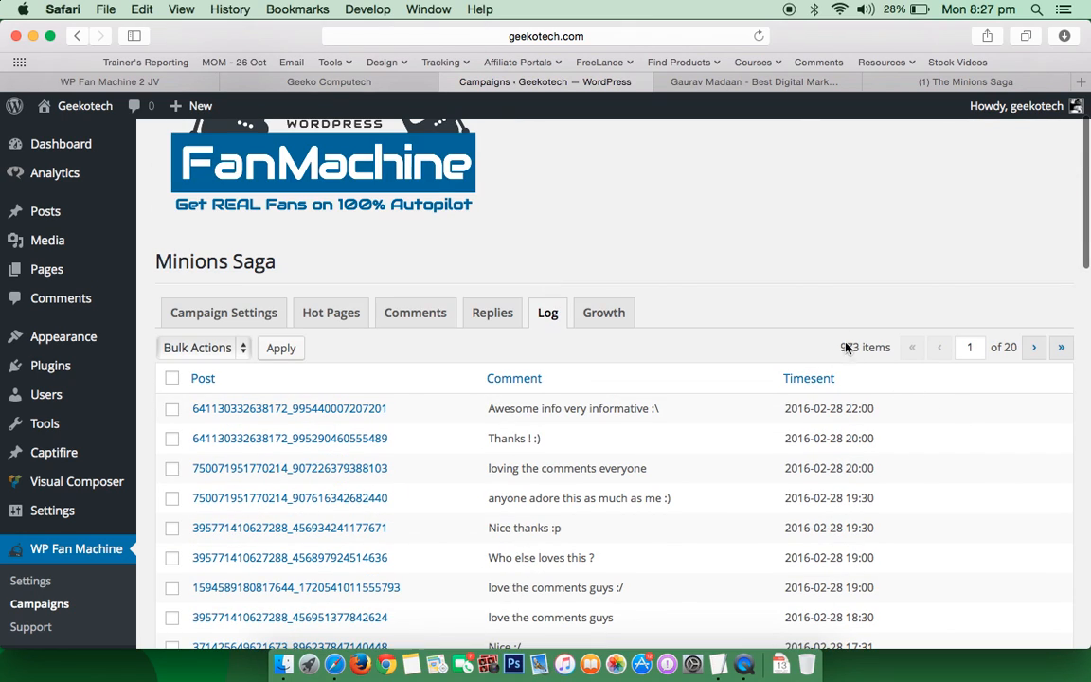
mouse_move(871, 350)
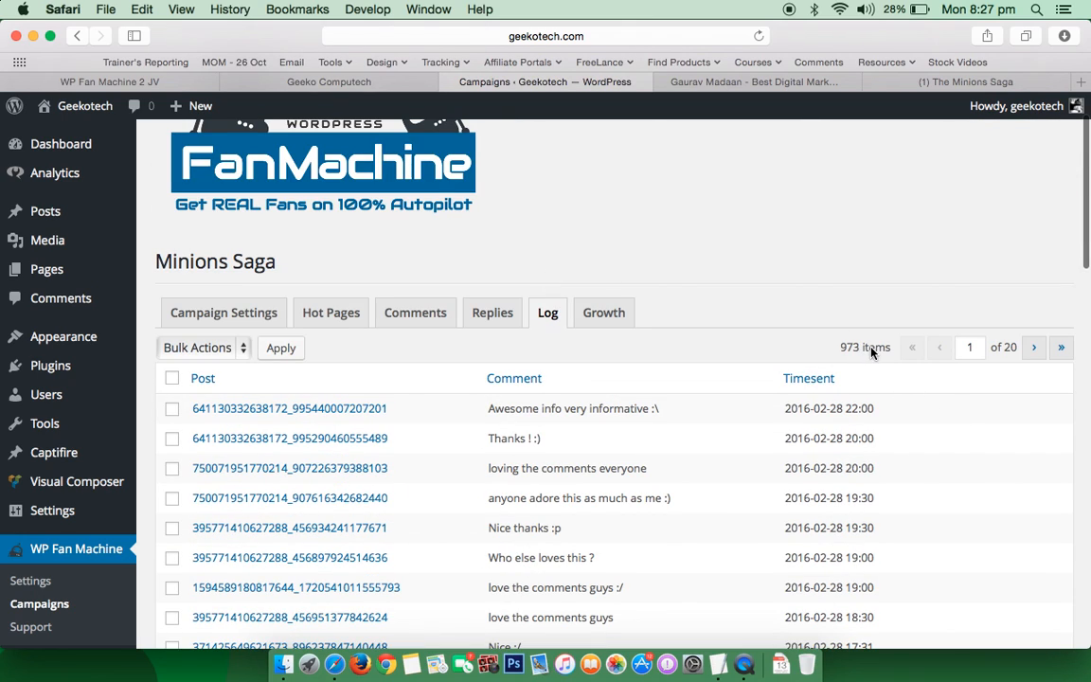
scroll("down", 3)
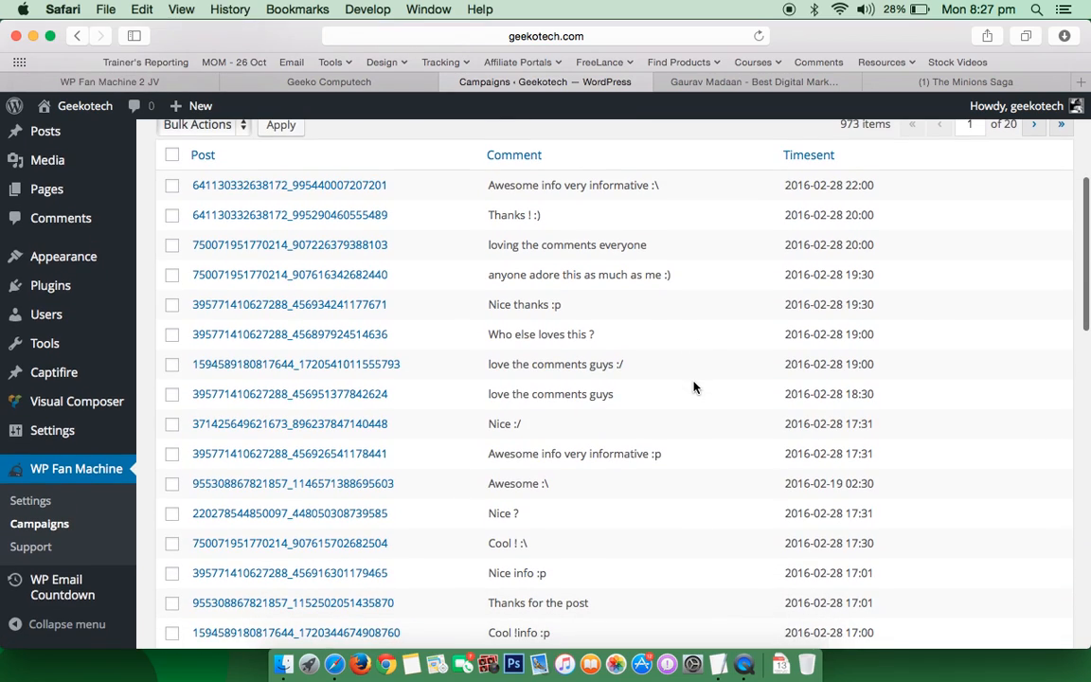
left_click(295, 364)
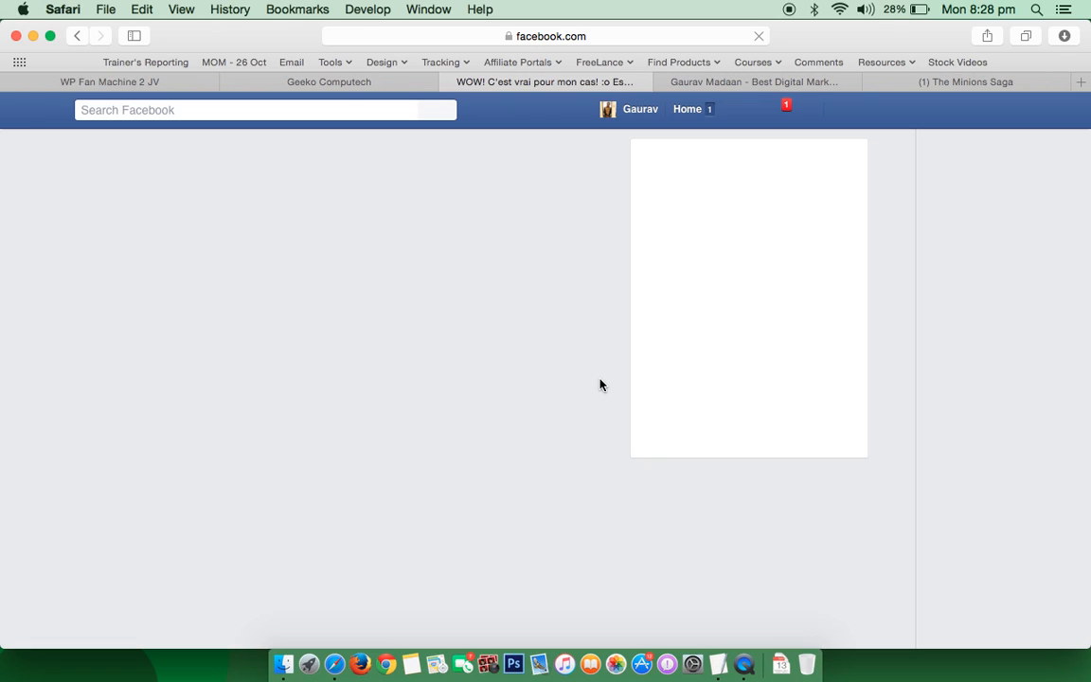
Open The Minions Saga page notifications and scroll through likes, reactions and comment likes
scroll("down", 3)
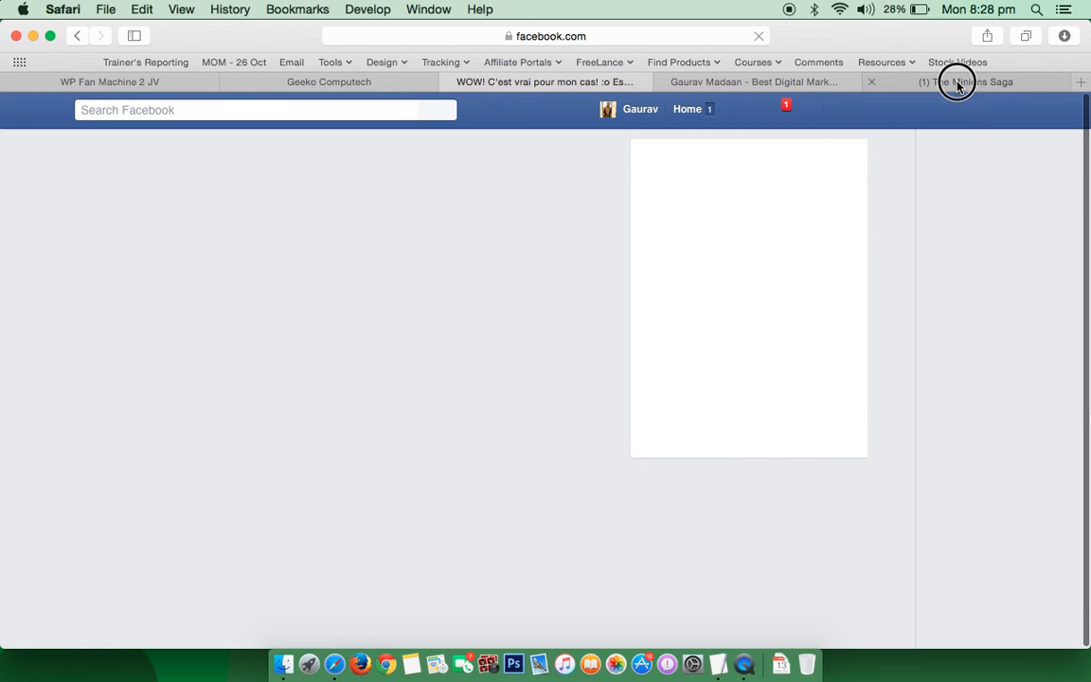
left_click(965, 81)
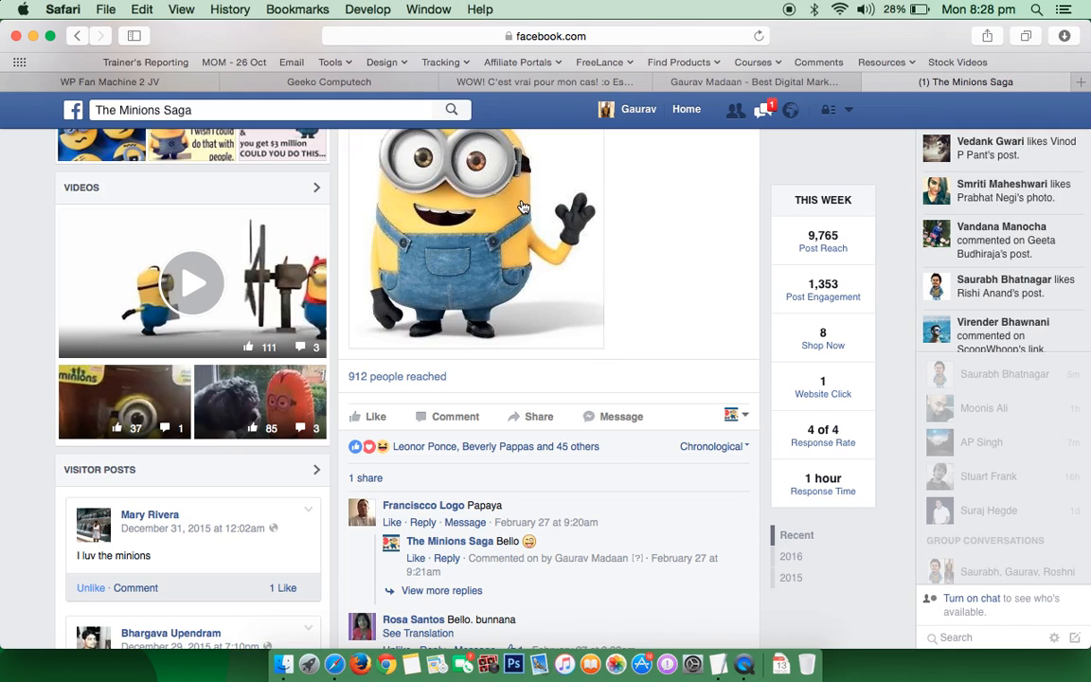
mouse_move(637, 148)
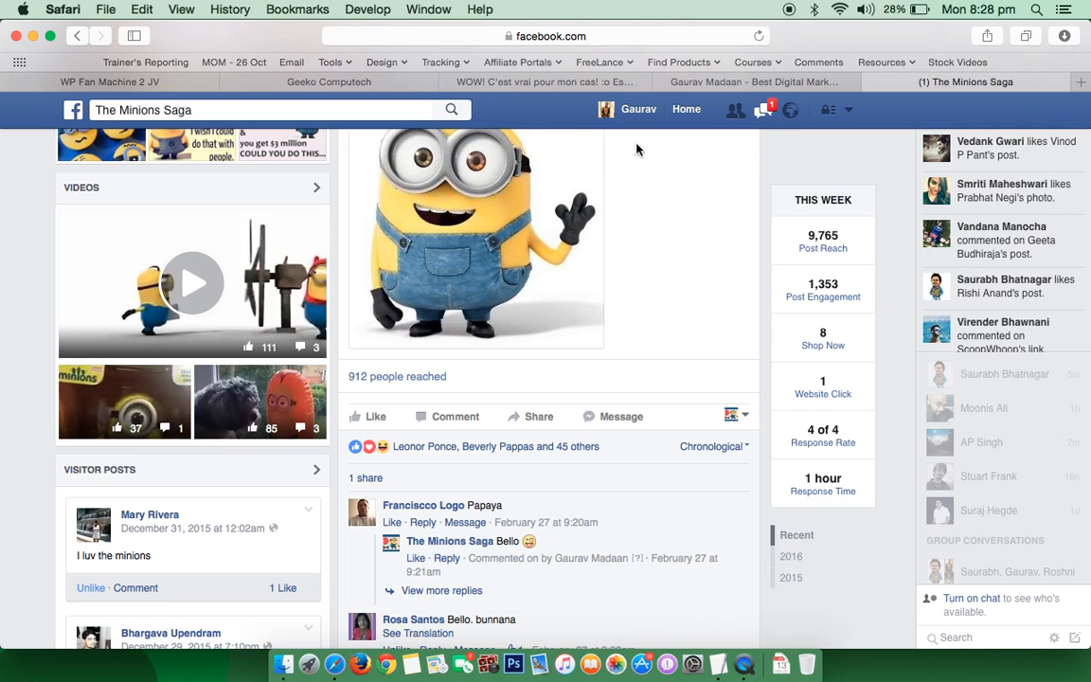
left_click(545, 82)
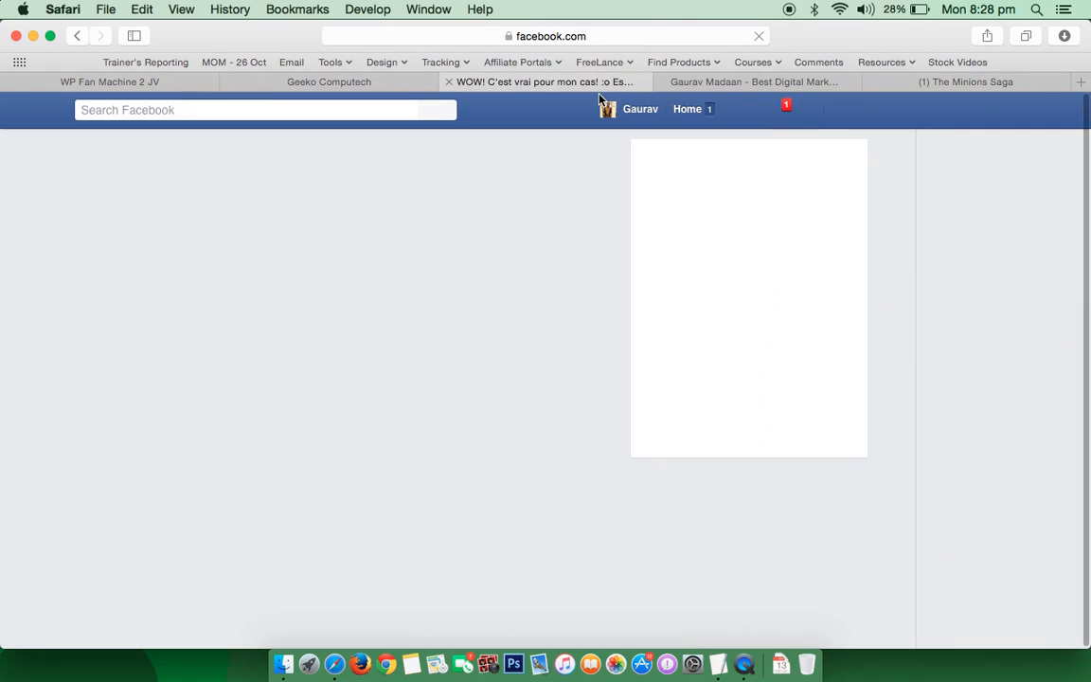
left_click(964, 81)
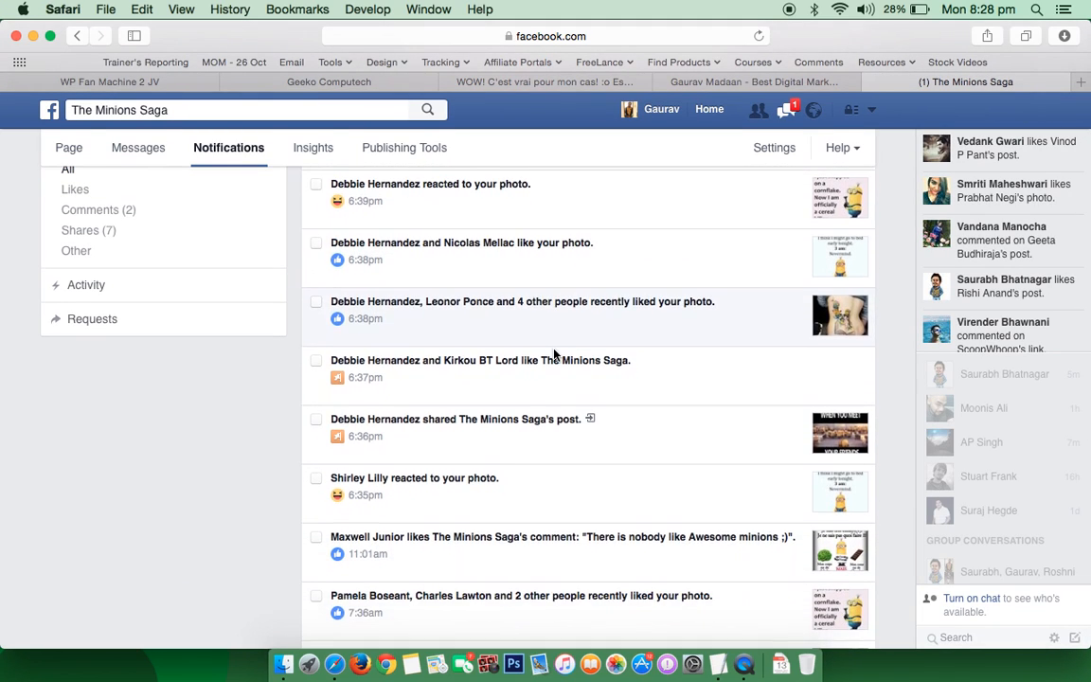
scroll("down", 3)
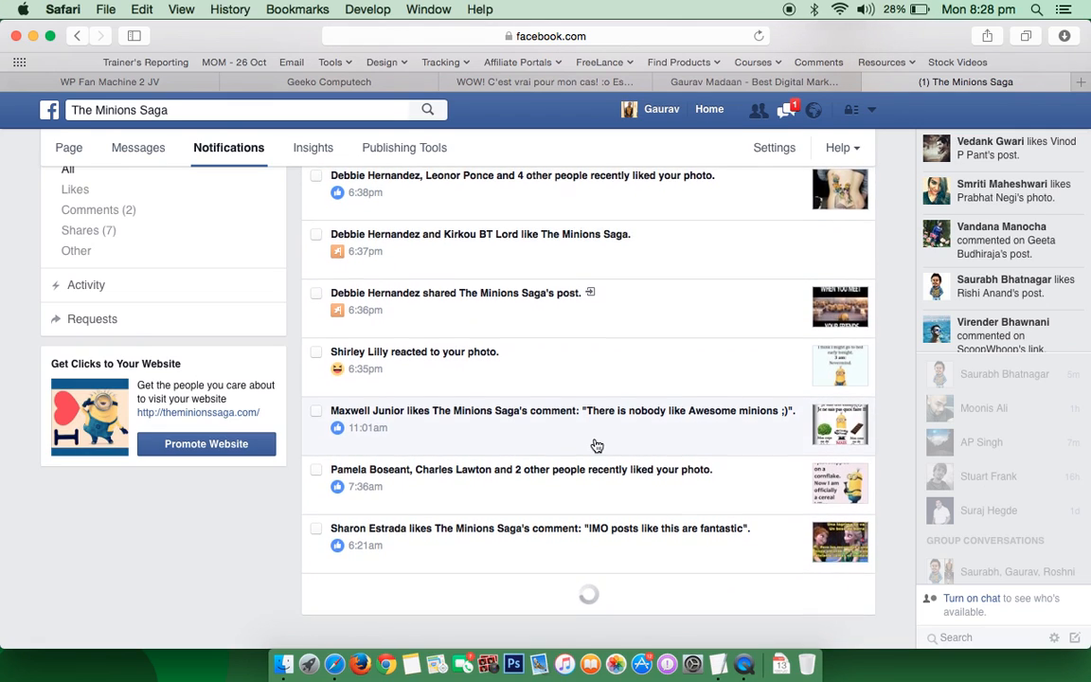
scroll("down", 3)
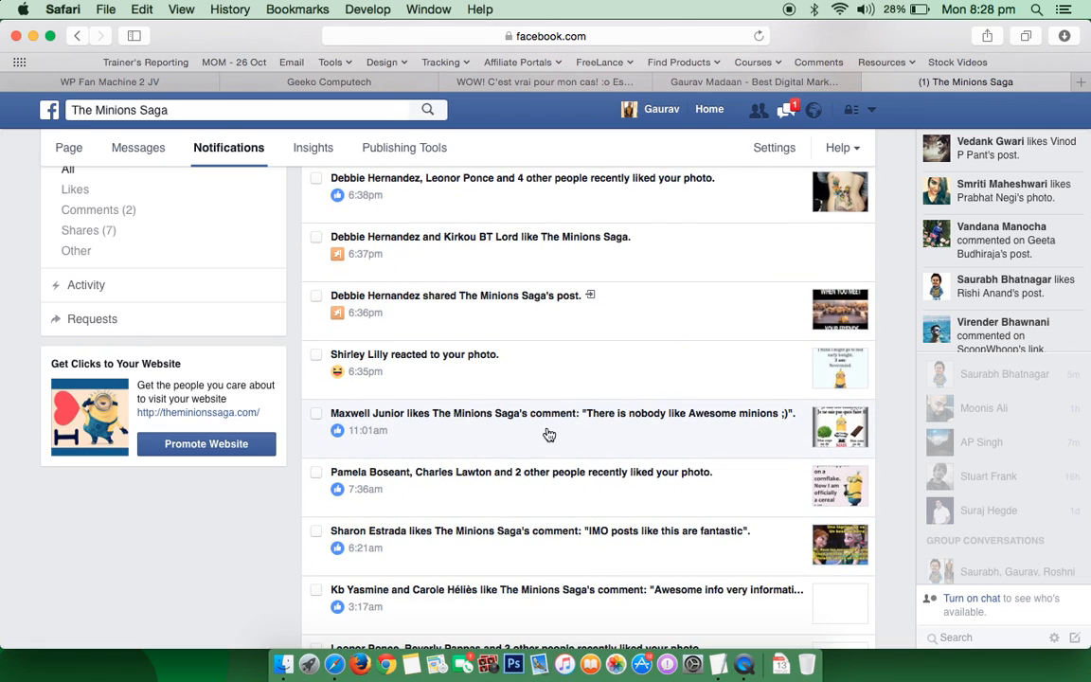
mouse_move(635, 429)
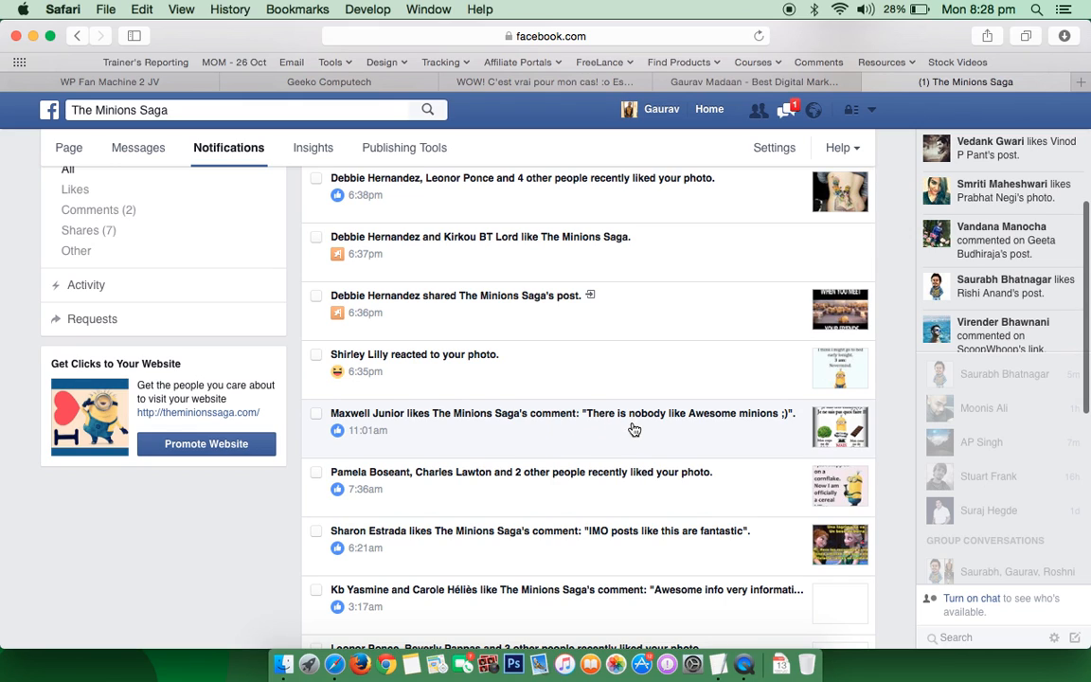
mouse_move(729, 431)
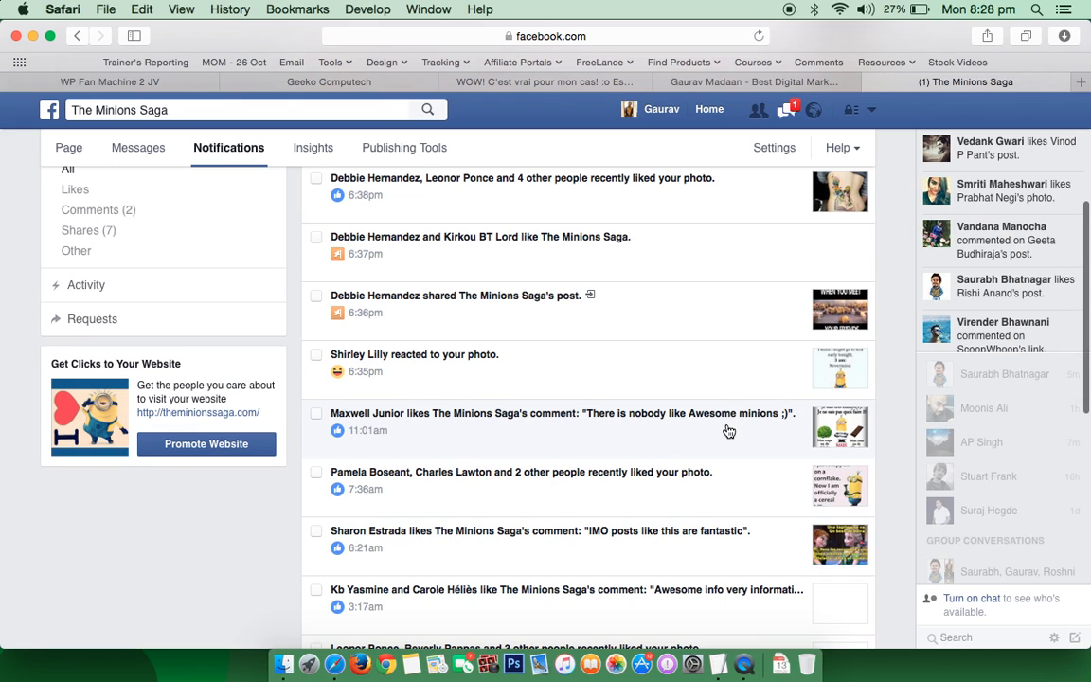
Open the liked-comment post 'Je suis très ennuyé(e)' and scroll its French comments
left_click(562, 422)
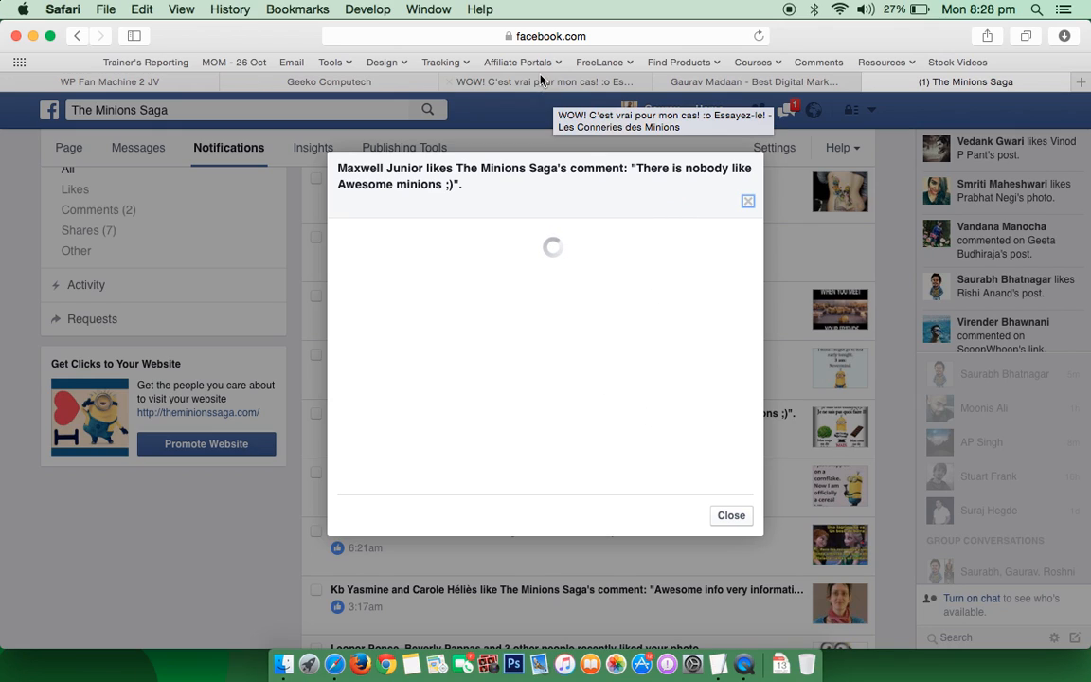
left_click(234, 61)
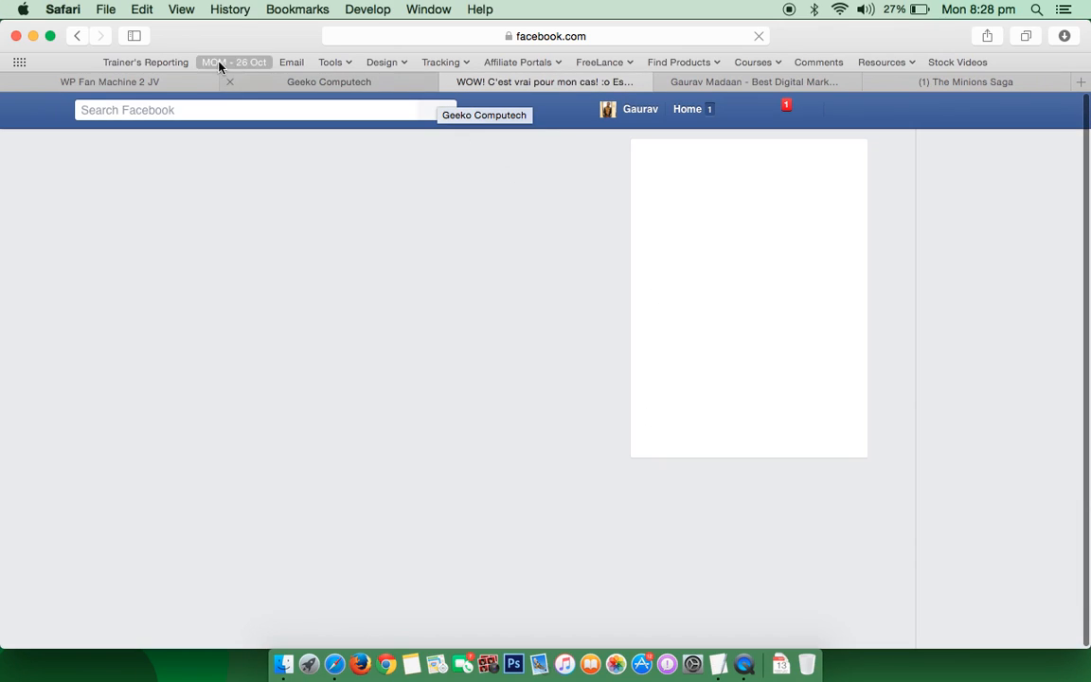
left_click(970, 82)
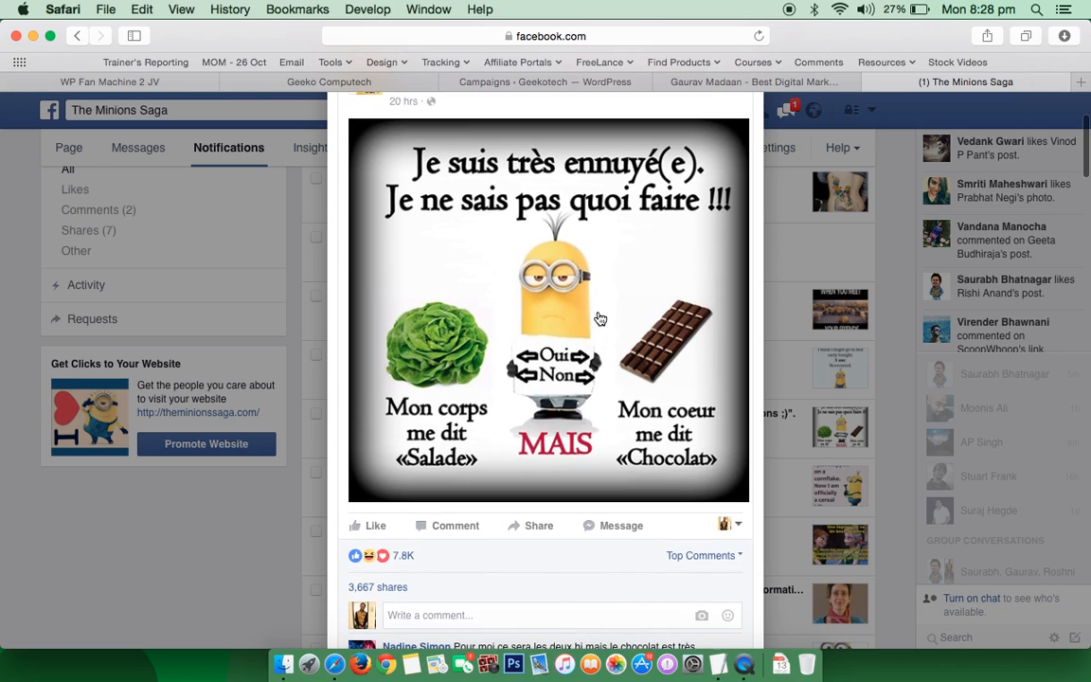
scroll("down", 3)
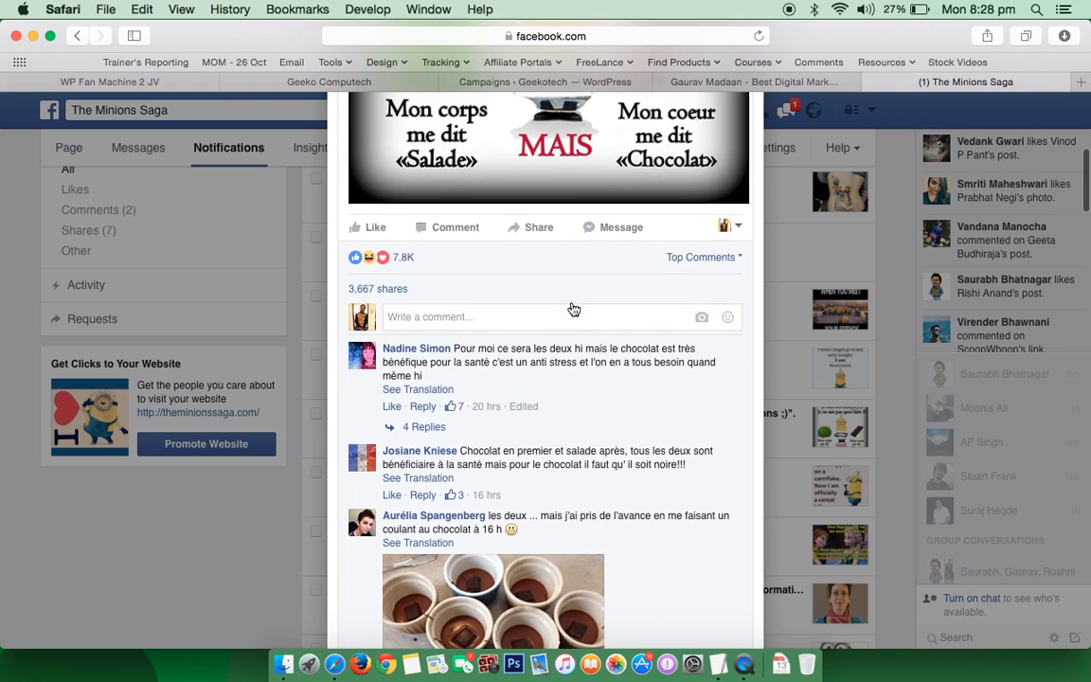
scroll("down", 3)
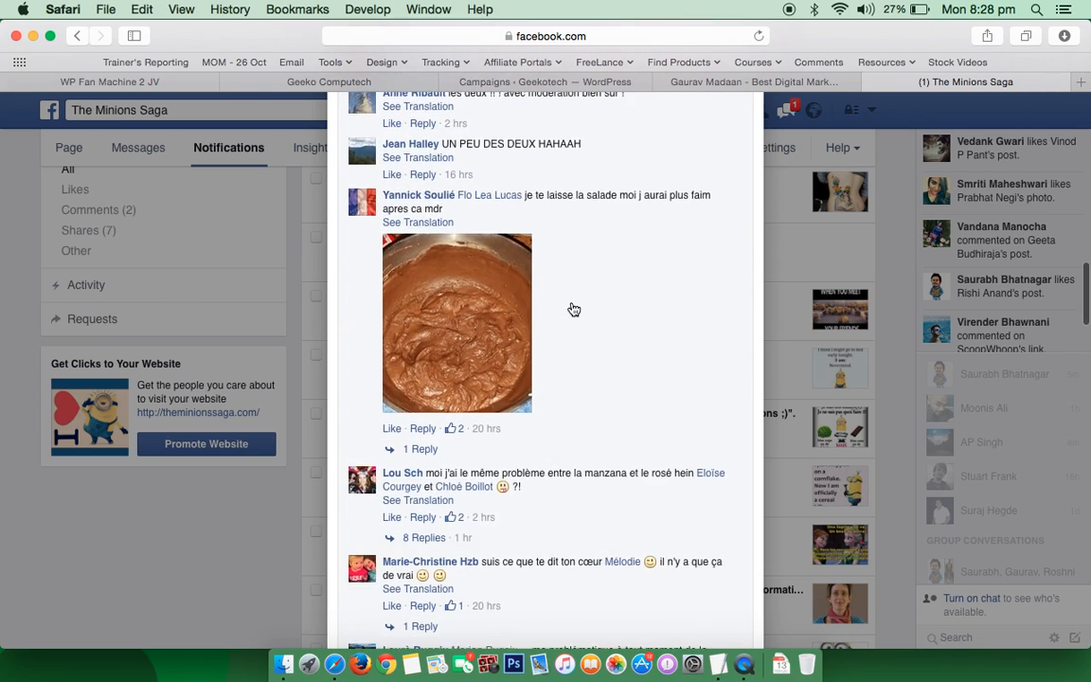
scroll("down", 3)
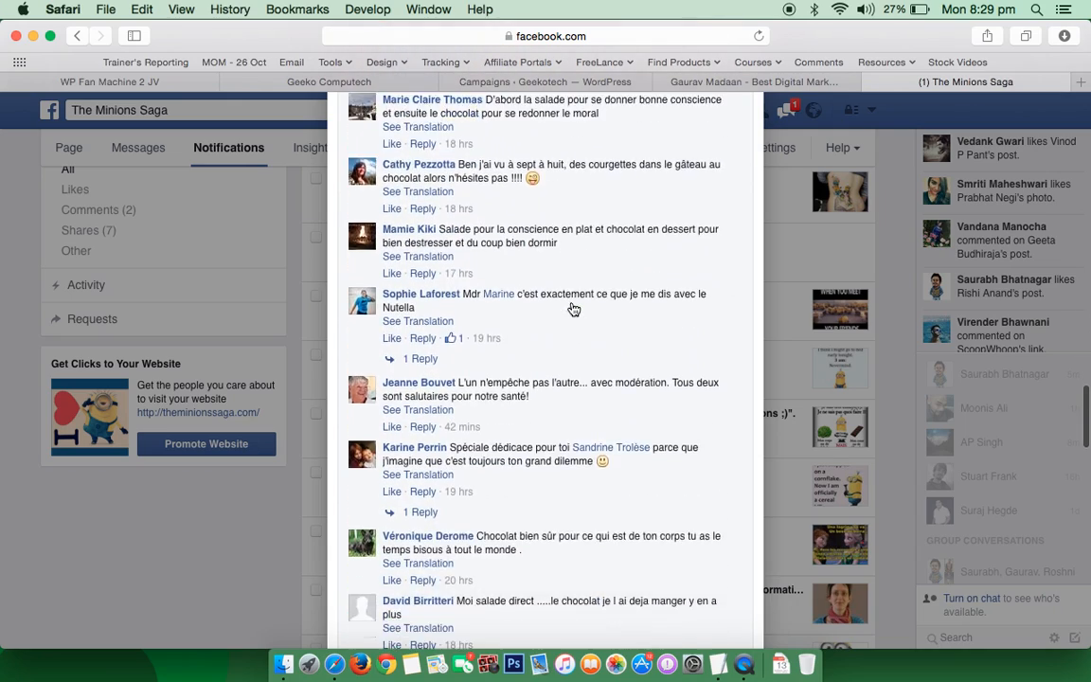
Scroll through the French comment thread on the Minions Saga post
scroll("down", 3)
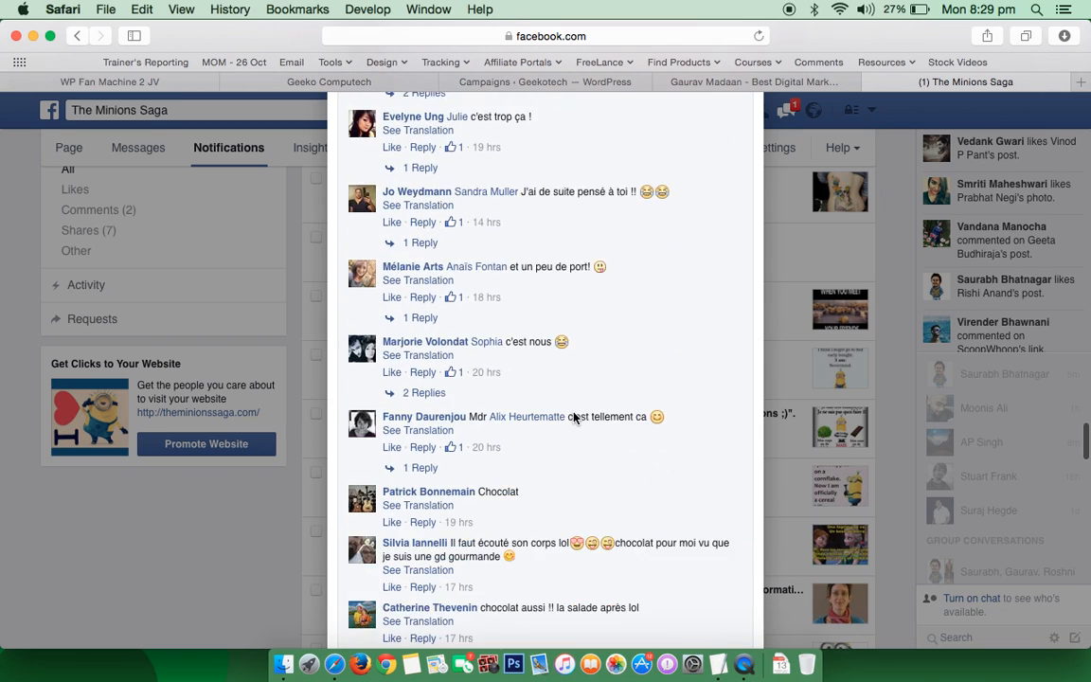
scroll("down", 3)
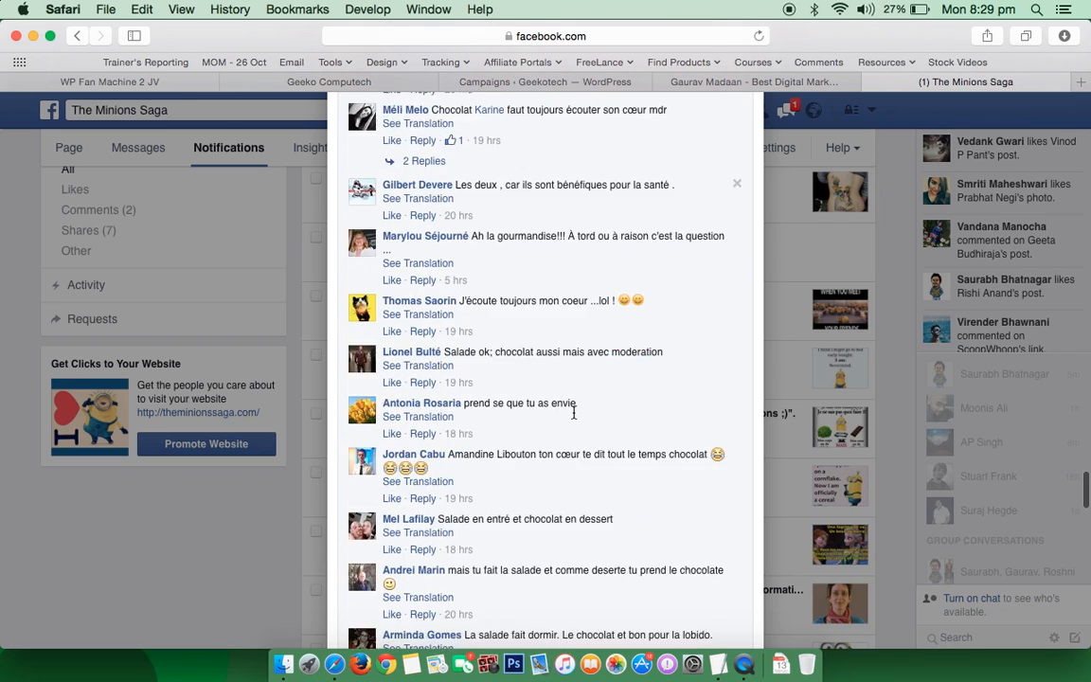
scroll("down", 3)
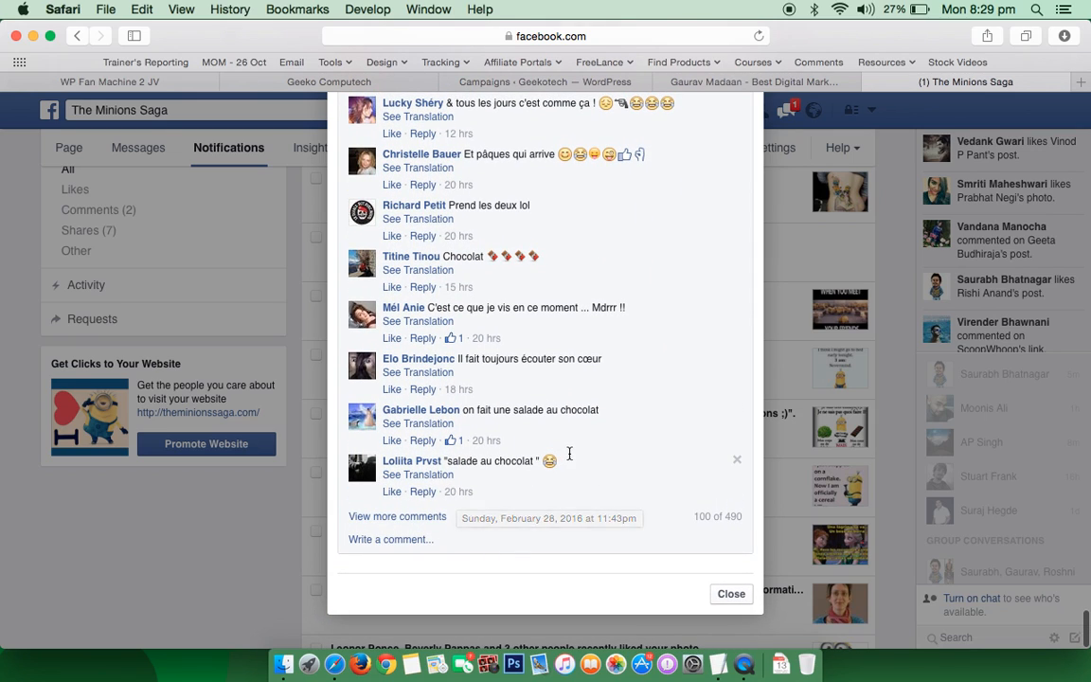
scroll("down", 3)
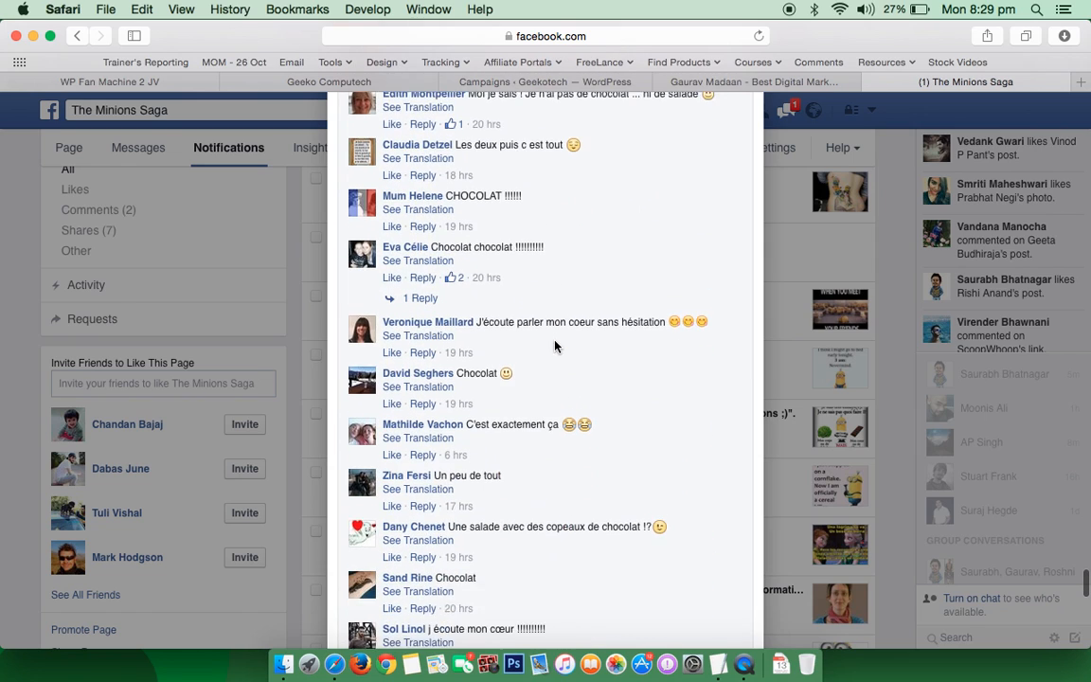
scroll("down", 3)
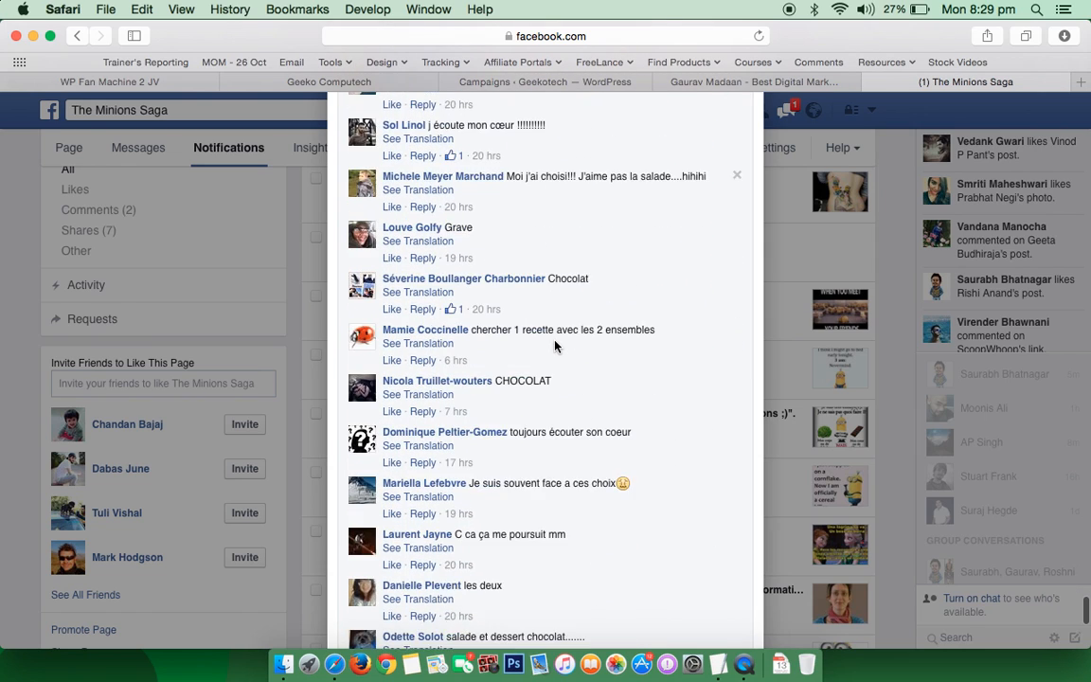
scroll("down", 3)
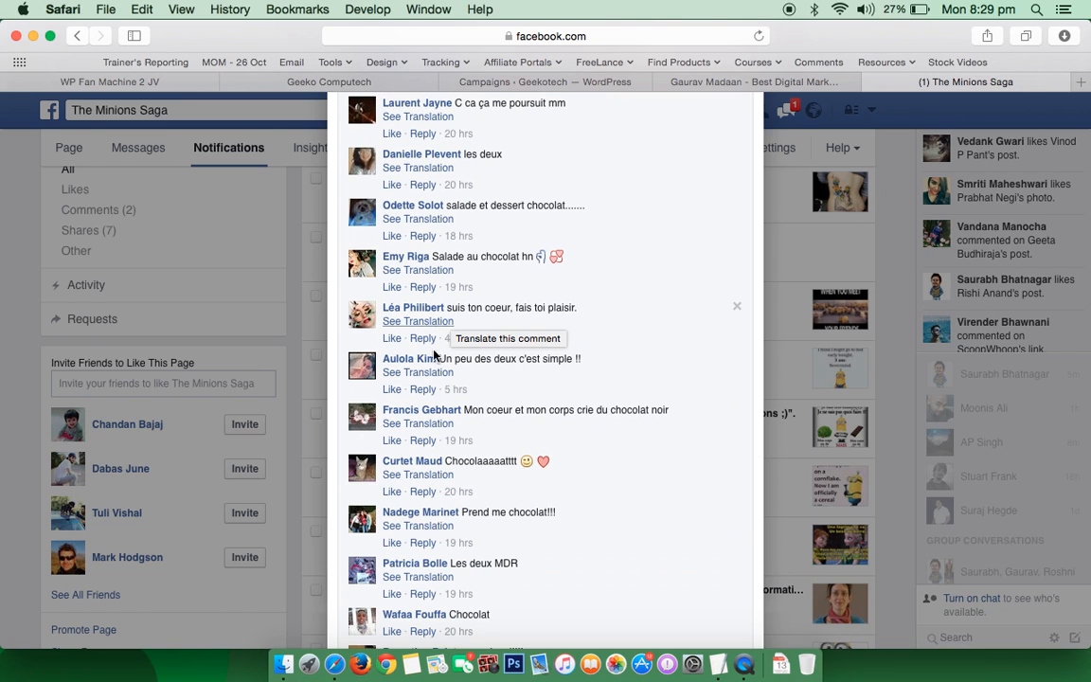
scroll("down", 3)
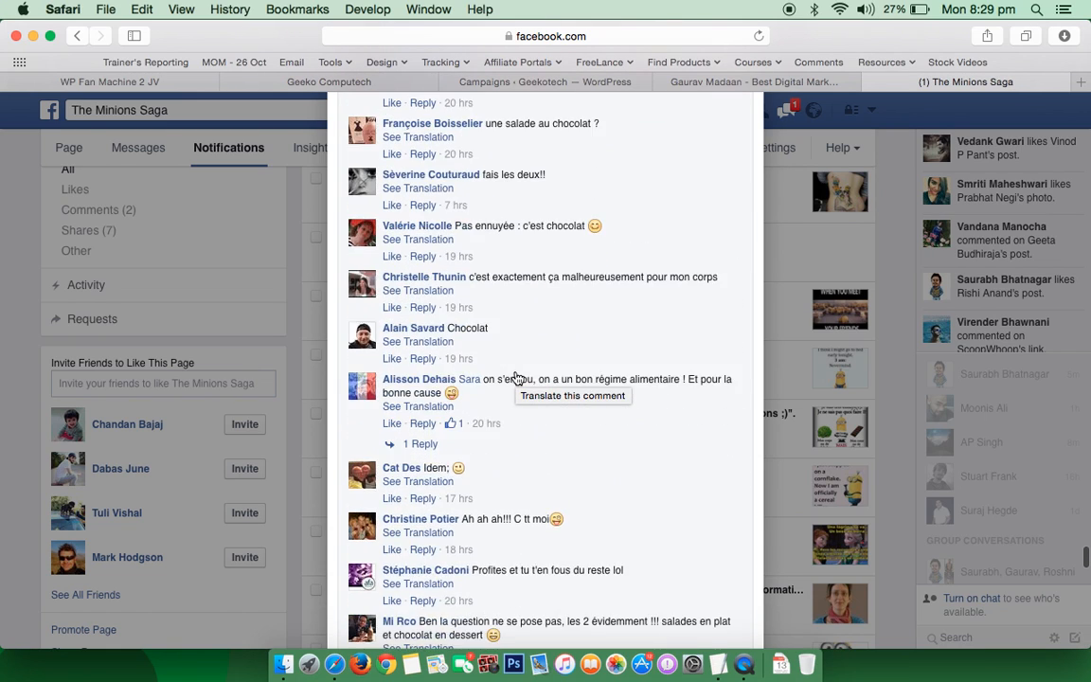
scroll("down", 3)
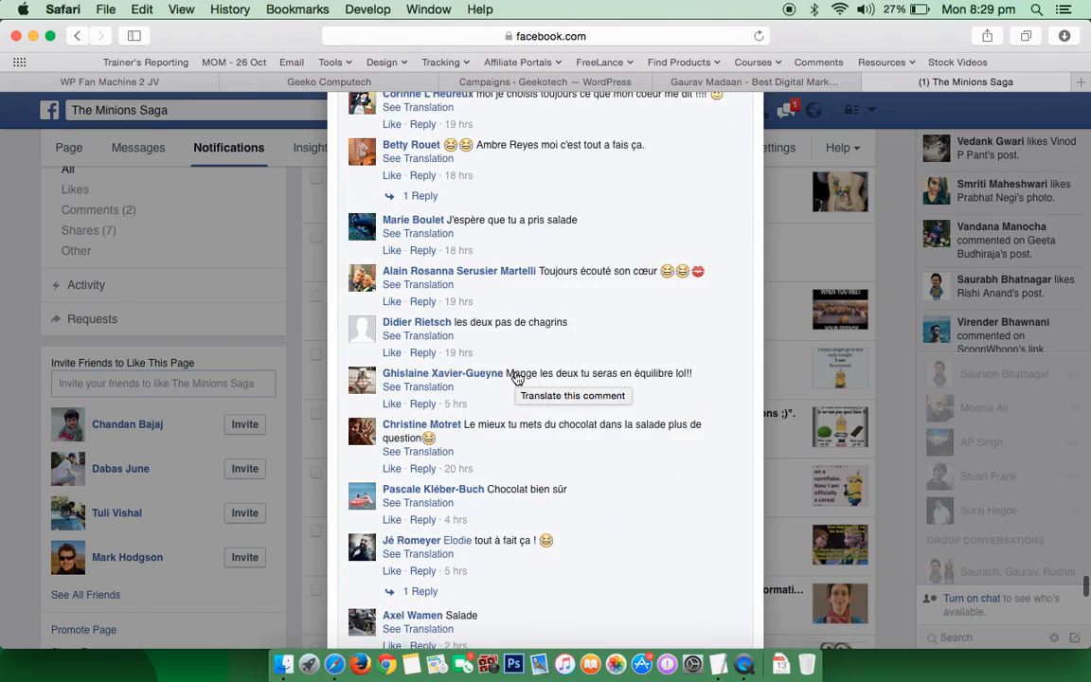
scroll("down", 3)
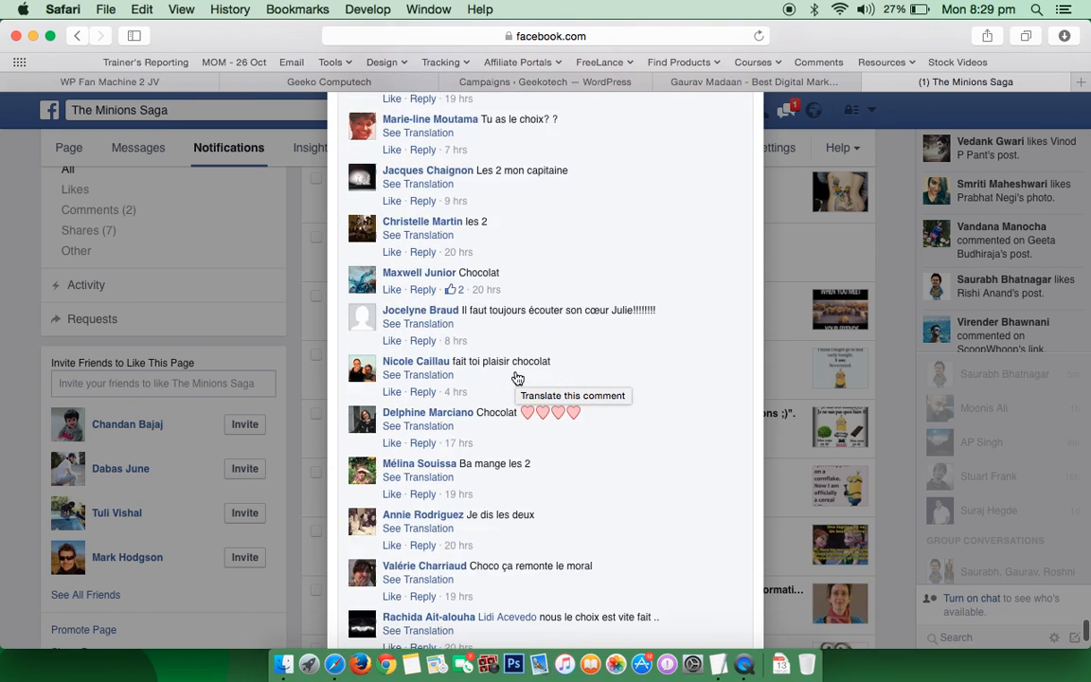
scroll("down", 3)
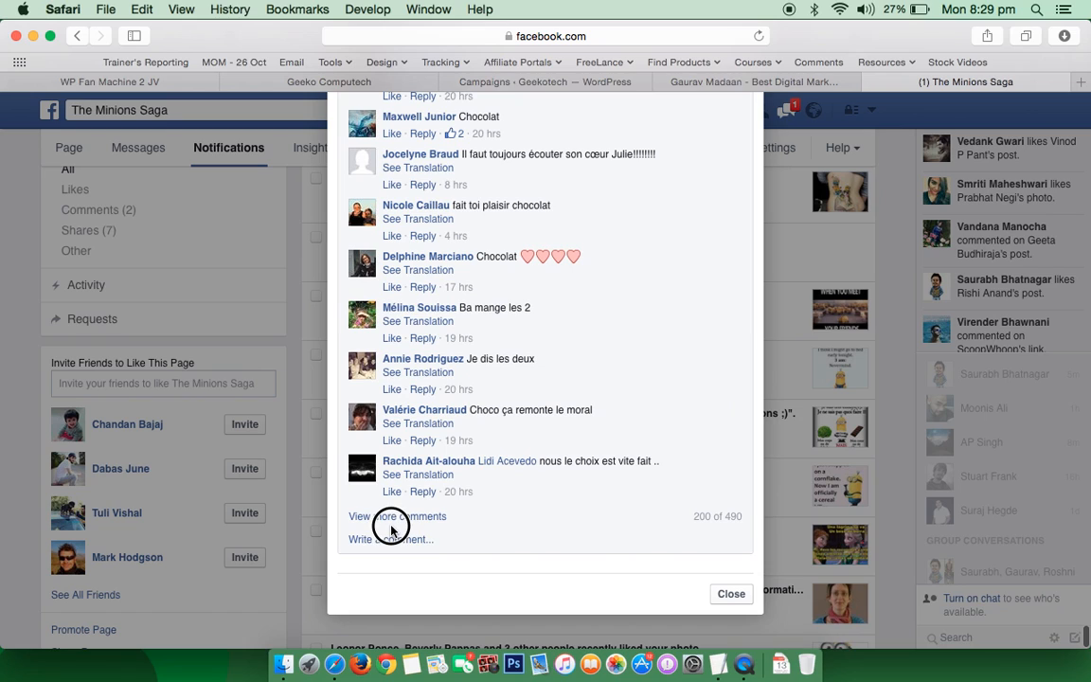
Load the next batch of comments and scroll through the rest of the thread
left_click(397, 516)
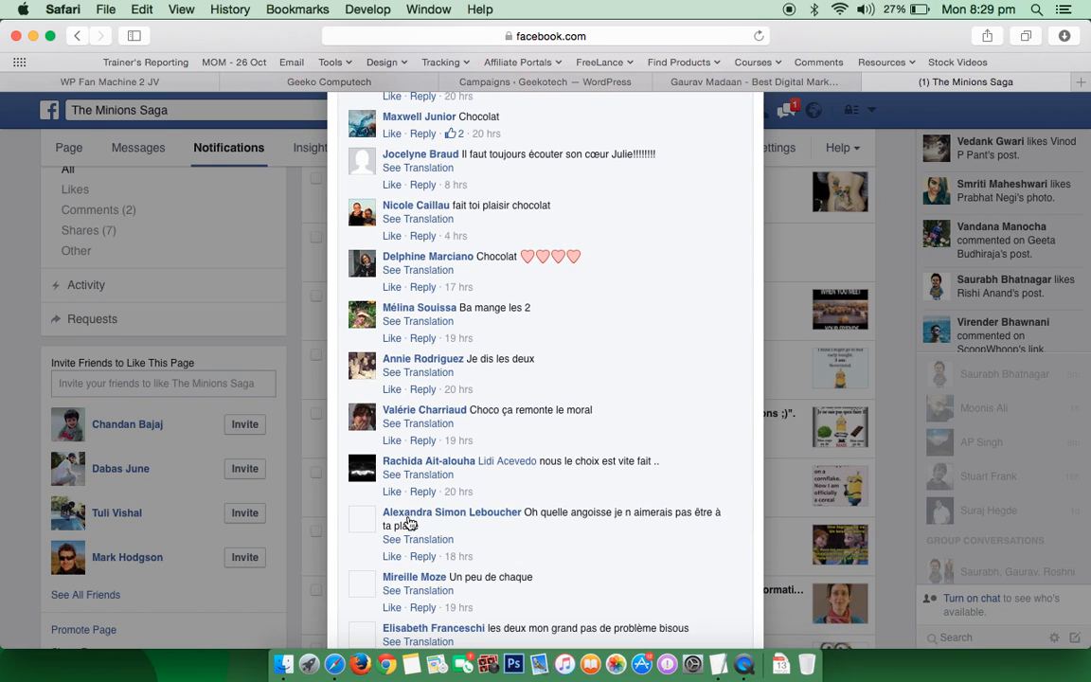
scroll("down", 3)
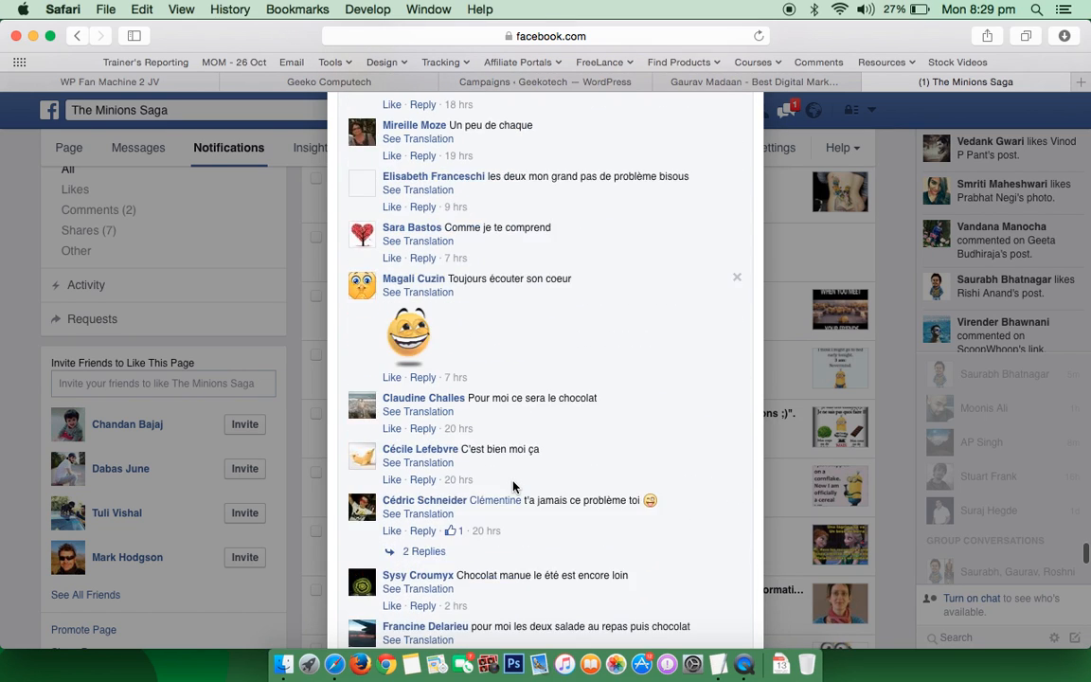
scroll("down", 3)
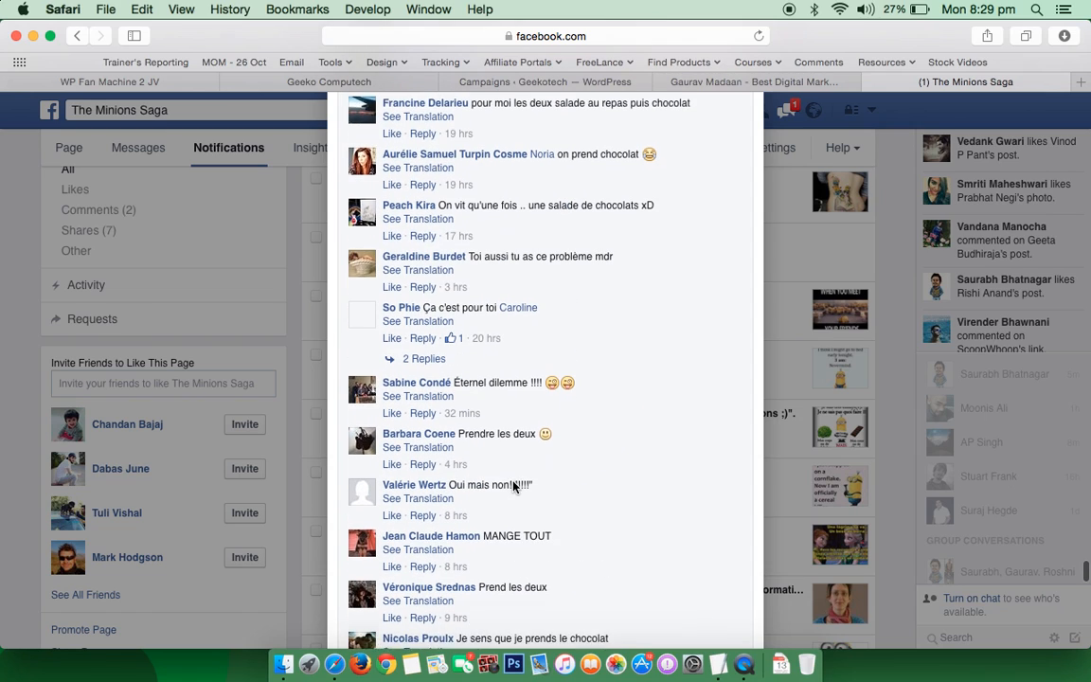
scroll("down", 3)
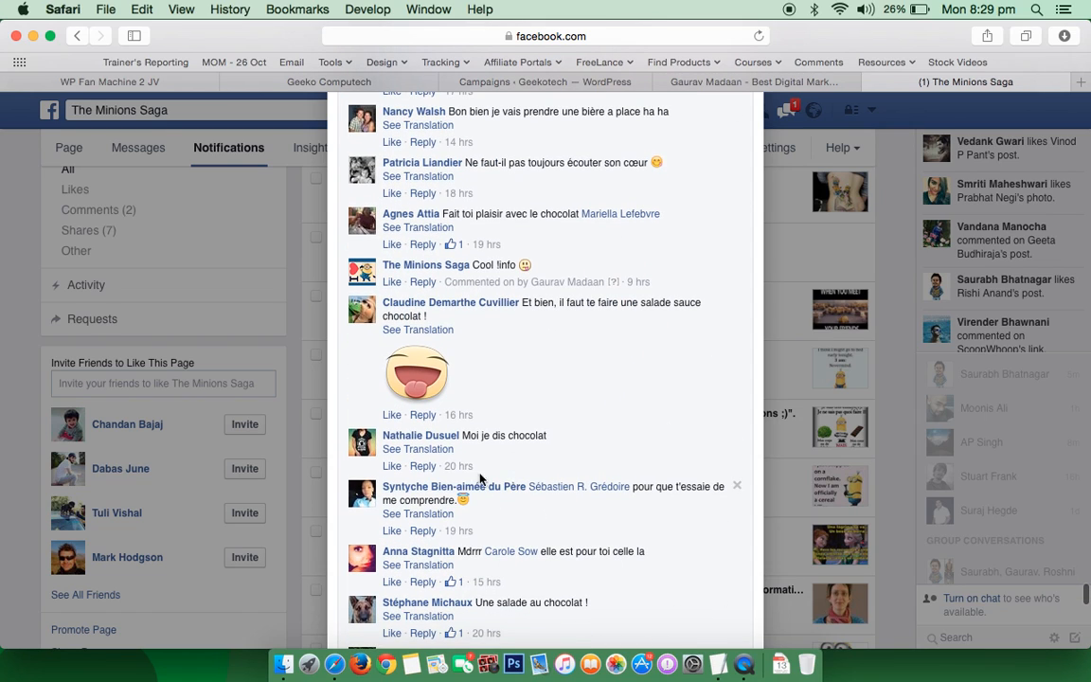
mouse_move(549, 296)
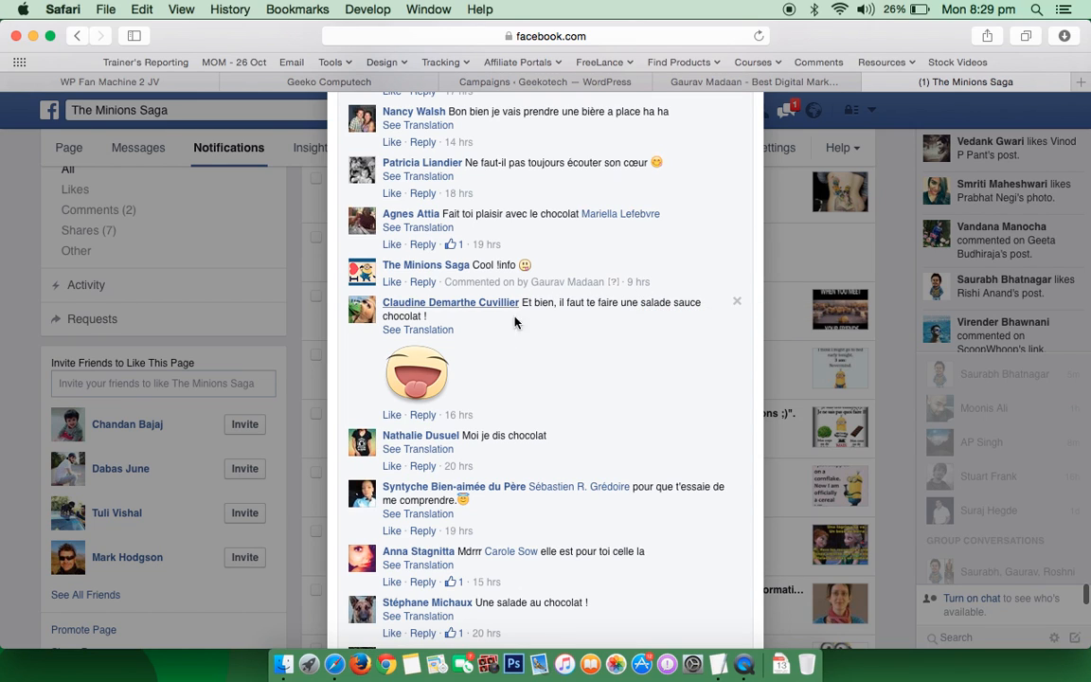
scroll("down", 3)
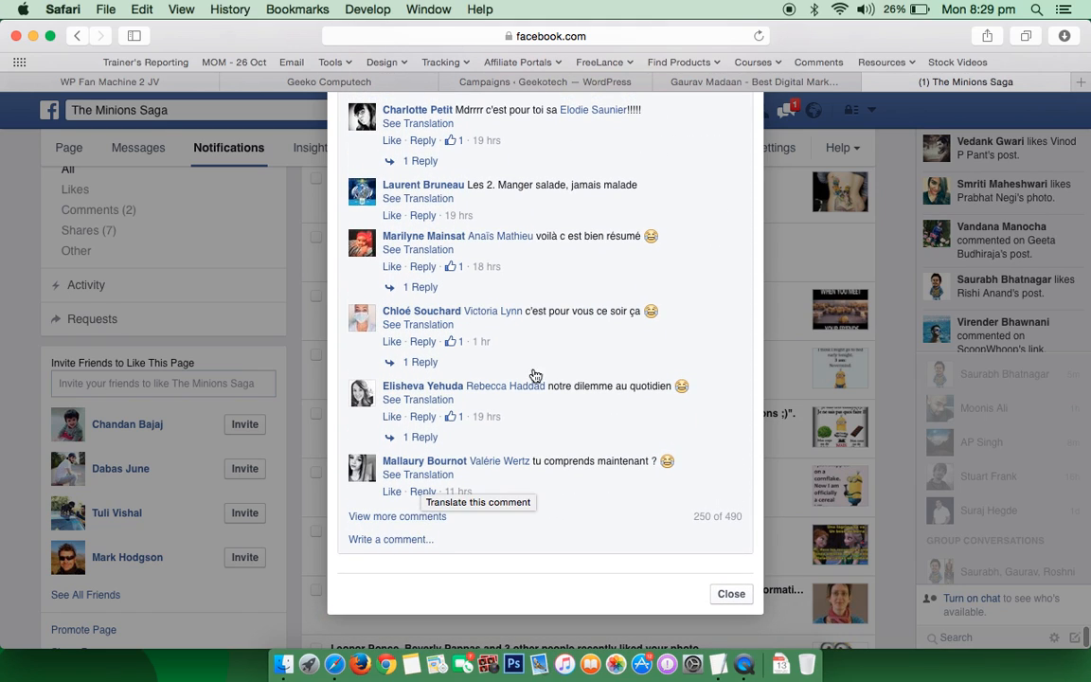
scroll("down", 3)
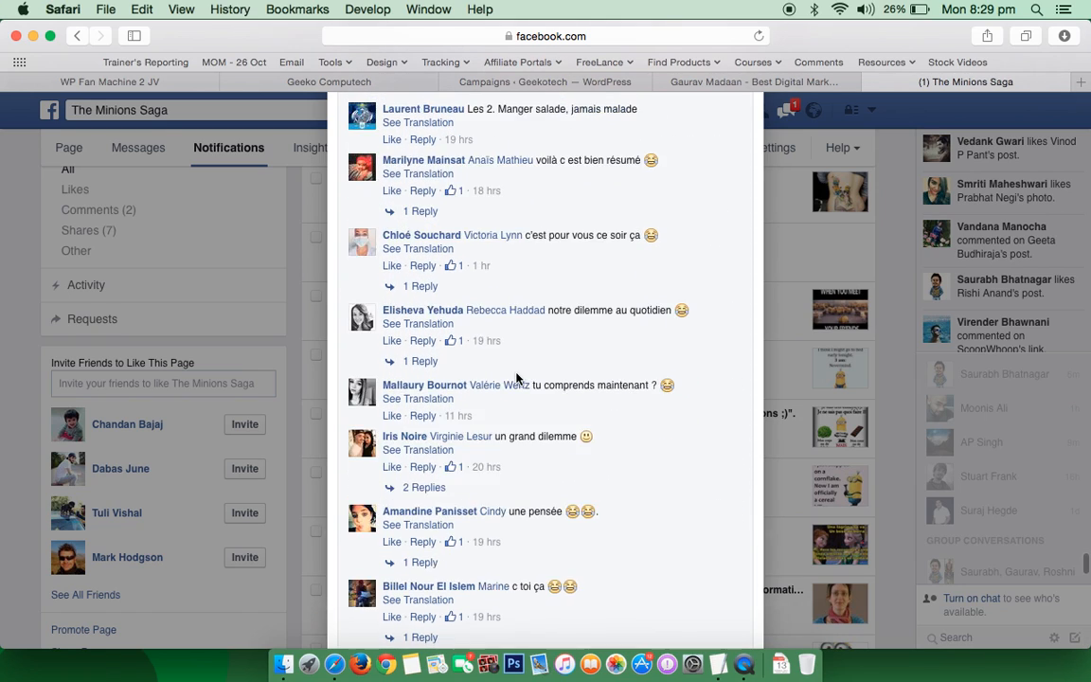
scroll("down", 3)
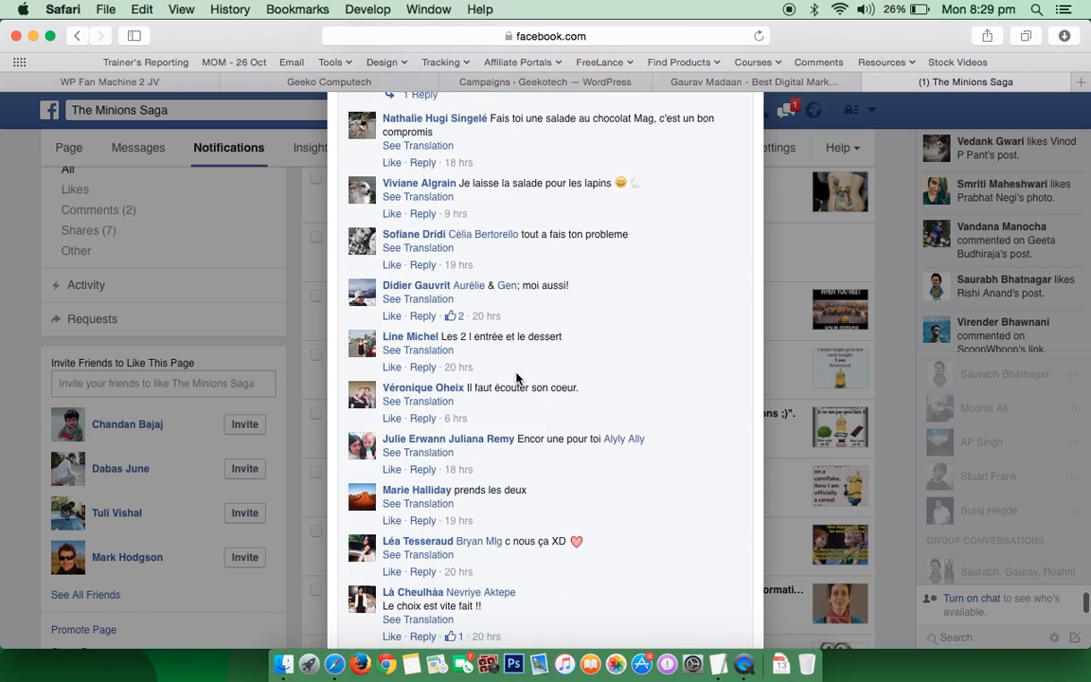
scroll("down", 3)
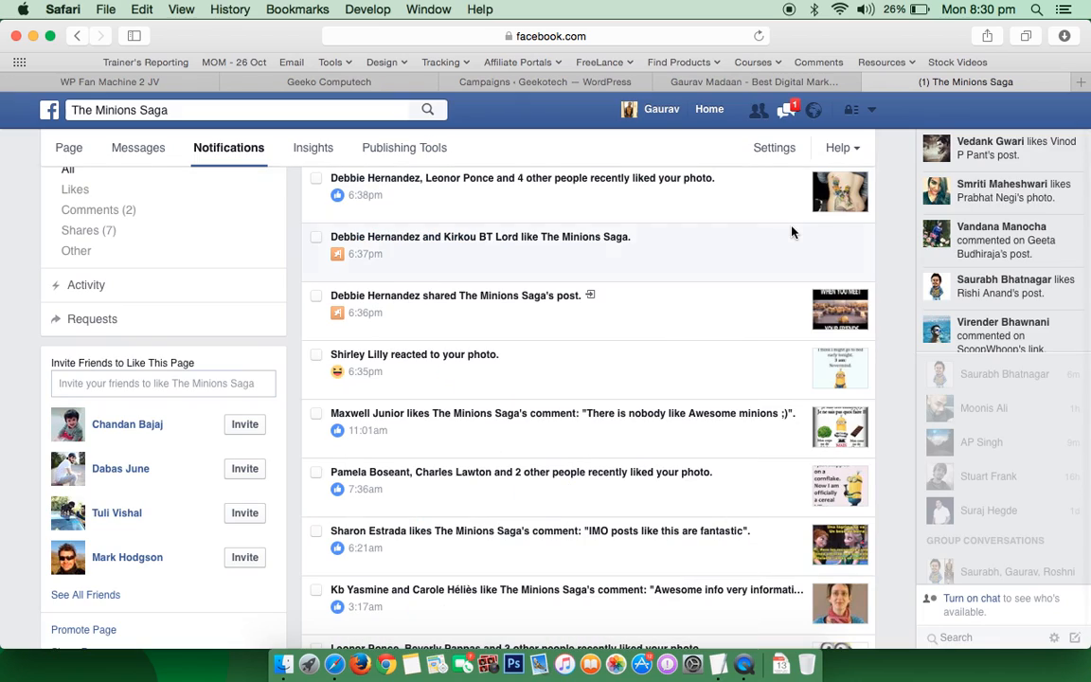
scroll("down", 3)
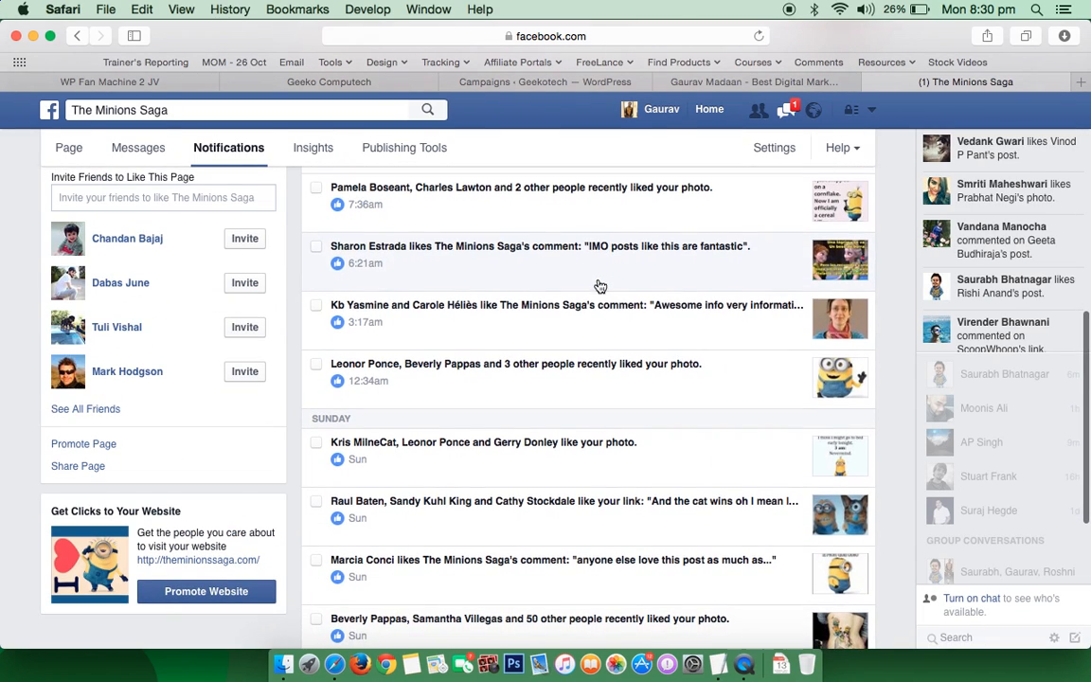
mouse_move(757, 321)
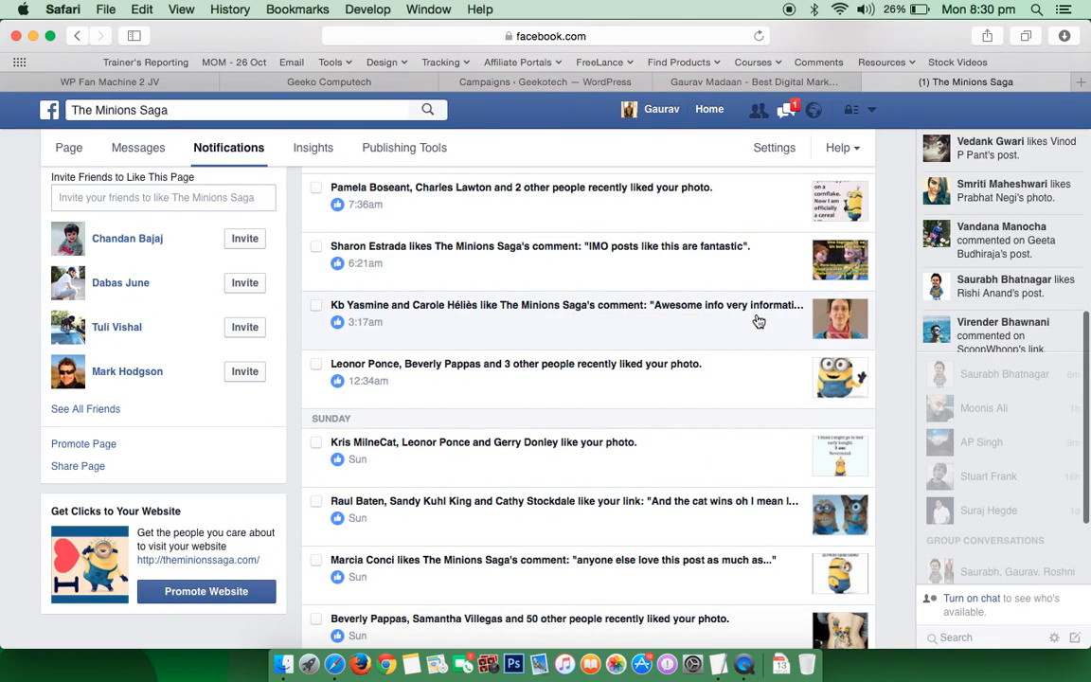
left_click(565, 313)
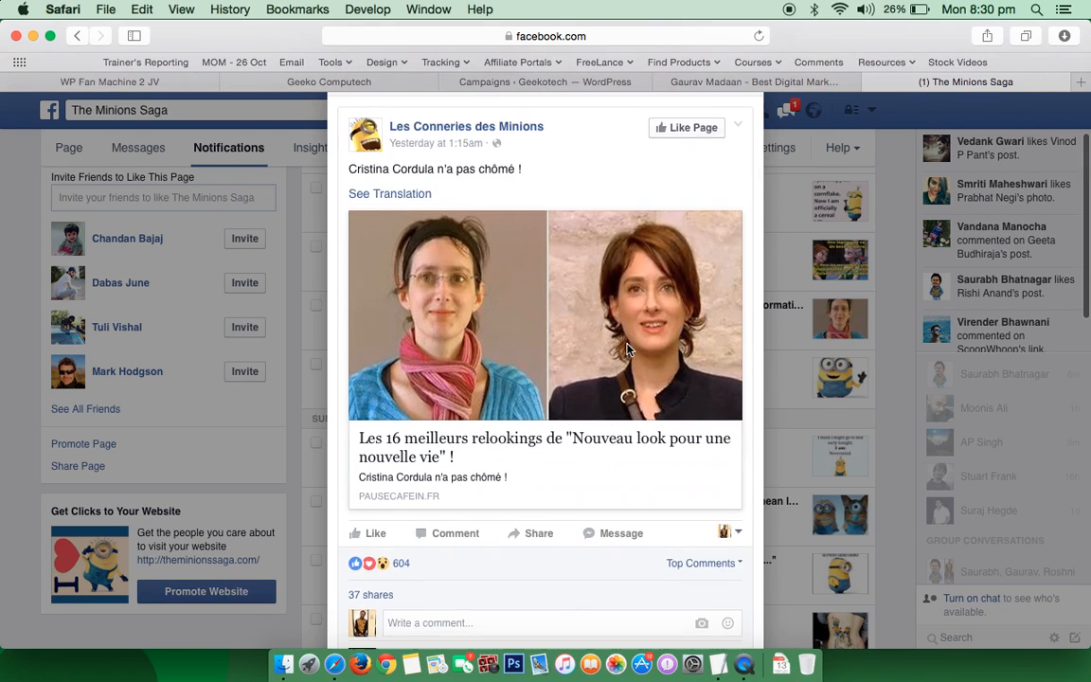
scroll("down", 3)
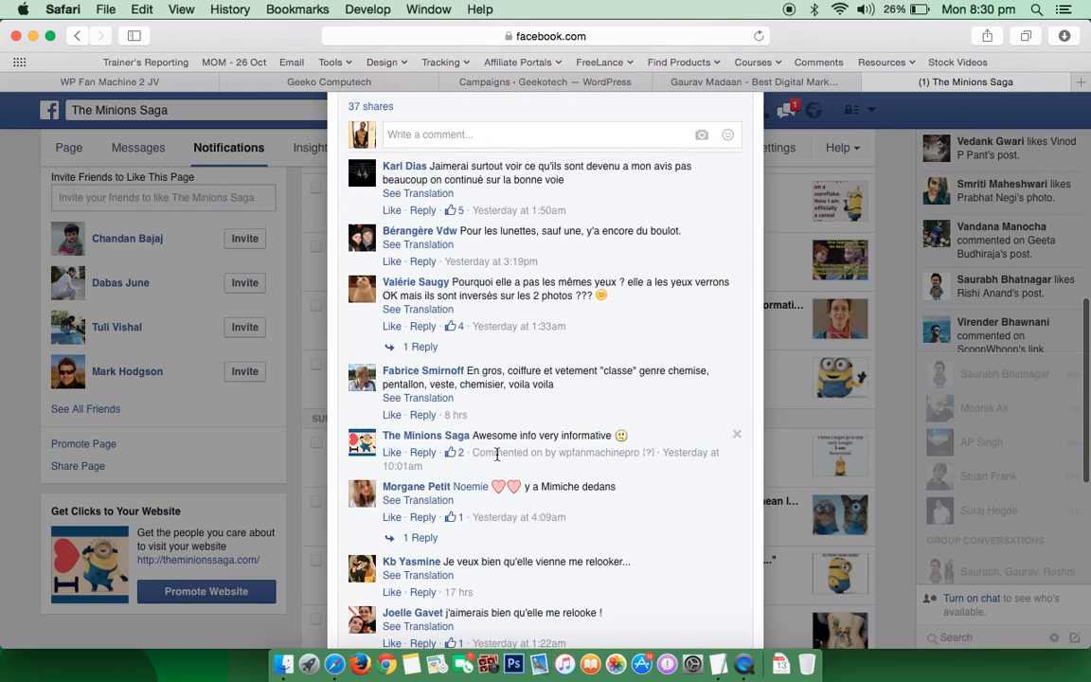
mouse_move(596, 452)
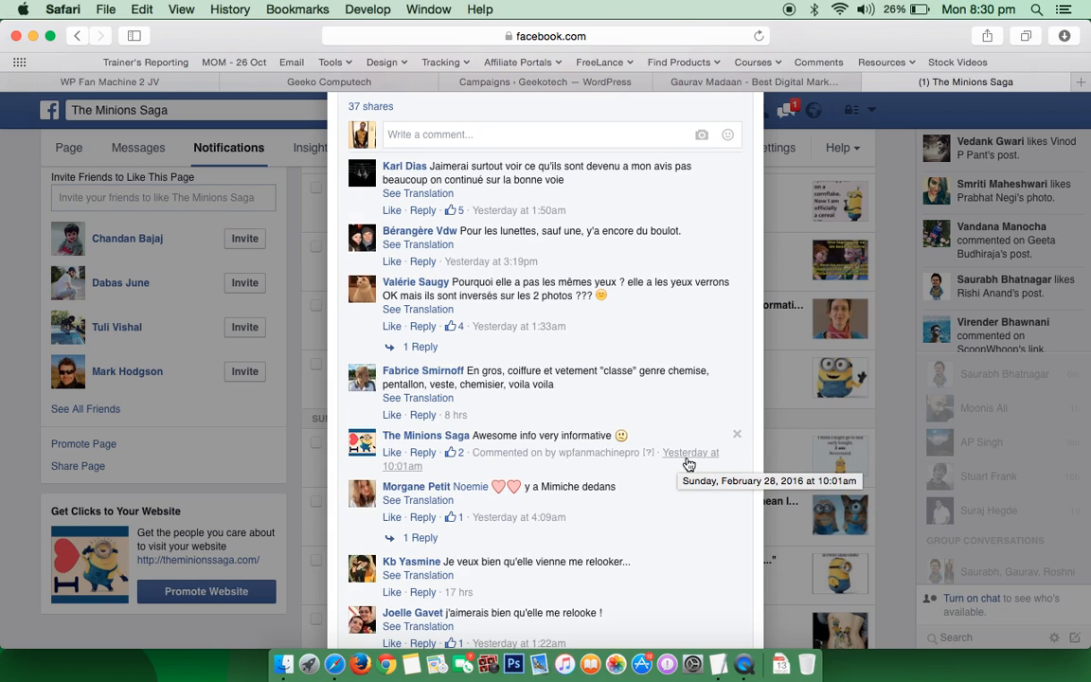
mouse_move(511, 438)
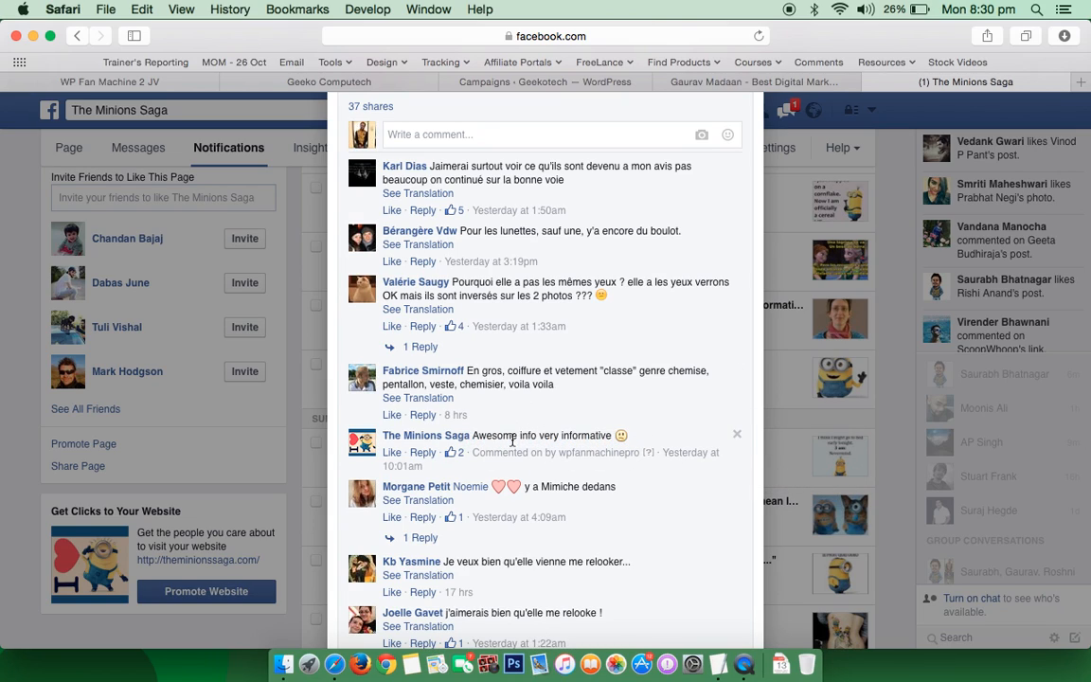
mouse_move(454, 451)
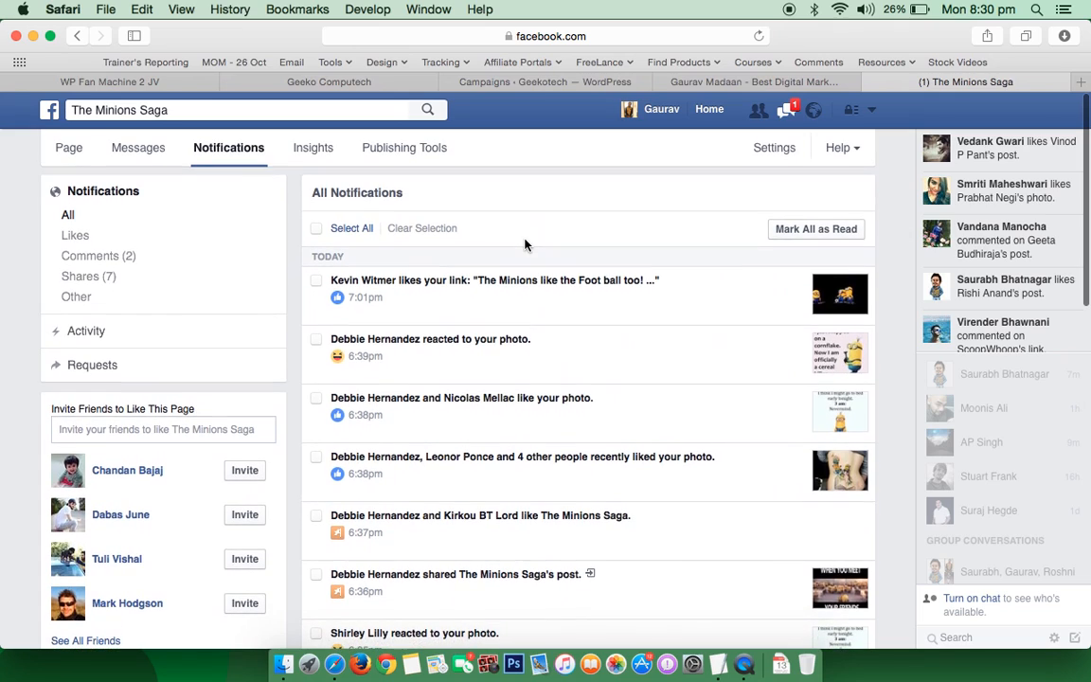
From the page timeline, open Post Details for the 7am post: 1,516 reached, 133 clicks
left_click(68, 146)
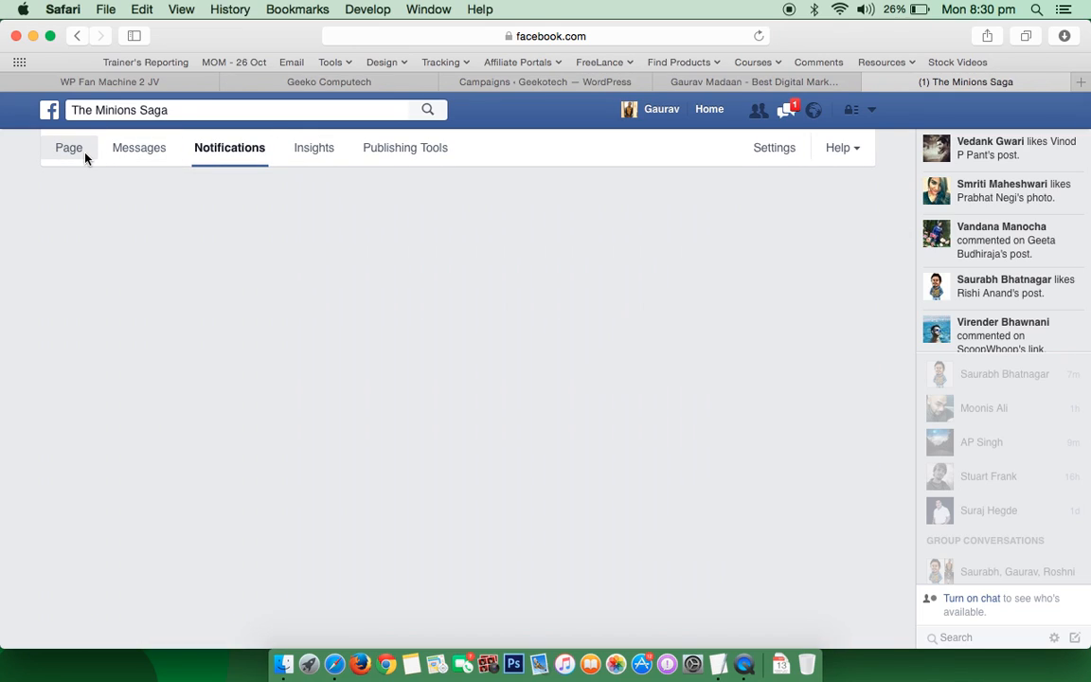
left_click(68, 147)
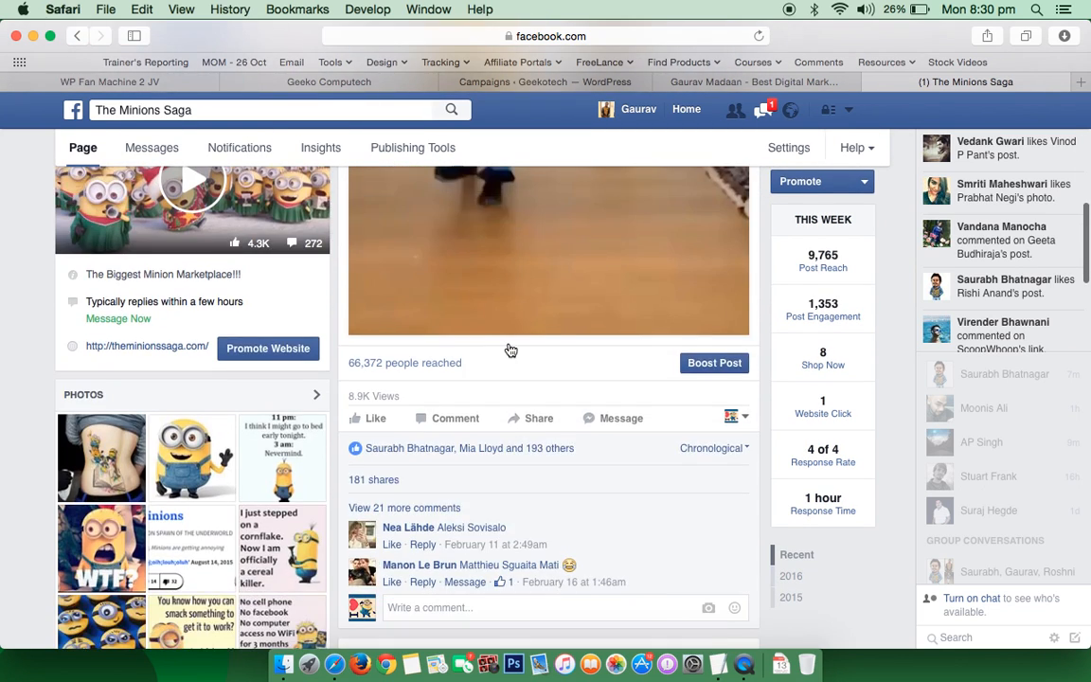
scroll("down", 3)
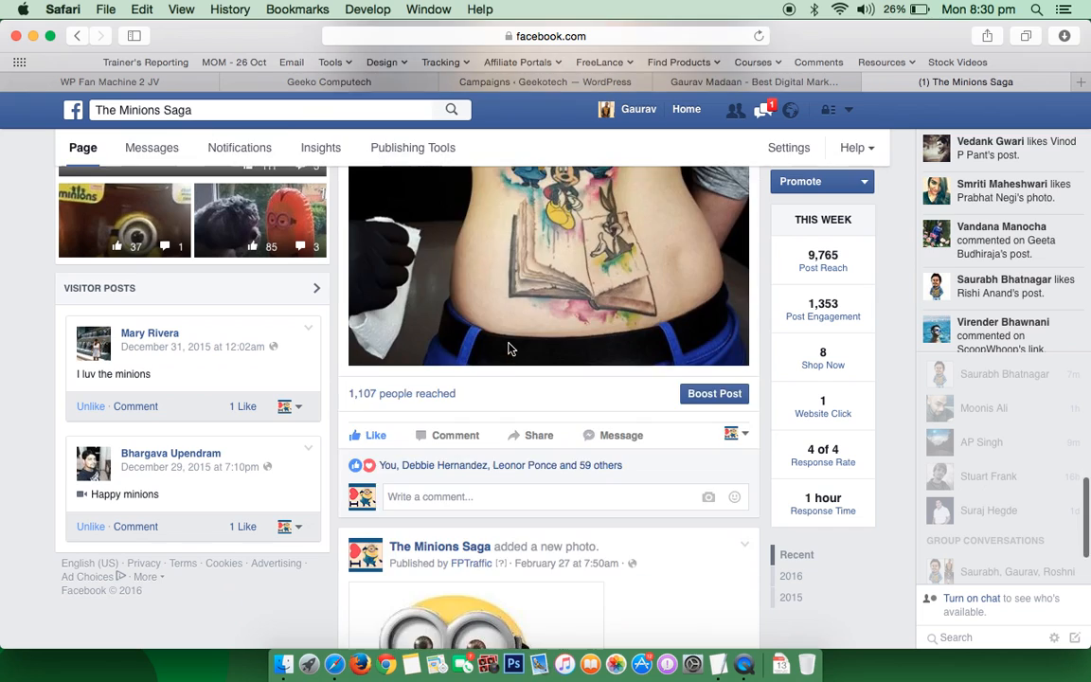
scroll("down", 3)
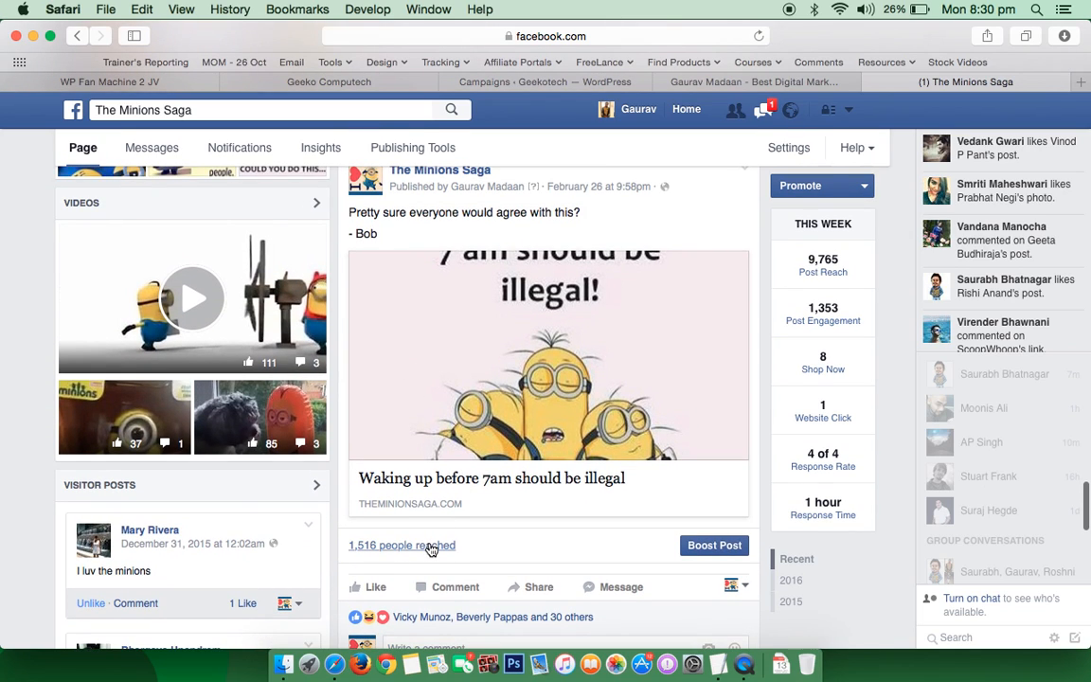
left_click(401, 544)
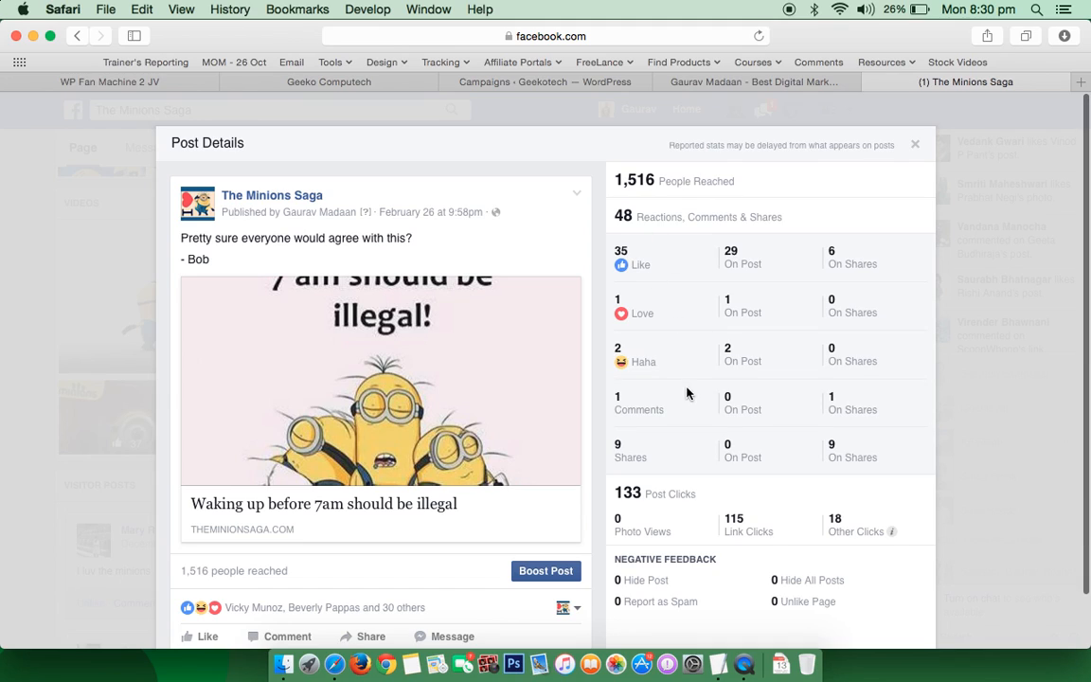
Open the 'Waking up before 7am should be illegal' article from the post's link preview
double_click(734, 518)
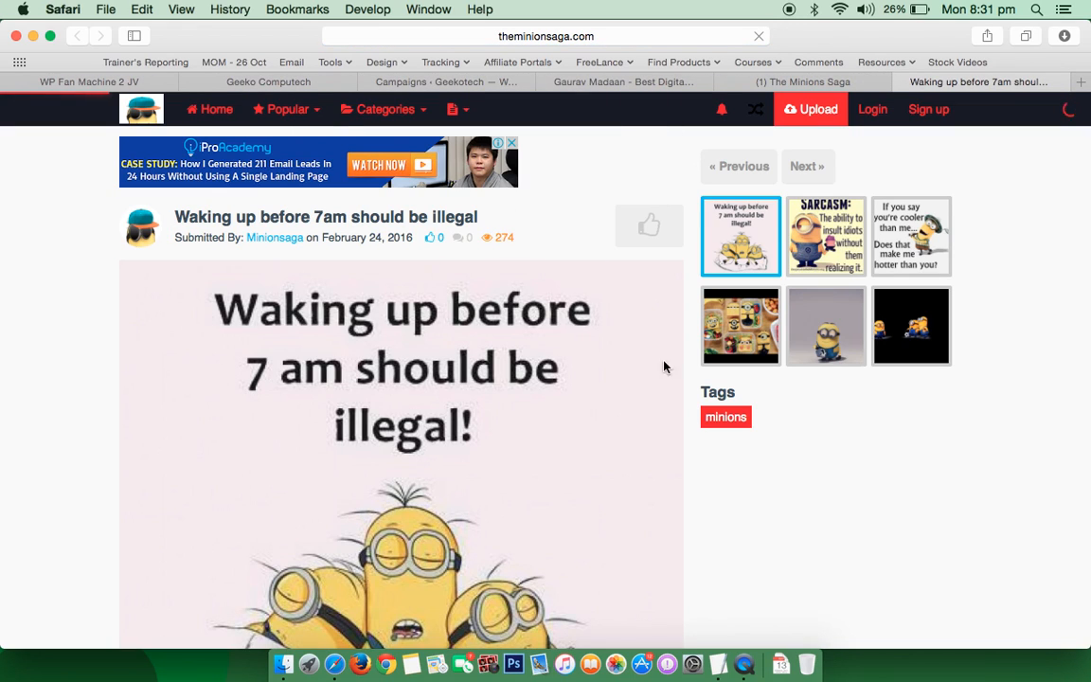
Scroll through the 7am article and homepage posts, then return to the campaign log
scroll("down", 3)
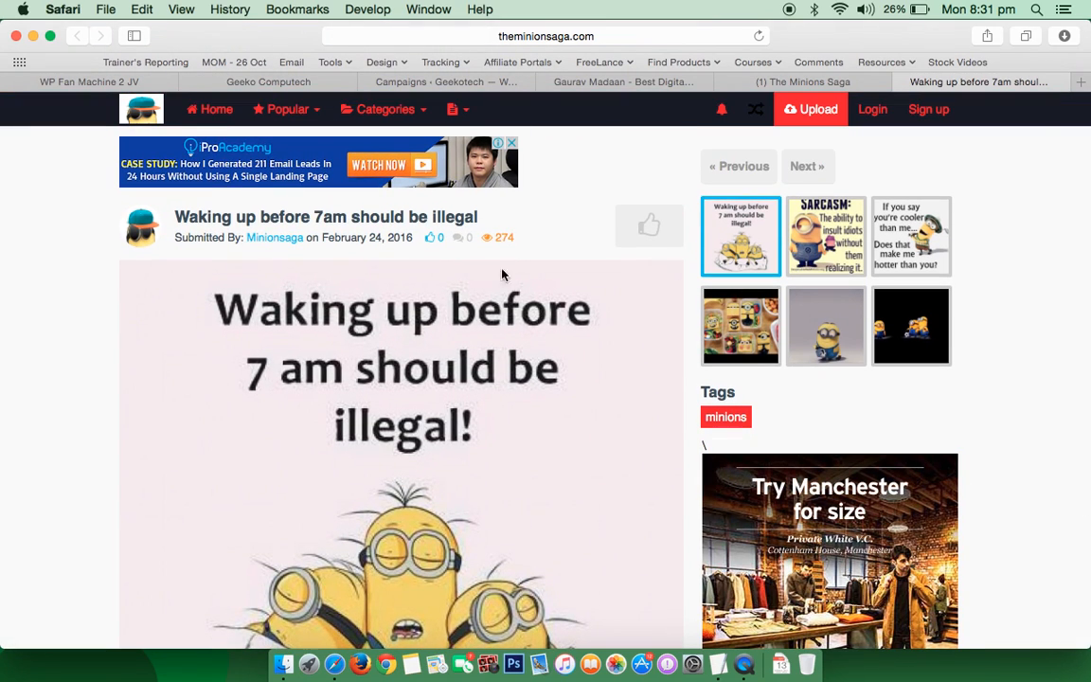
scroll("down", 3)
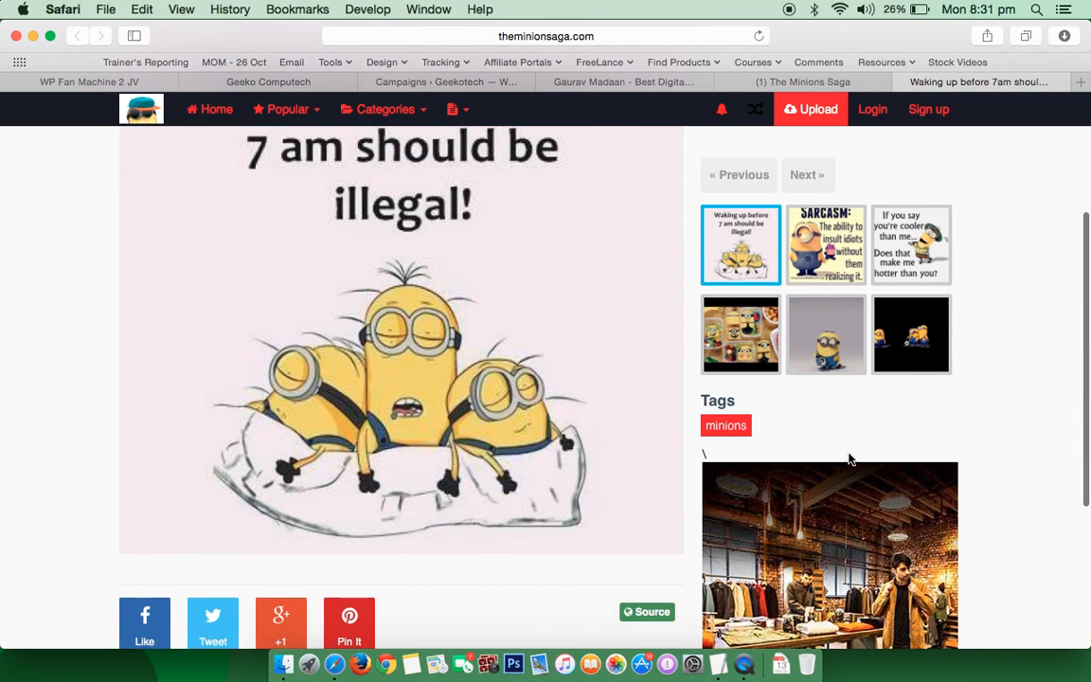
scroll("down", 3)
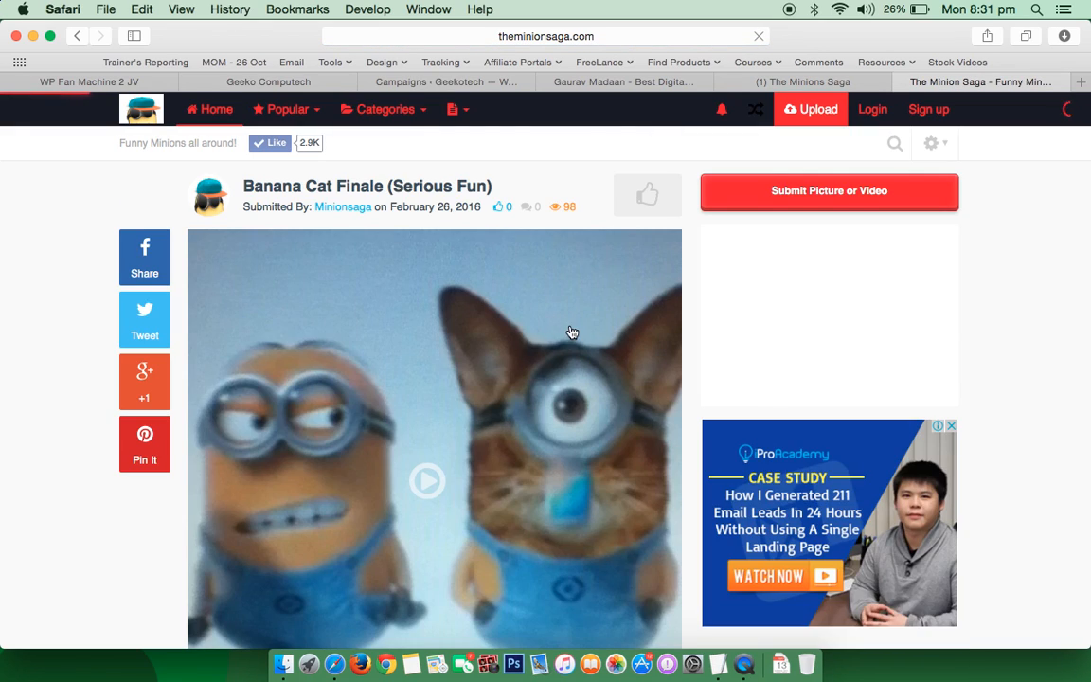
scroll("down", 3)
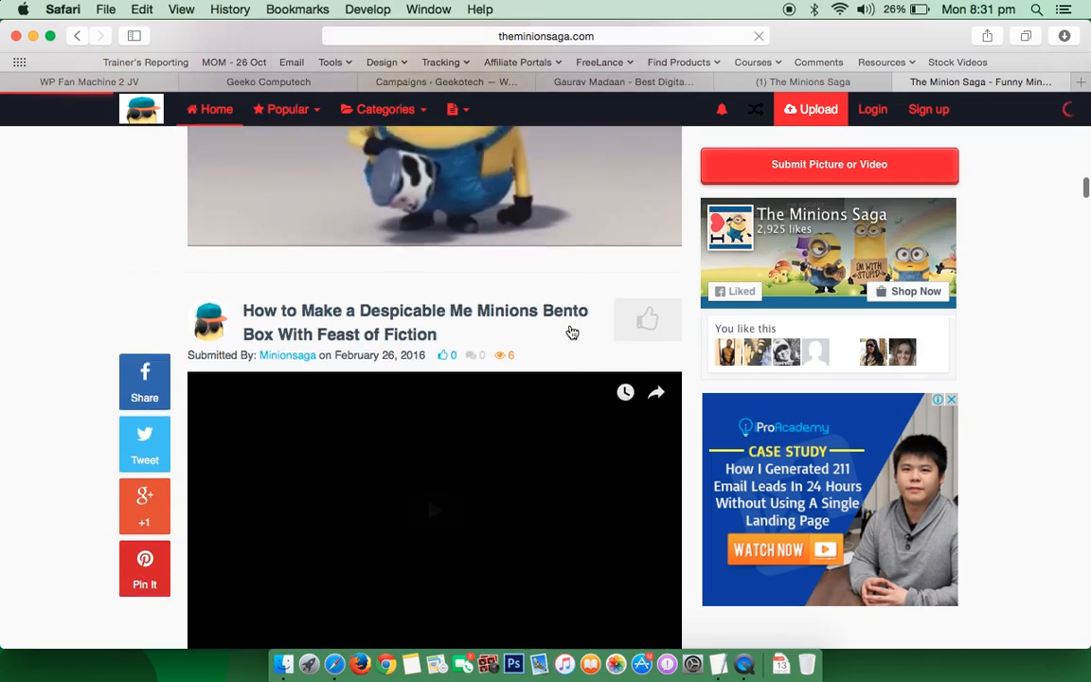
scroll("down", 3)
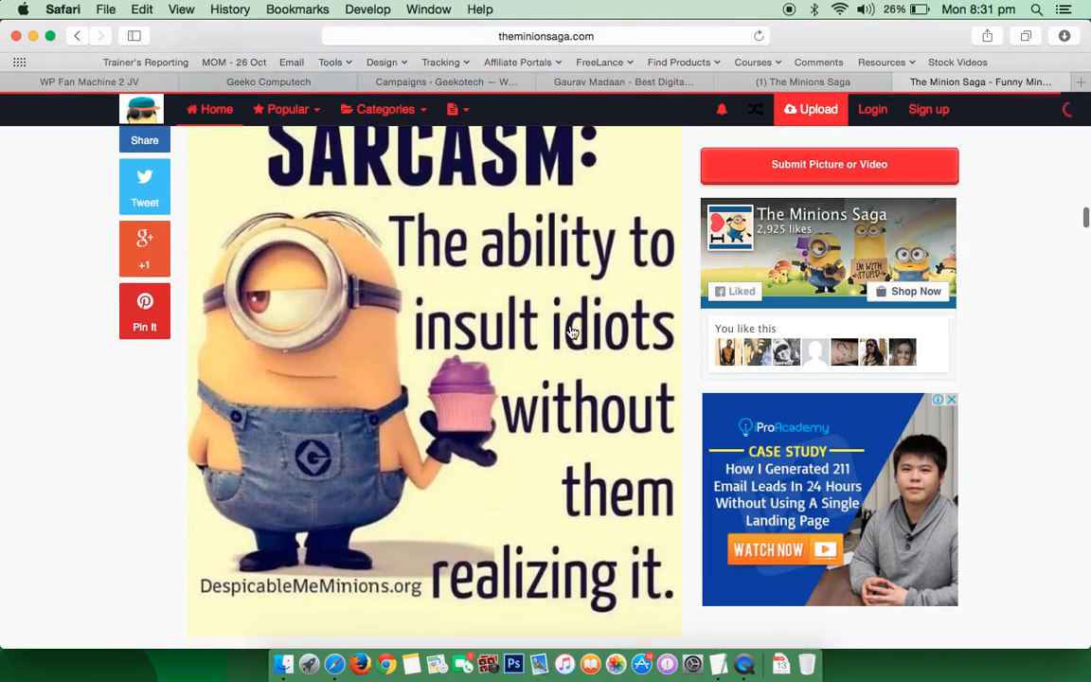
scroll("down", 3)
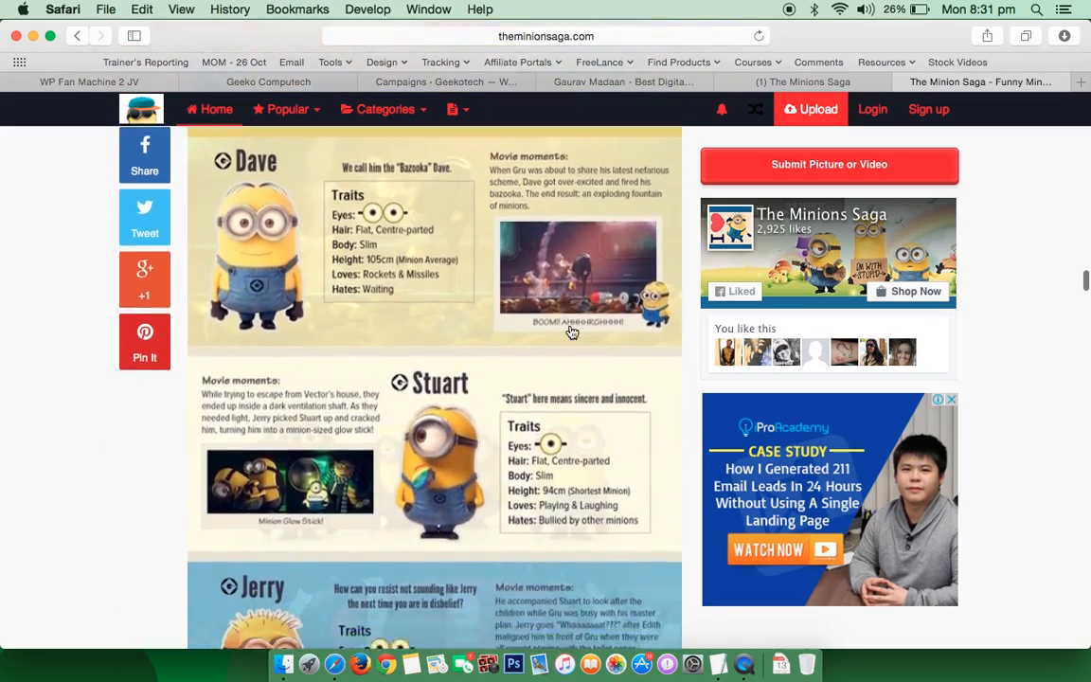
scroll("down", 3)
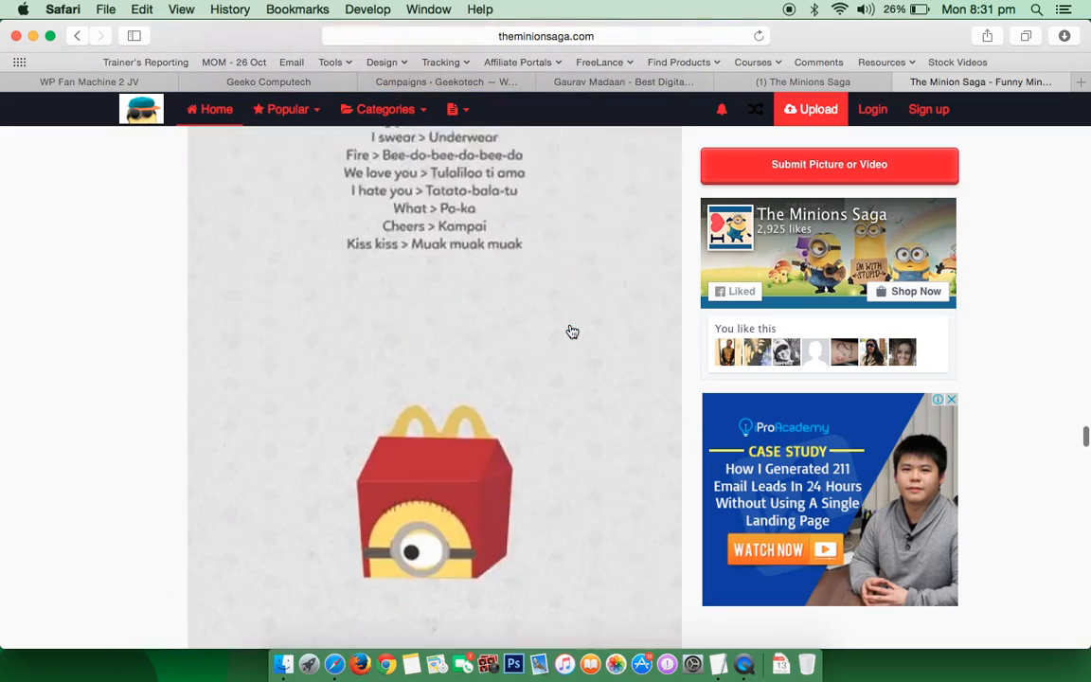
scroll("down", 3)
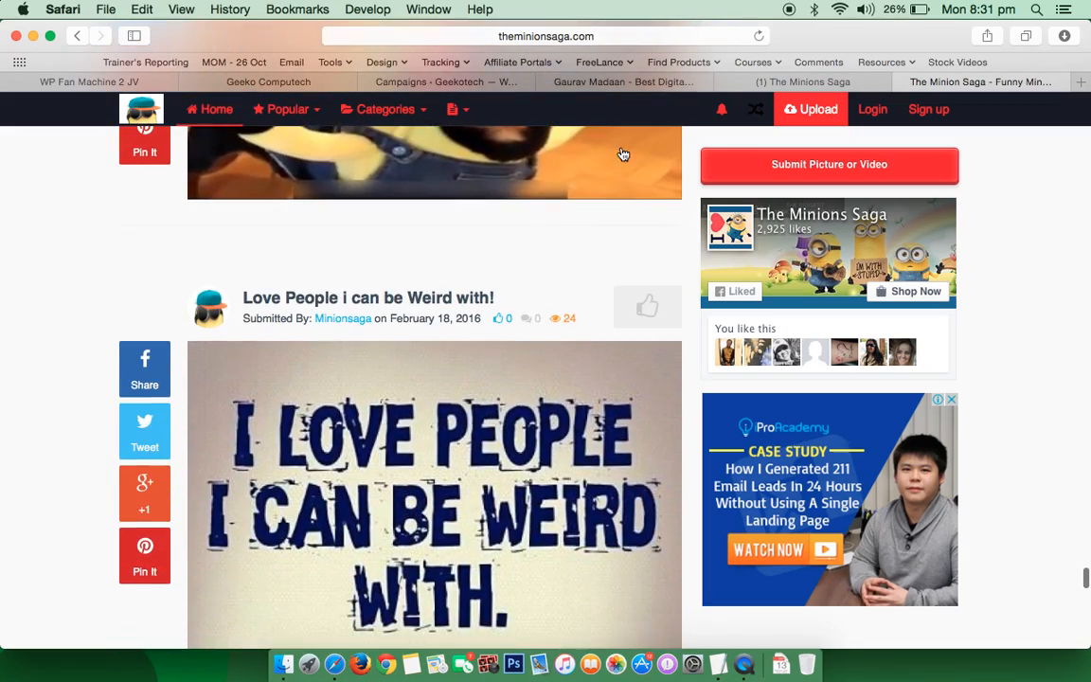
left_click(446, 81)
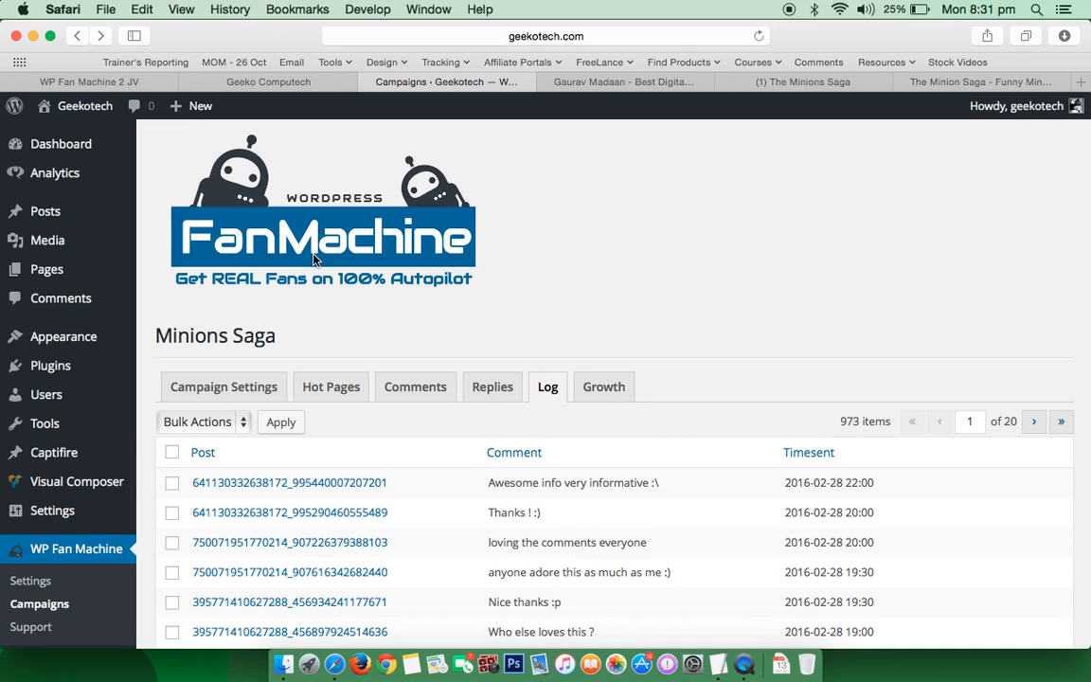
Scroll the Minions Saga log of 973 sent comments, then switch to Gaurav Madaan's site
scroll("down", 3)
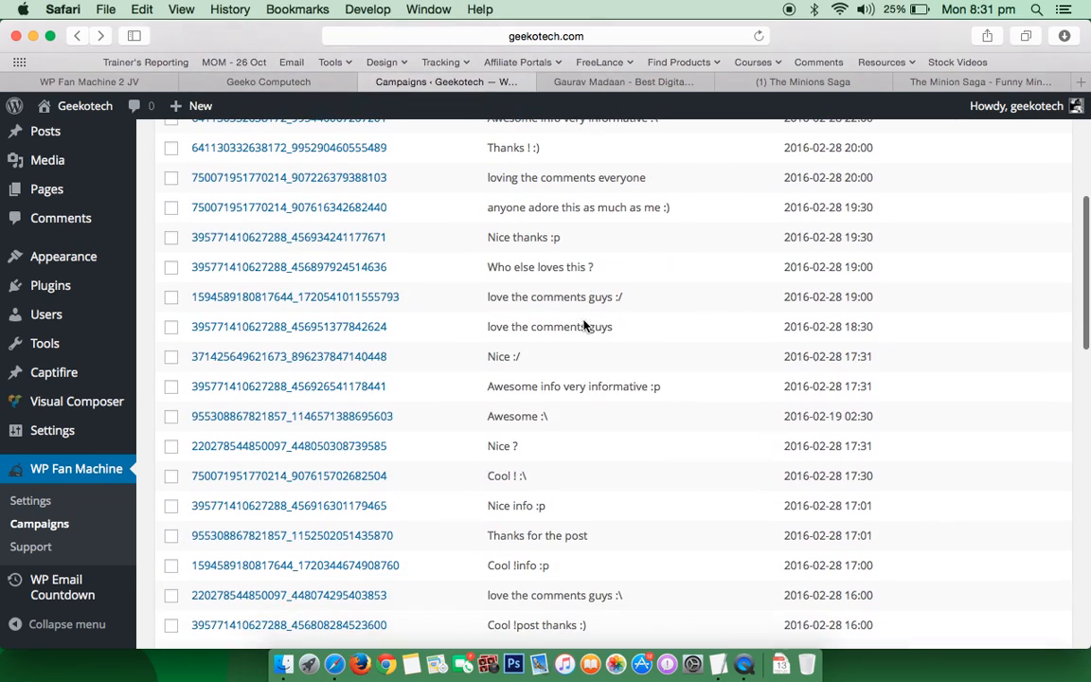
scroll("down", 3)
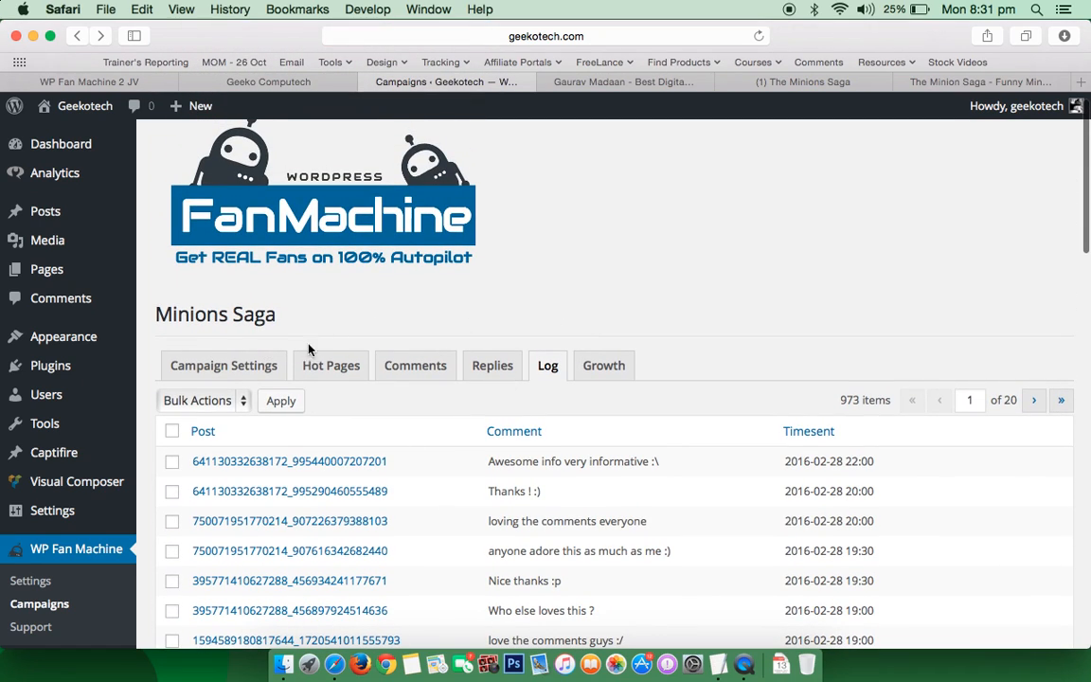
mouse_move(464, 299)
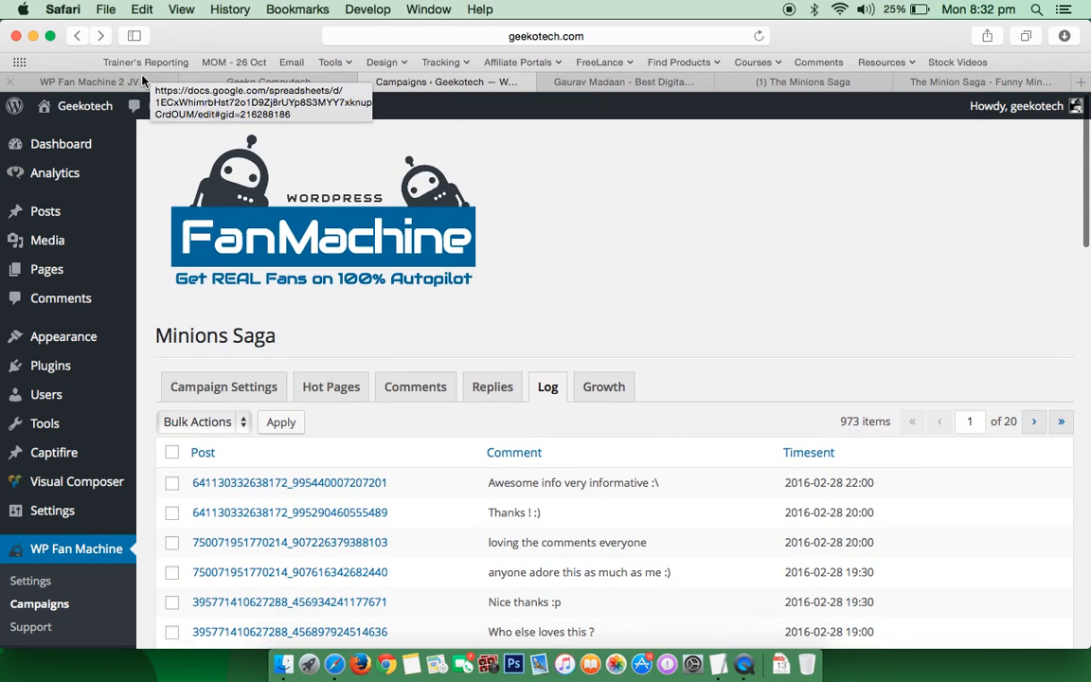
mouse_move(395, 212)
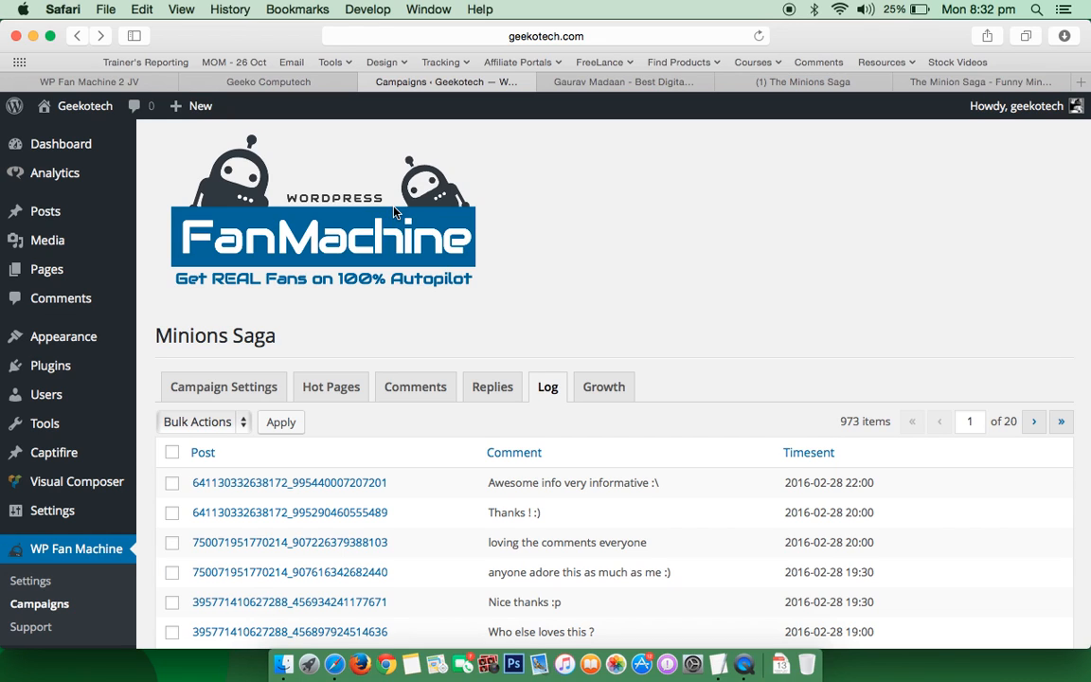
mouse_move(883, 272)
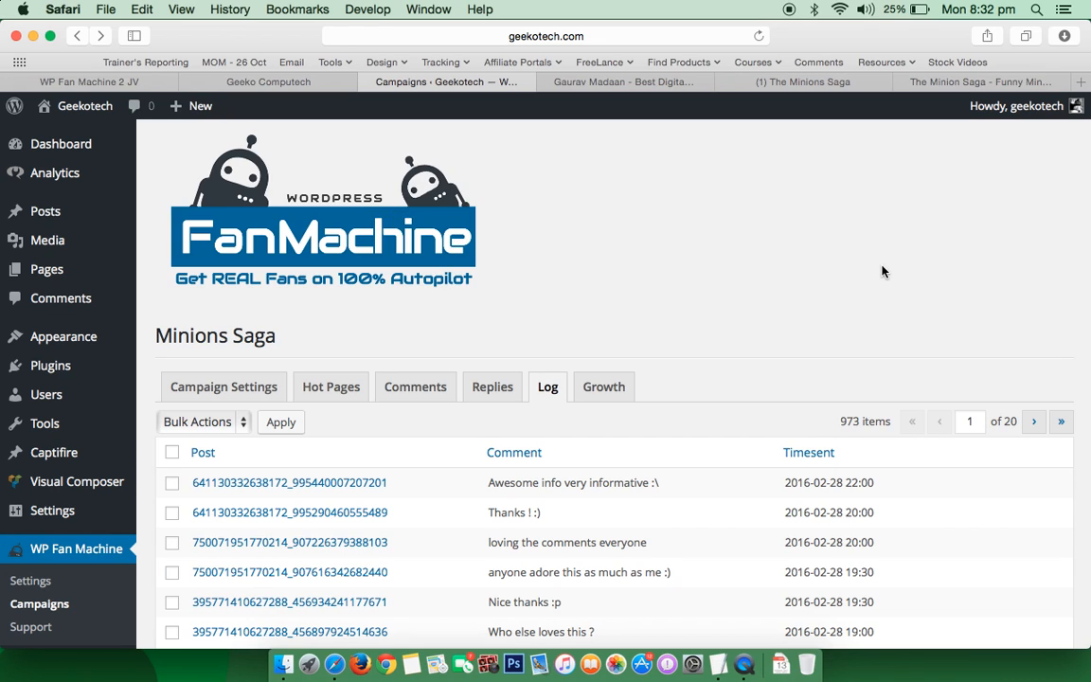
scroll("down", 3)
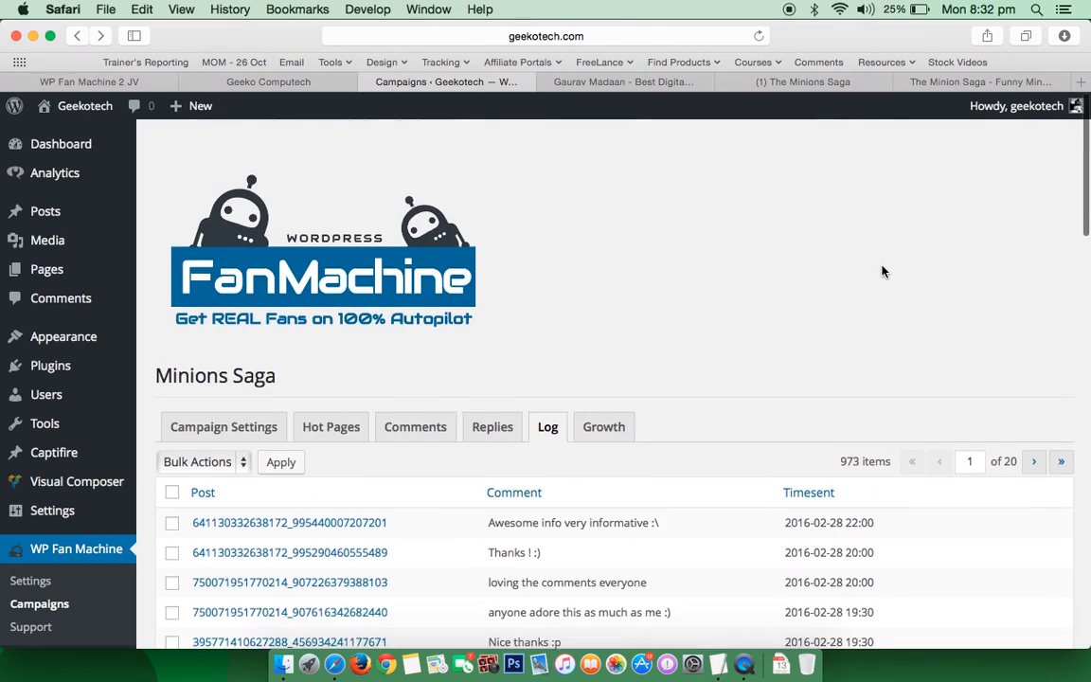
scroll("down", 3)
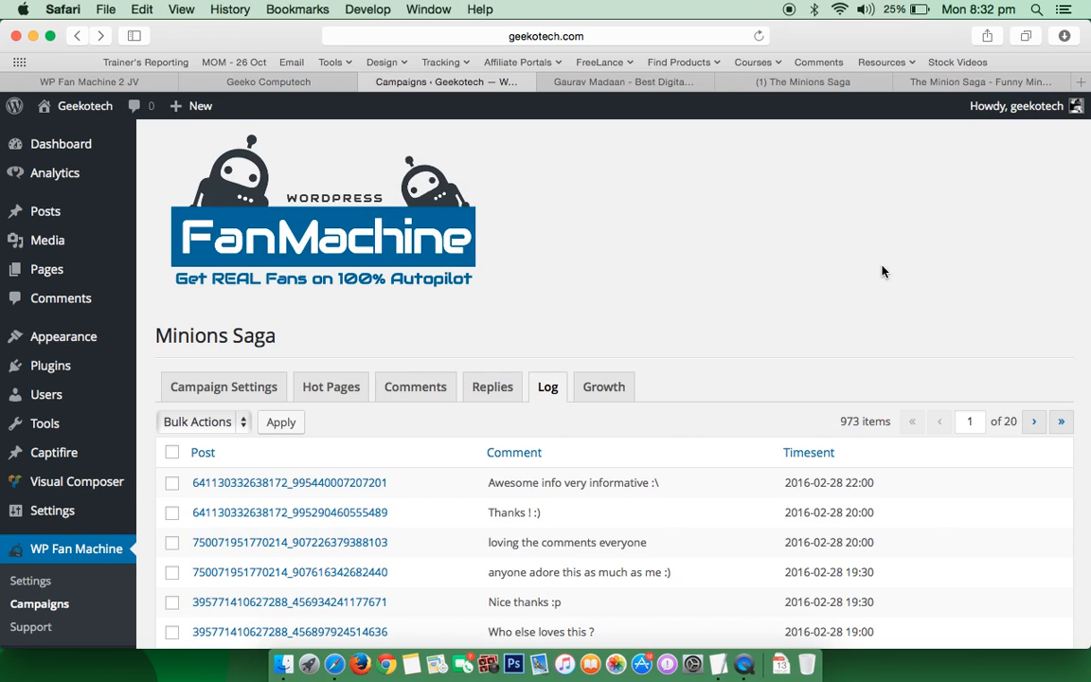
mouse_move(722, 265)
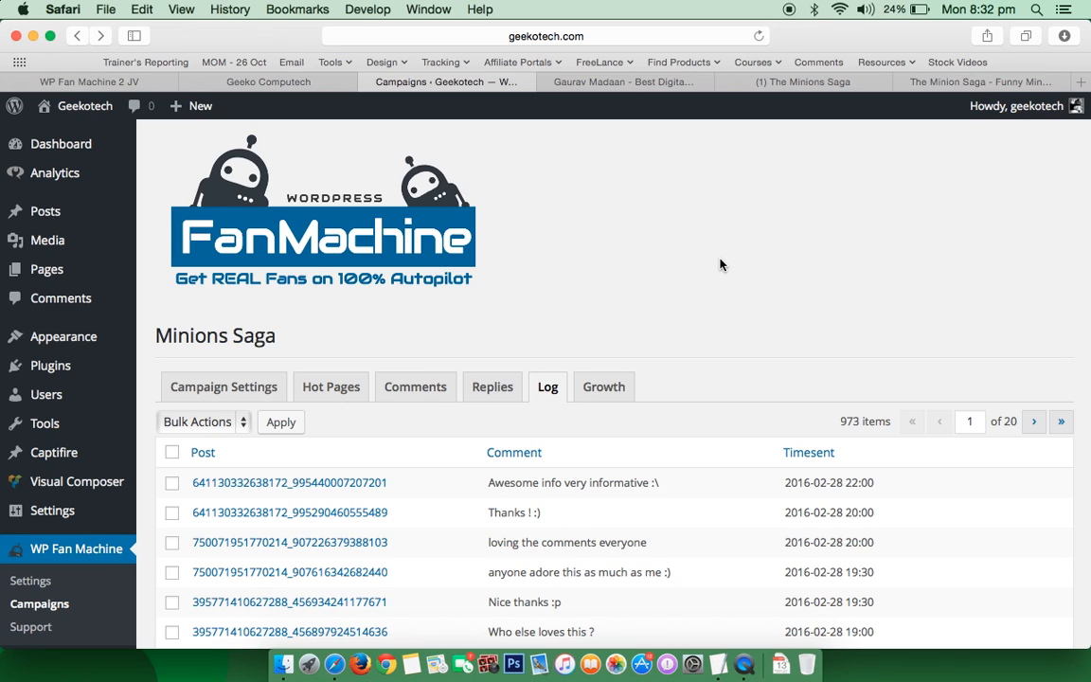
scroll("down", 3)
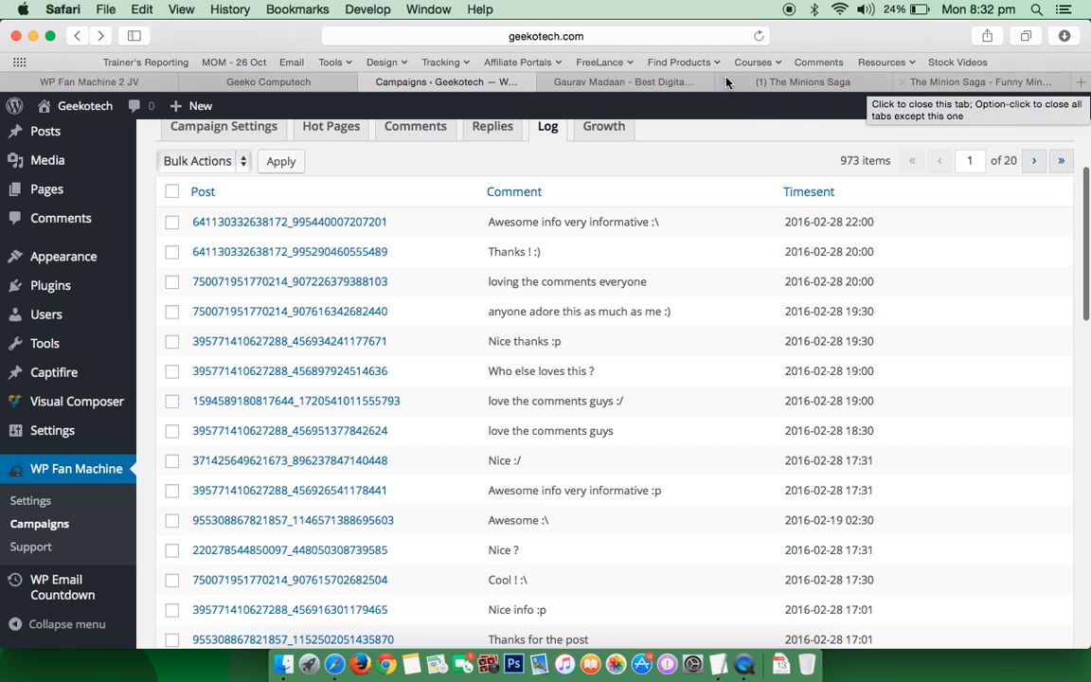
left_click(623, 82)
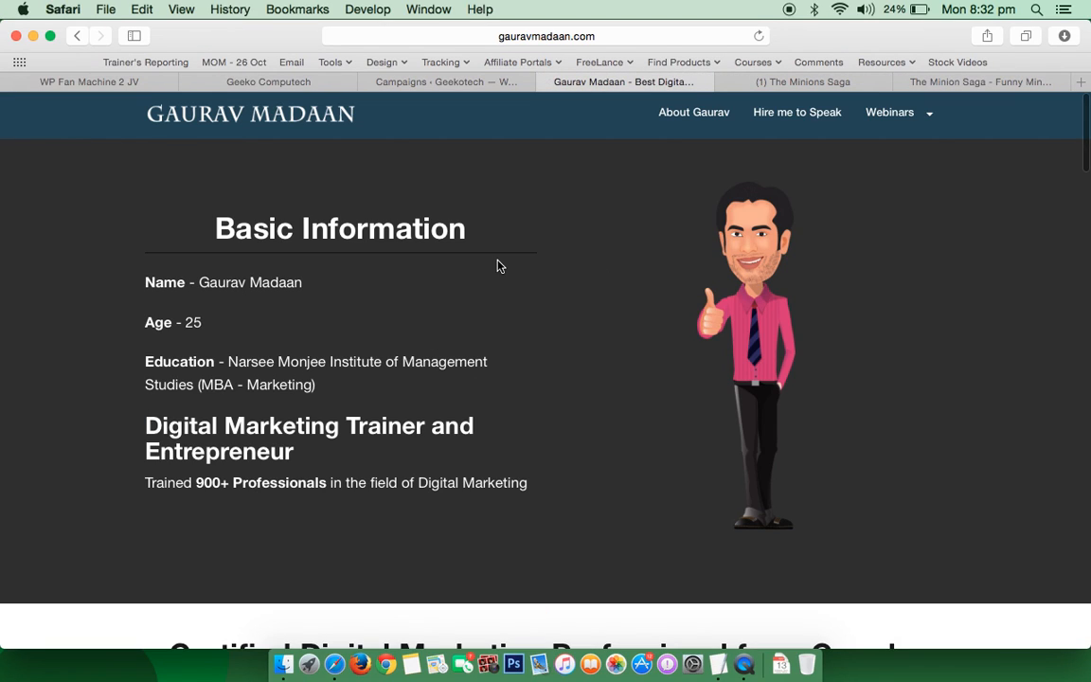
mouse_move(791, 10)
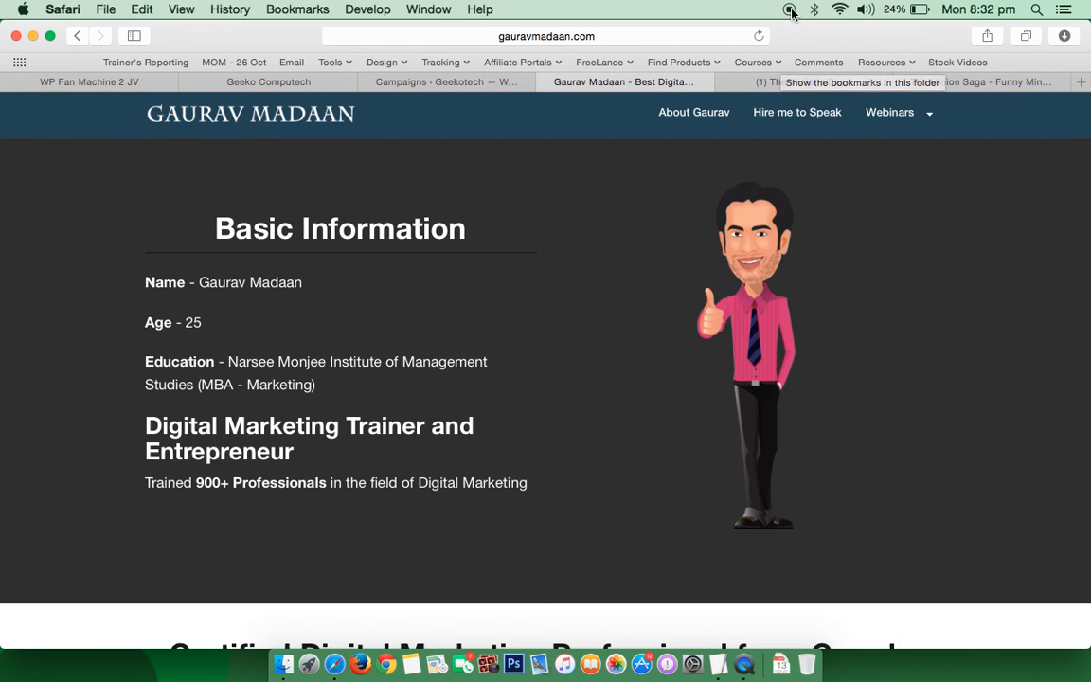